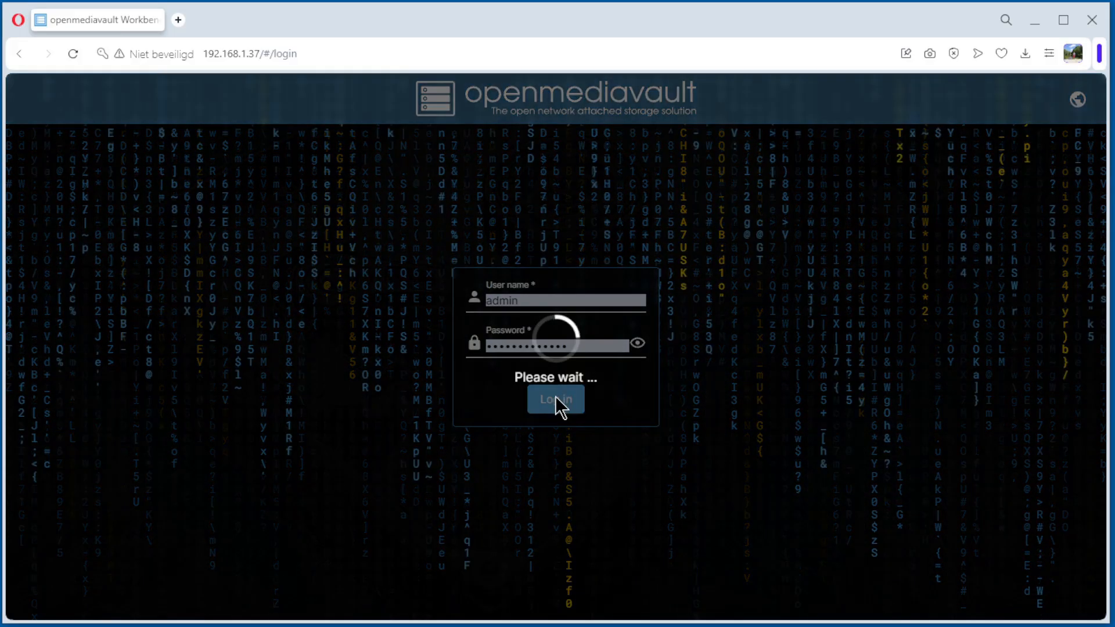
Step: Log in to openmediavault and open System > Notification > Settings
click(555, 398)
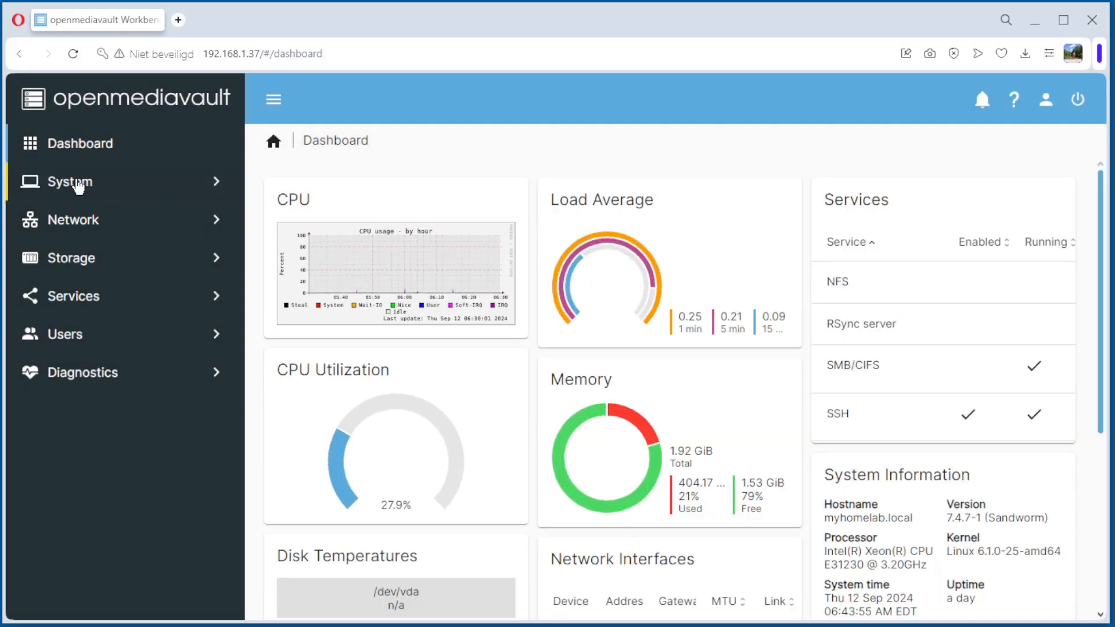
click(70, 181)
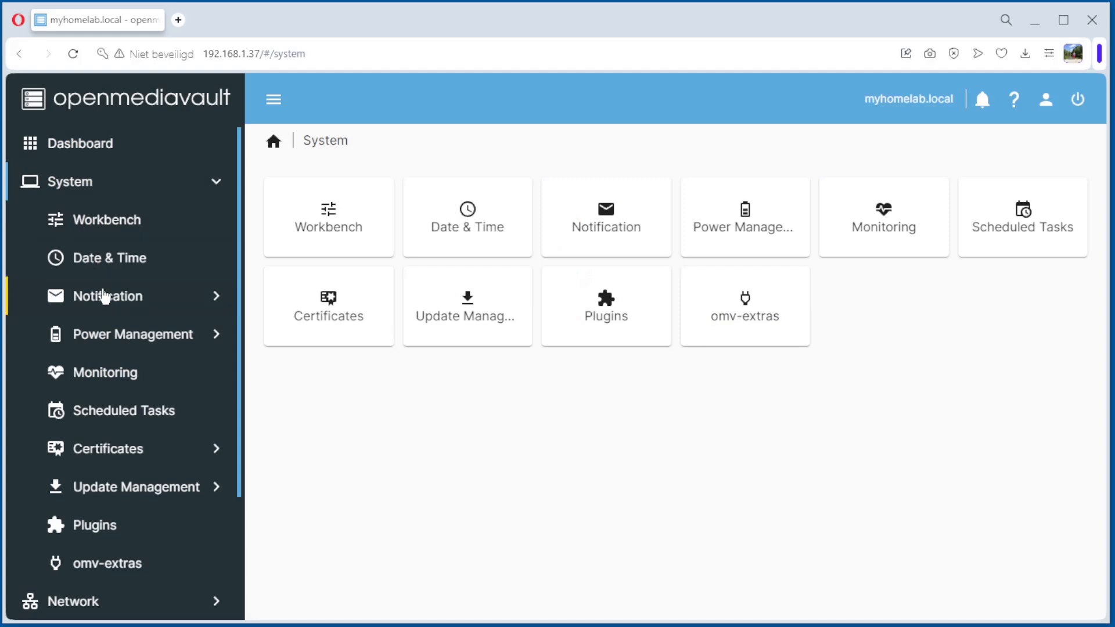
click(108, 296)
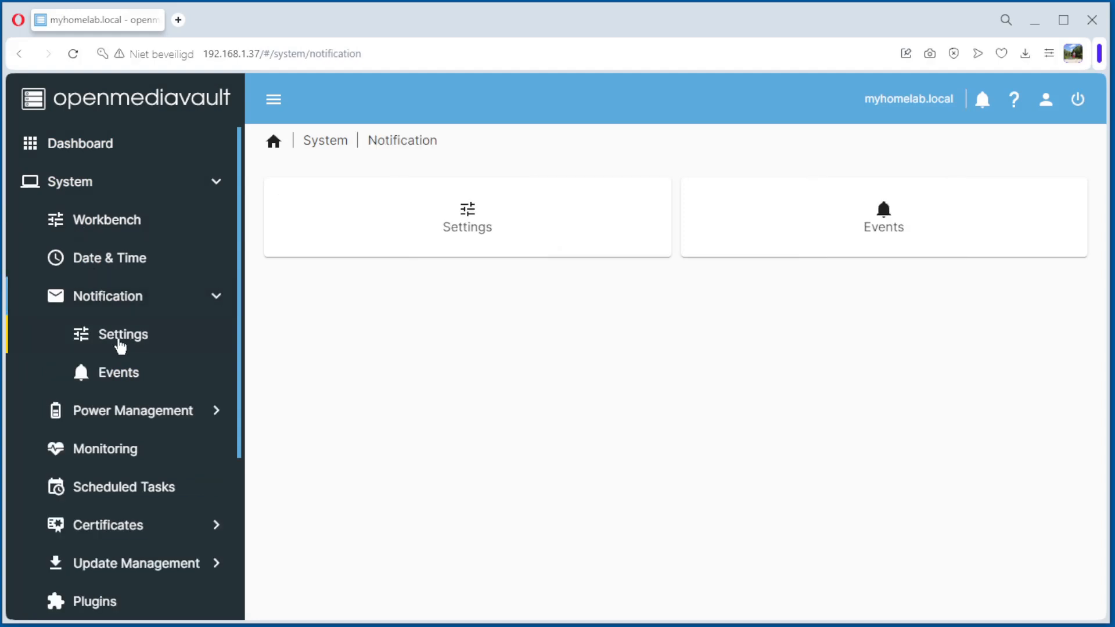
click(124, 335)
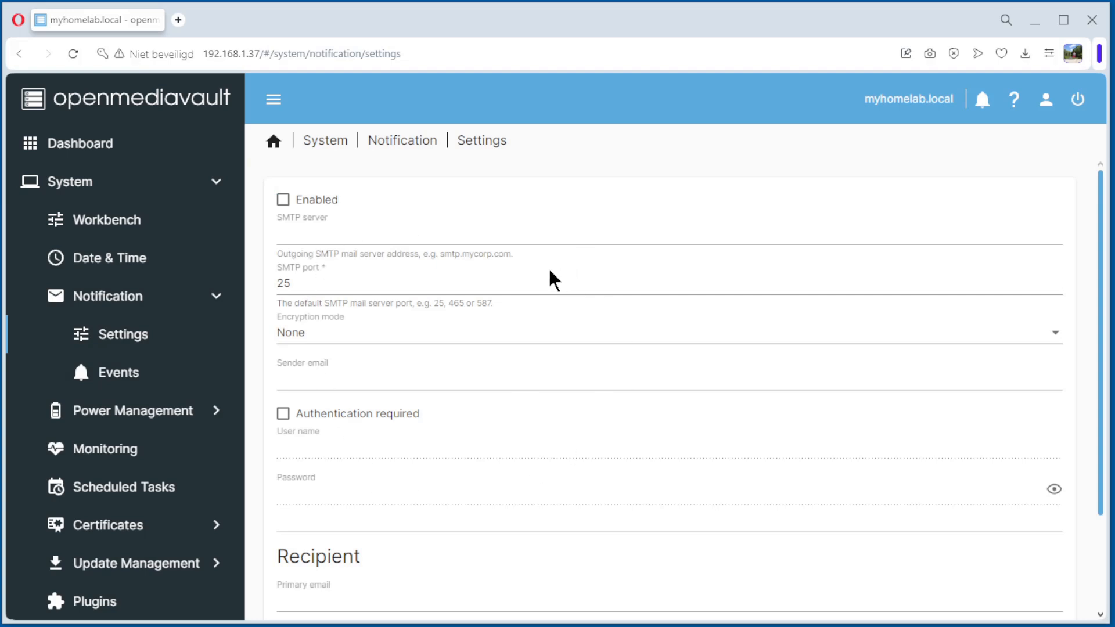
click(441, 283)
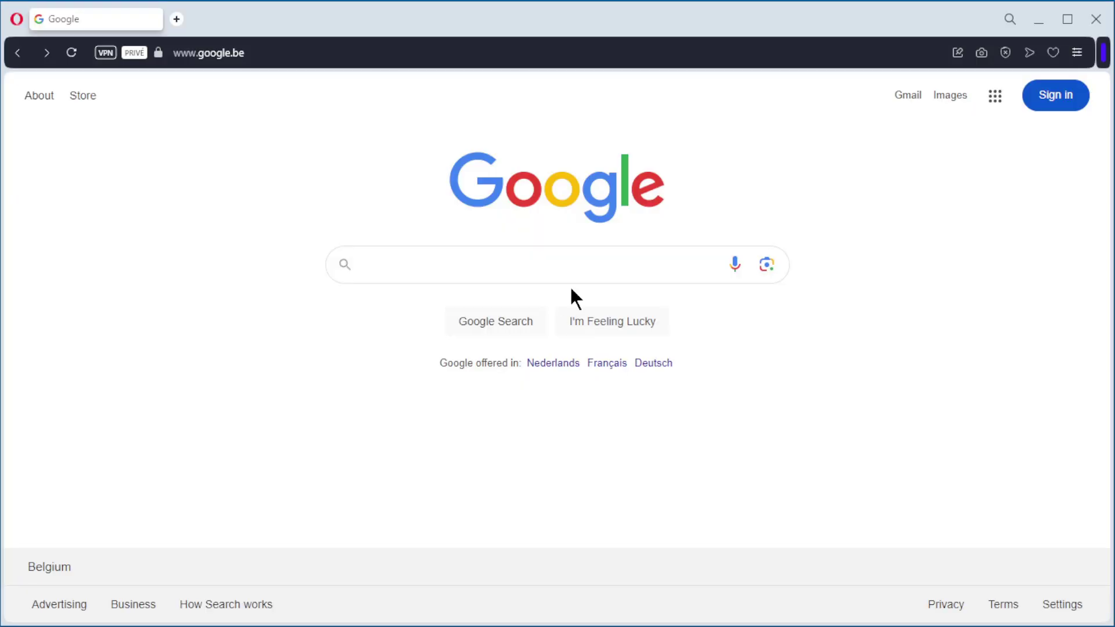
mouse_move(634, 202)
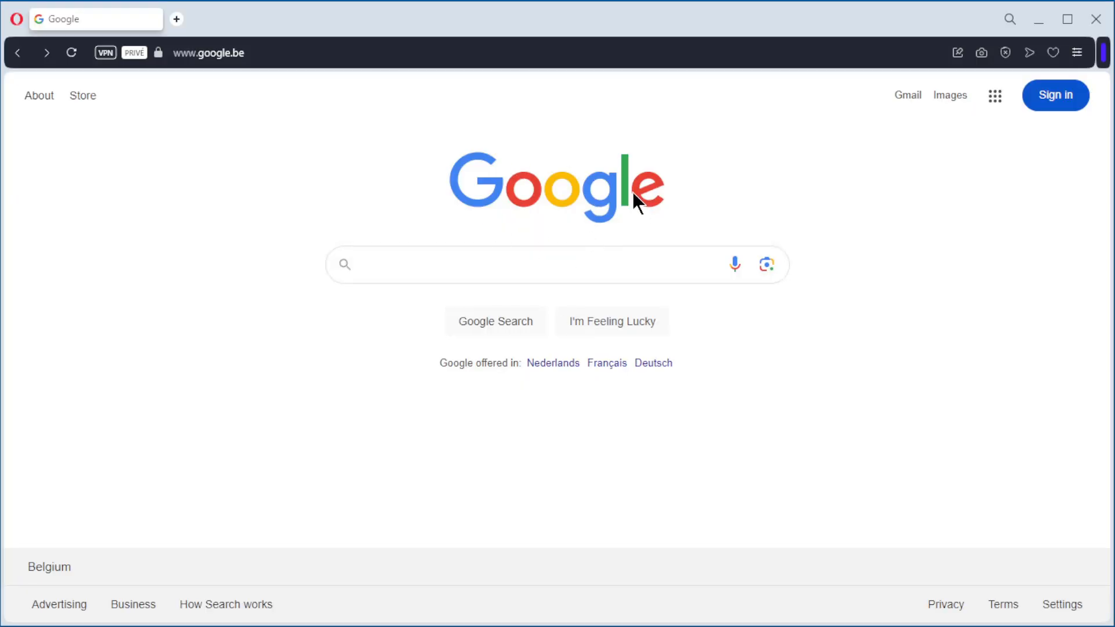
Step: Start a personal Google account signup with first name MyHomeLab and submit it
click(1055, 95)
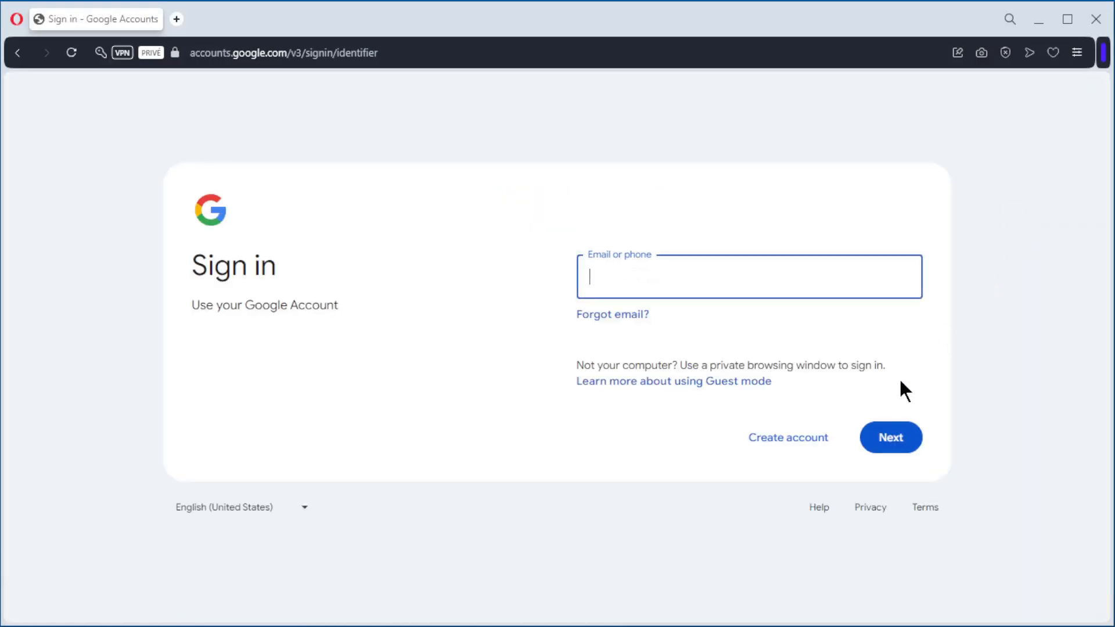
mouse_move(794, 448)
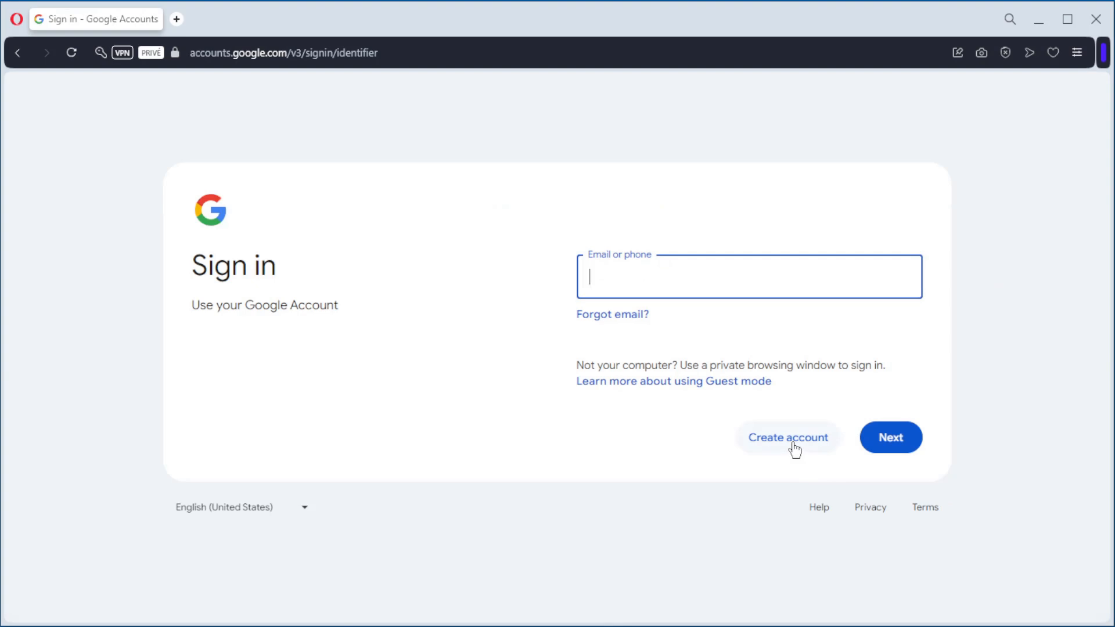
click(788, 437)
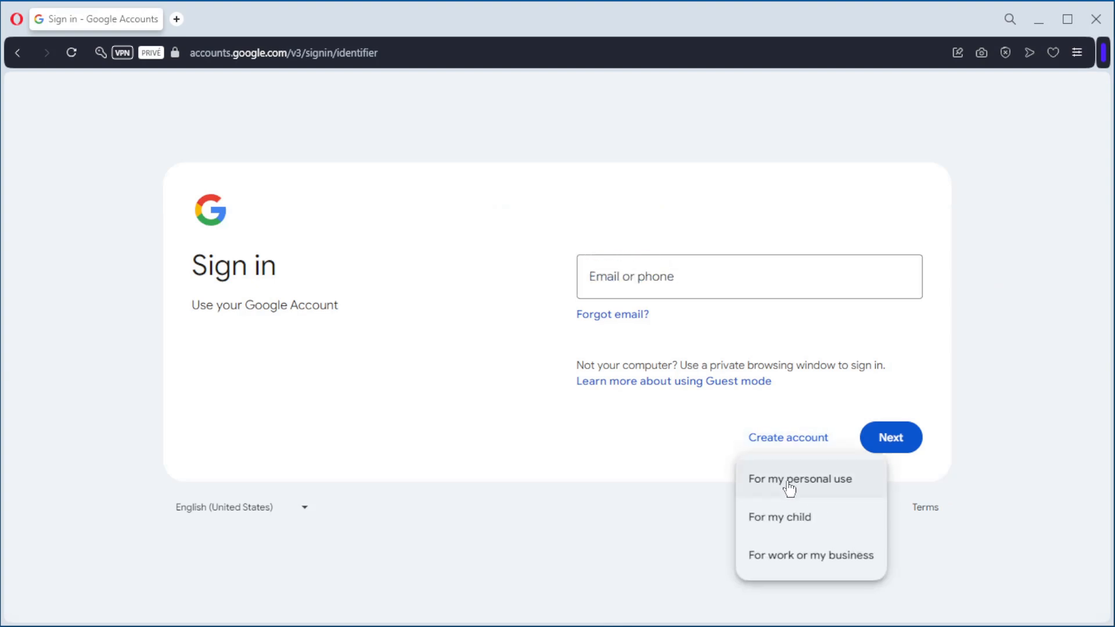
click(799, 478)
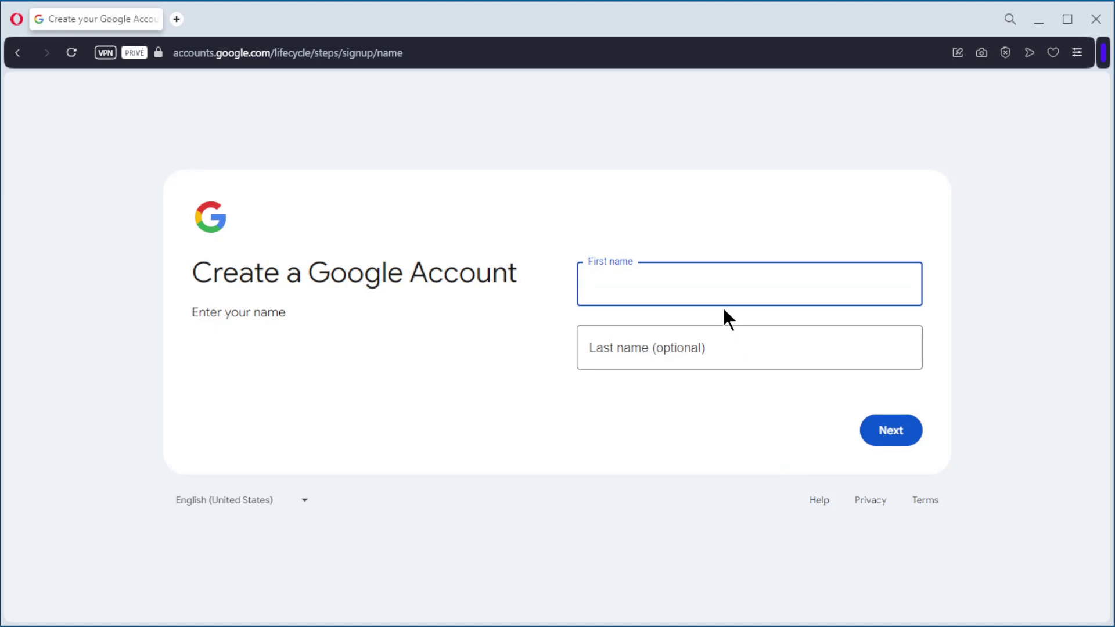
text(M)
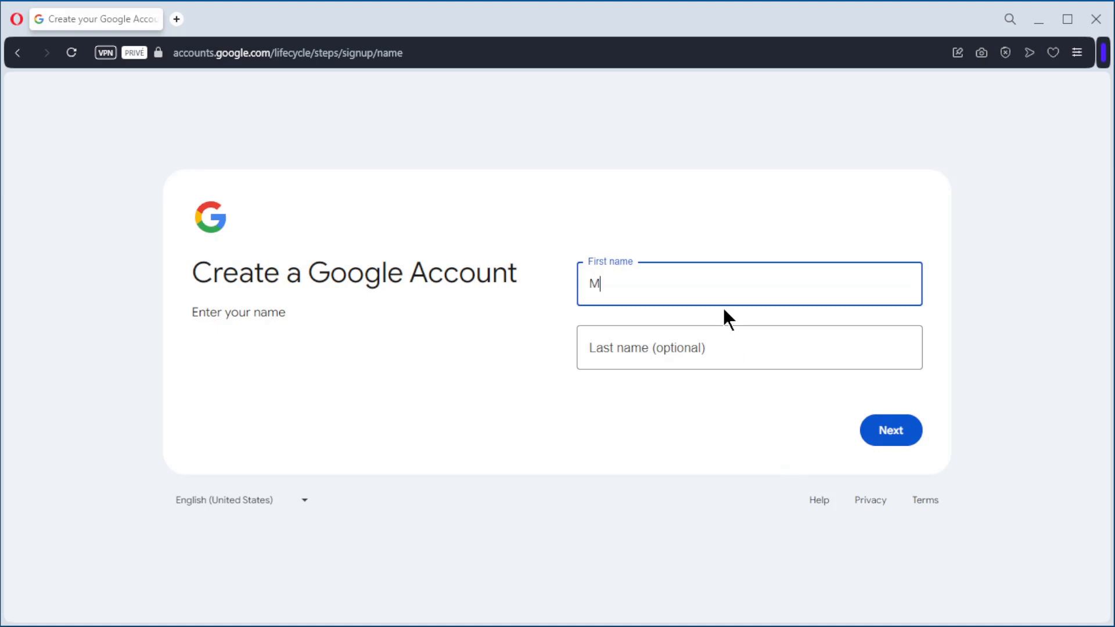
text(yHome)
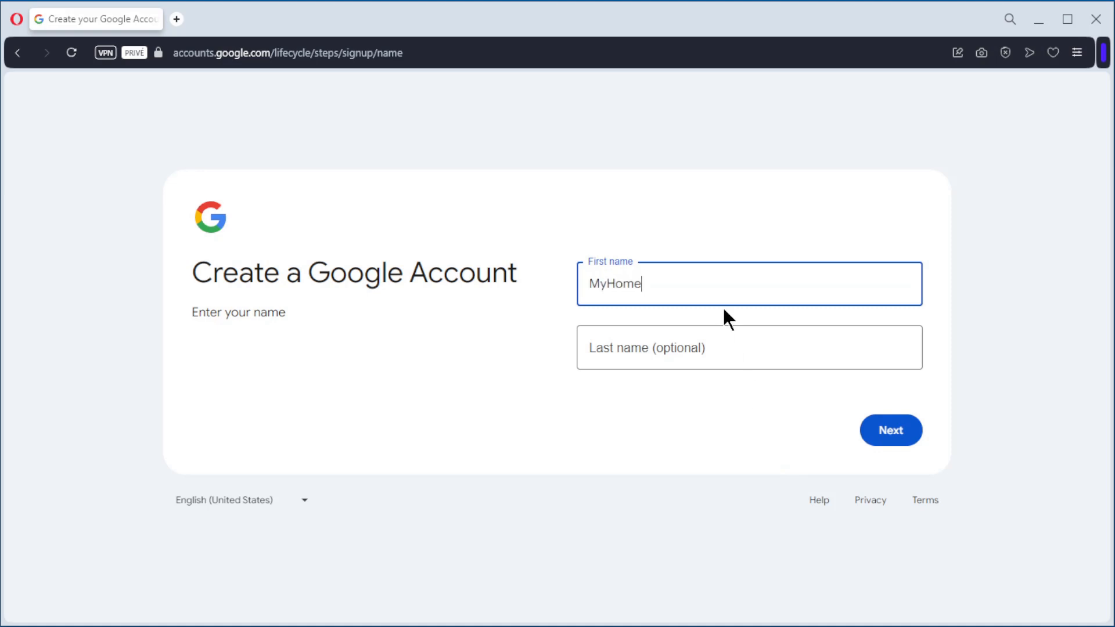
text(Lab)
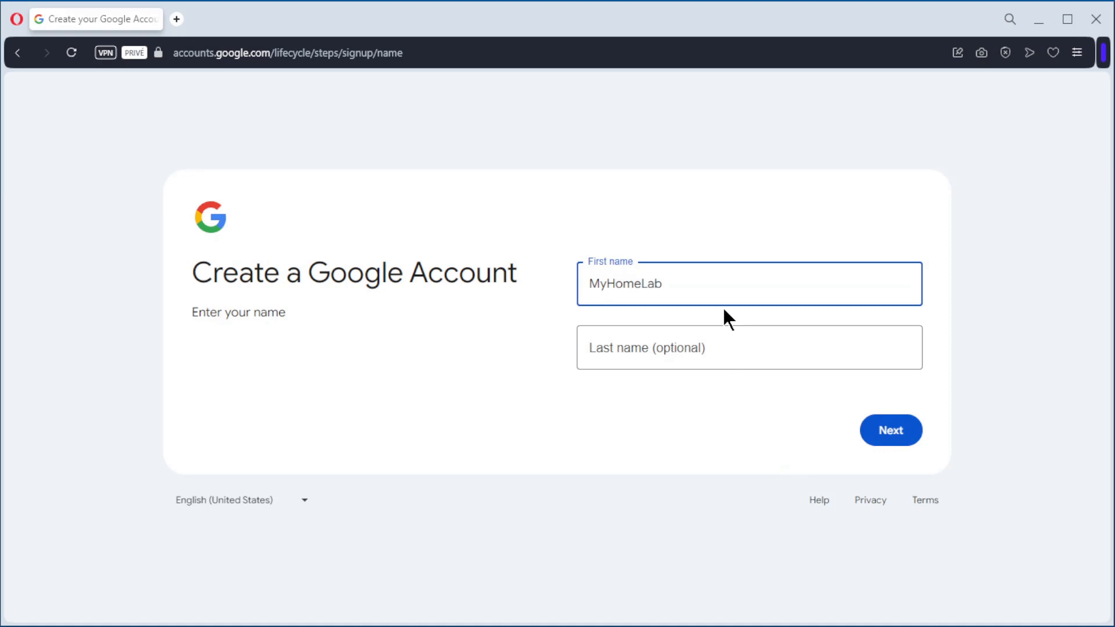
mouse_move(635, 352)
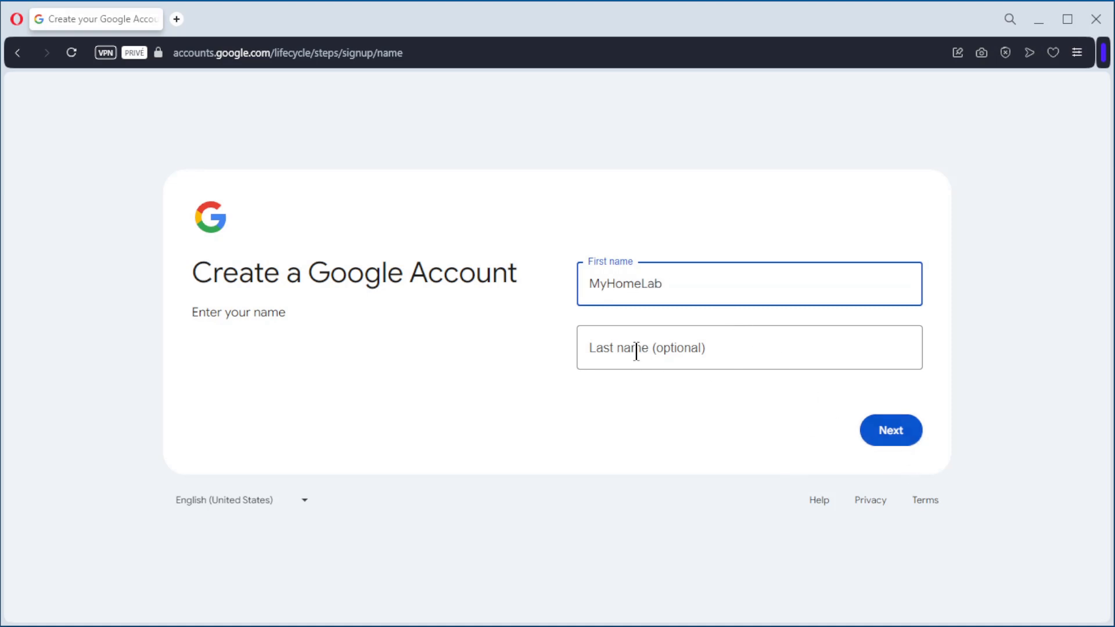
click(890, 431)
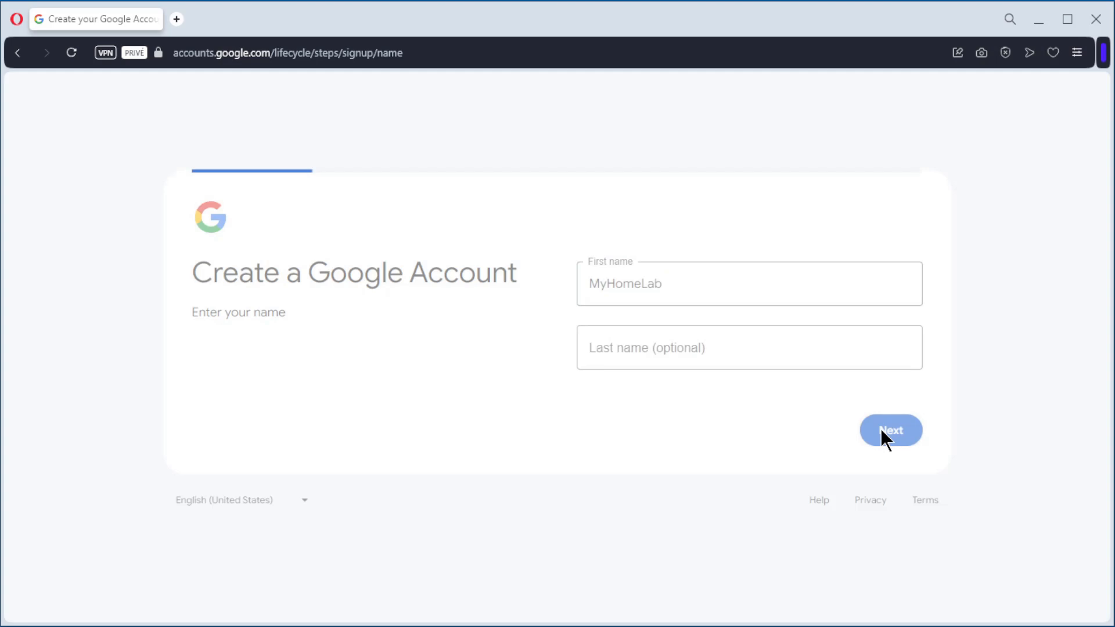
Step: Enter birthday day 1, year 2000, and gender Rather not say, then continue
click(891, 429)
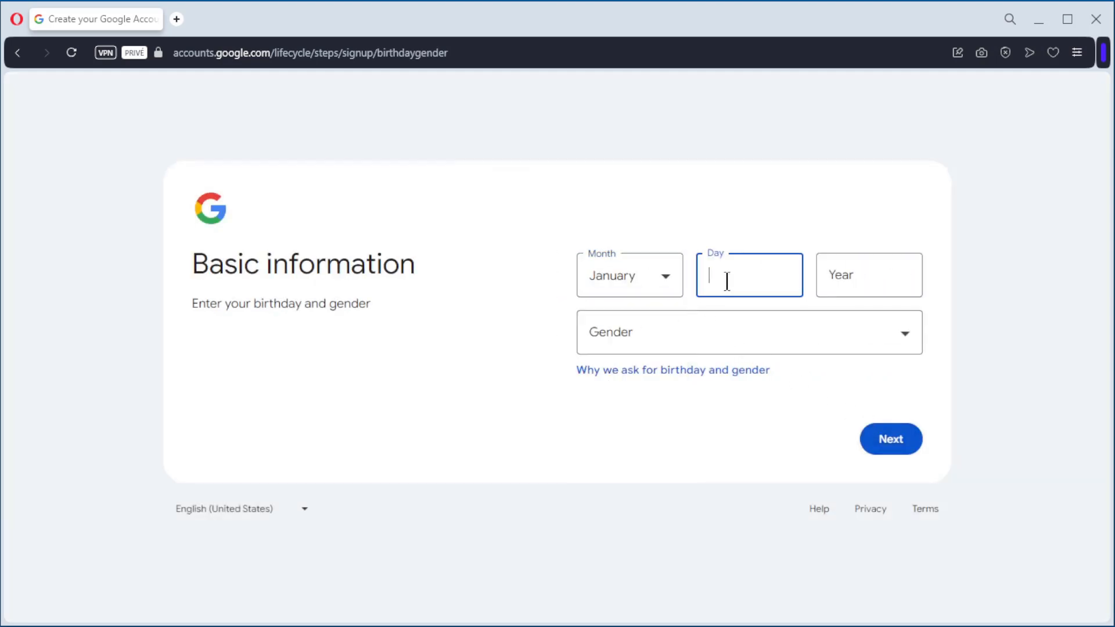
text(1)
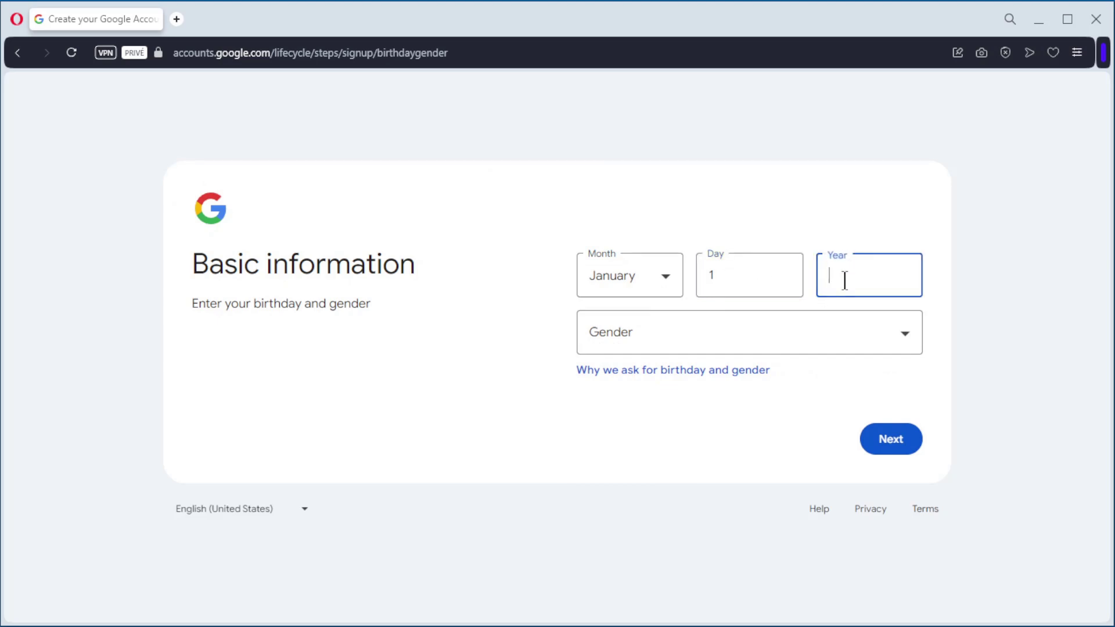
text(2000)
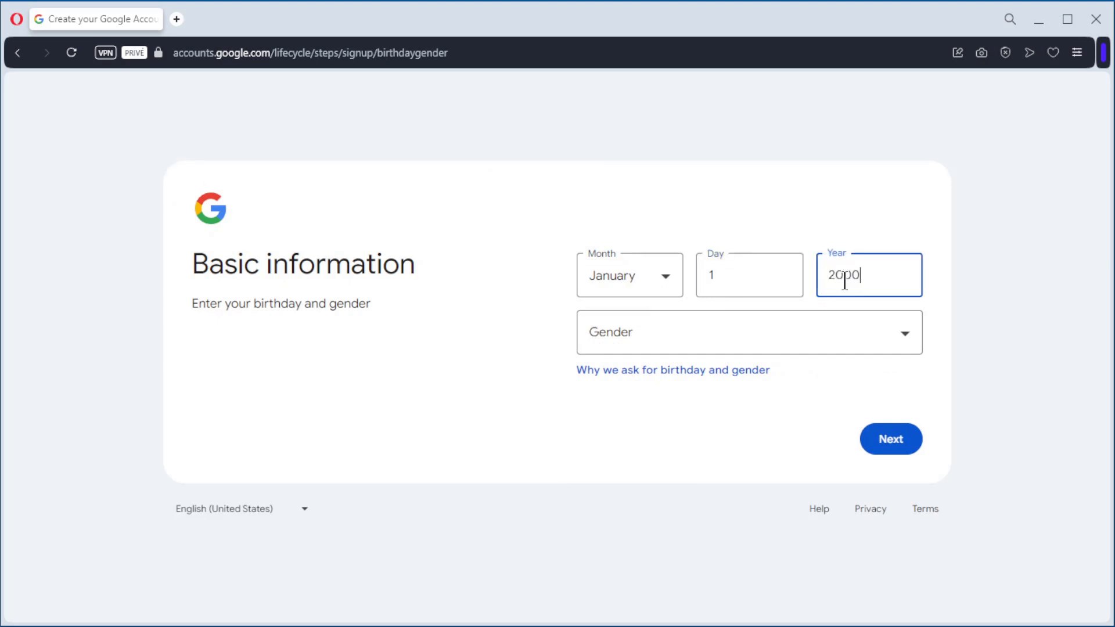
click(748, 332)
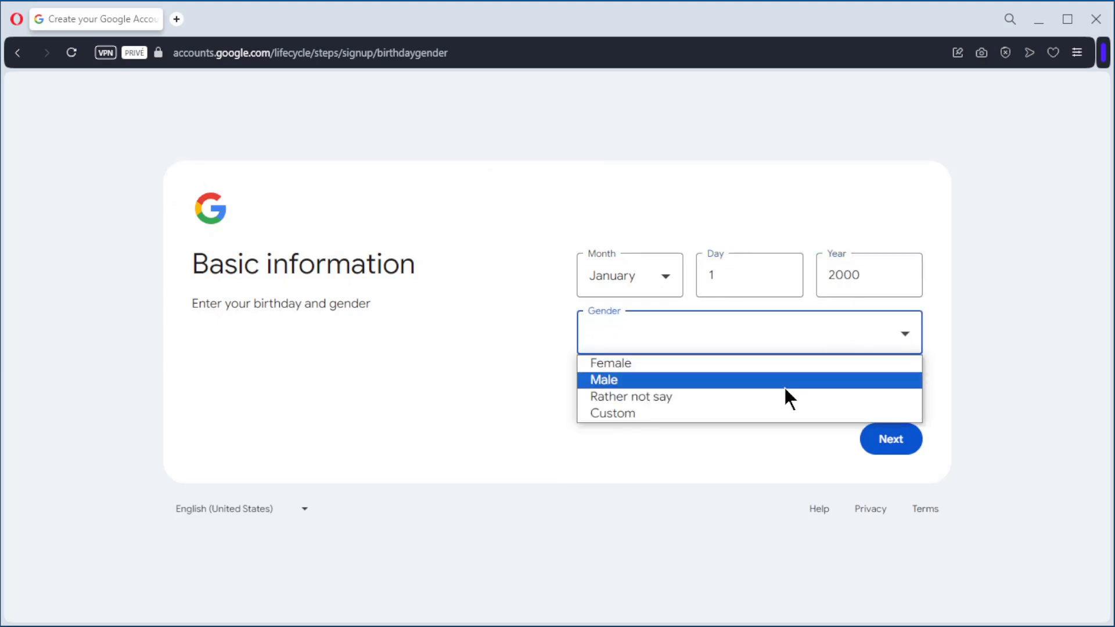
click(630, 396)
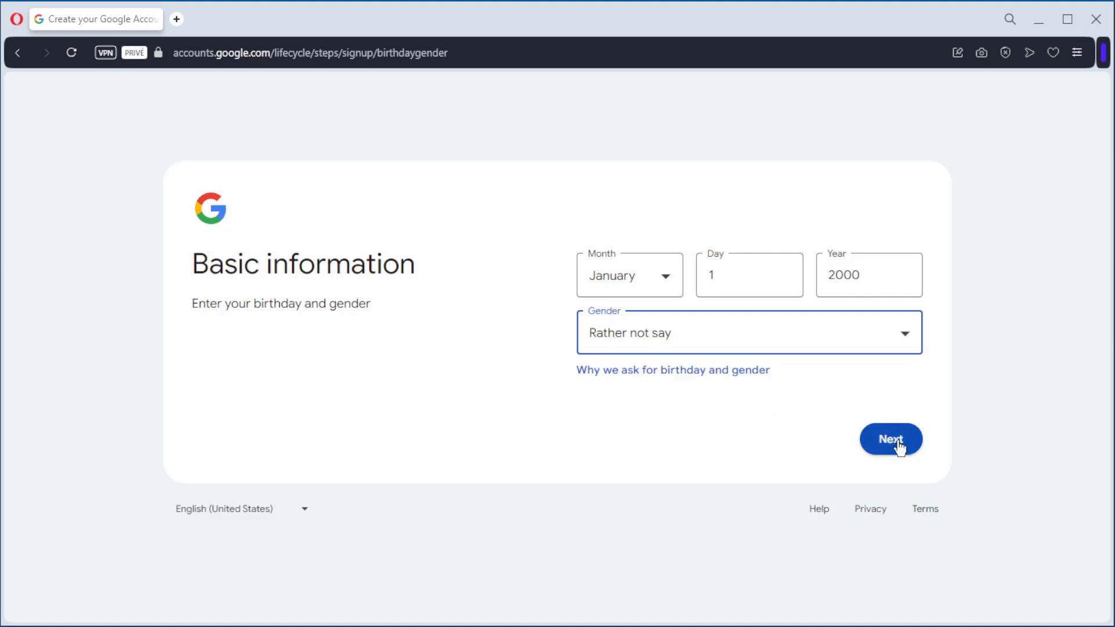
click(890, 439)
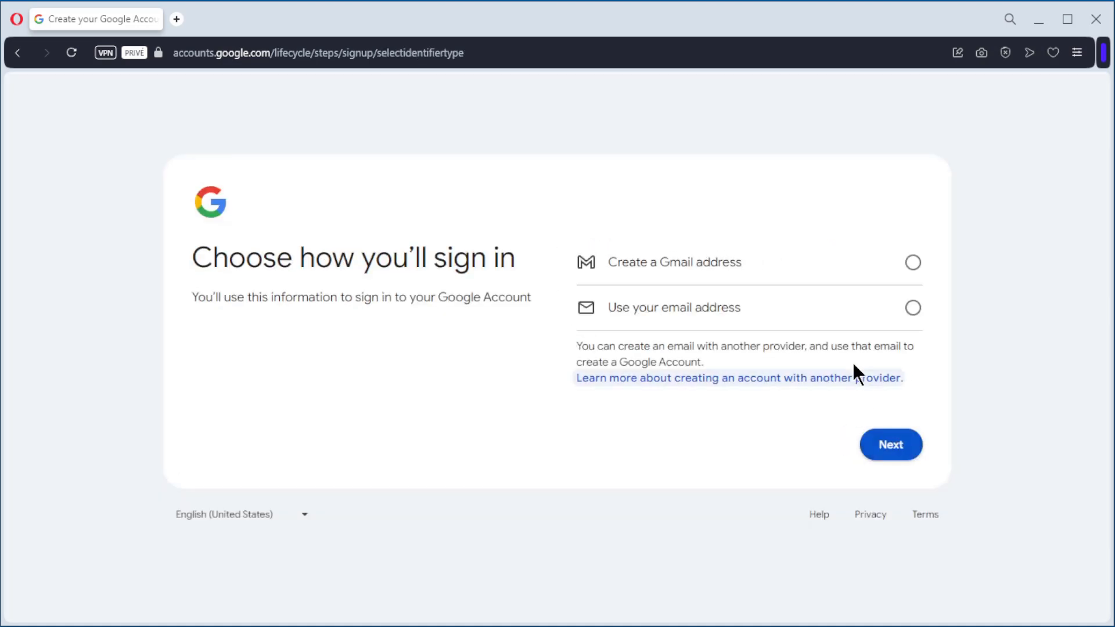
Step: Choose to create a new Gmail address and confirm the first suggested address
click(912, 262)
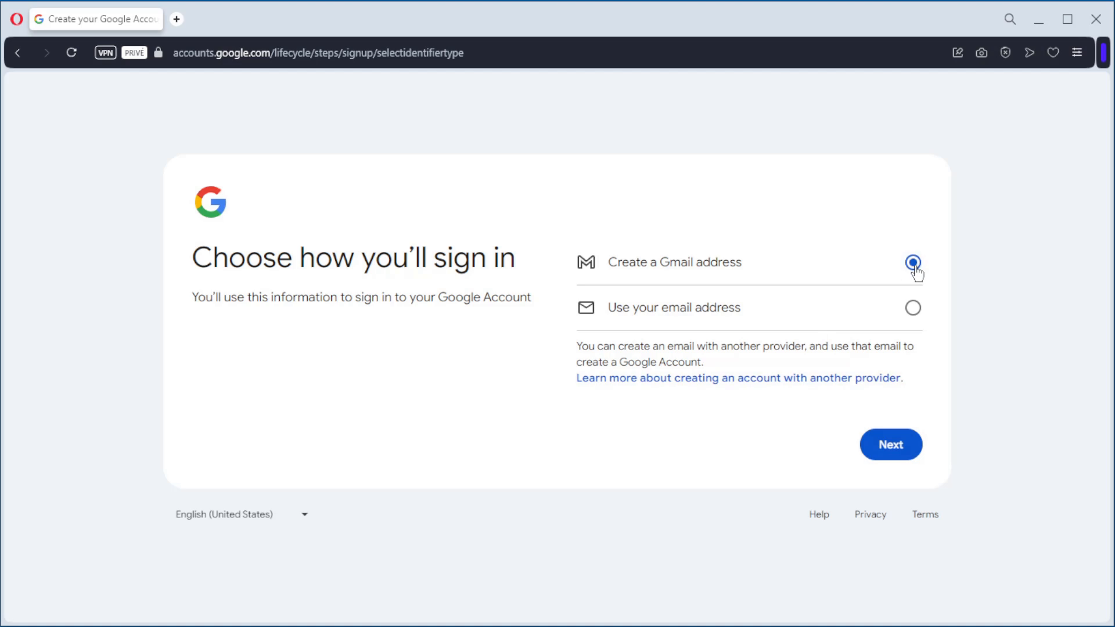
click(890, 444)
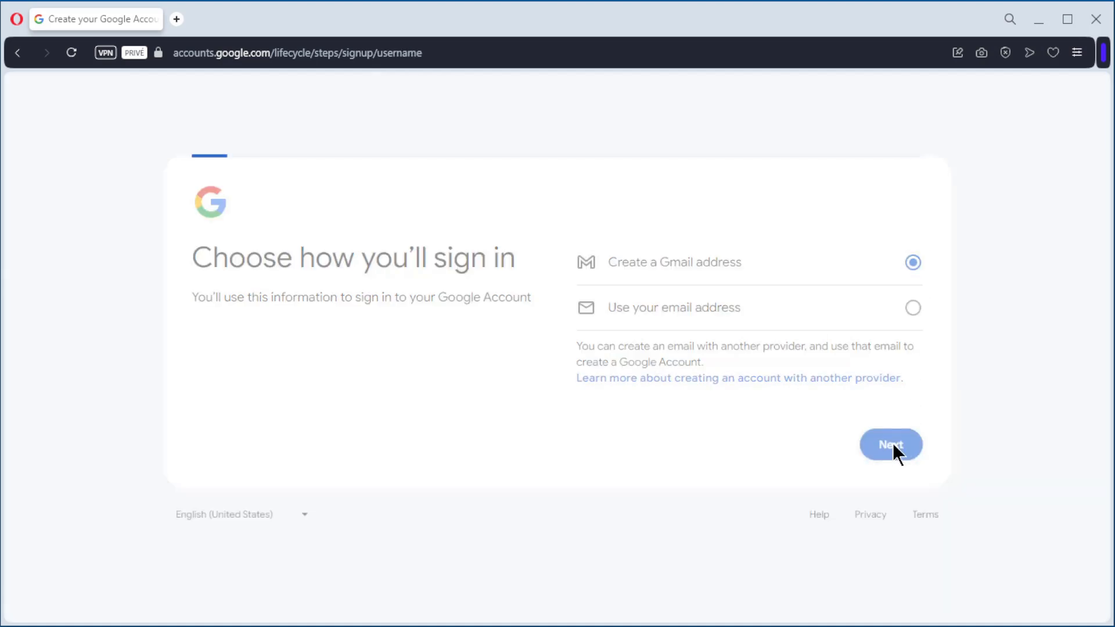
click(890, 444)
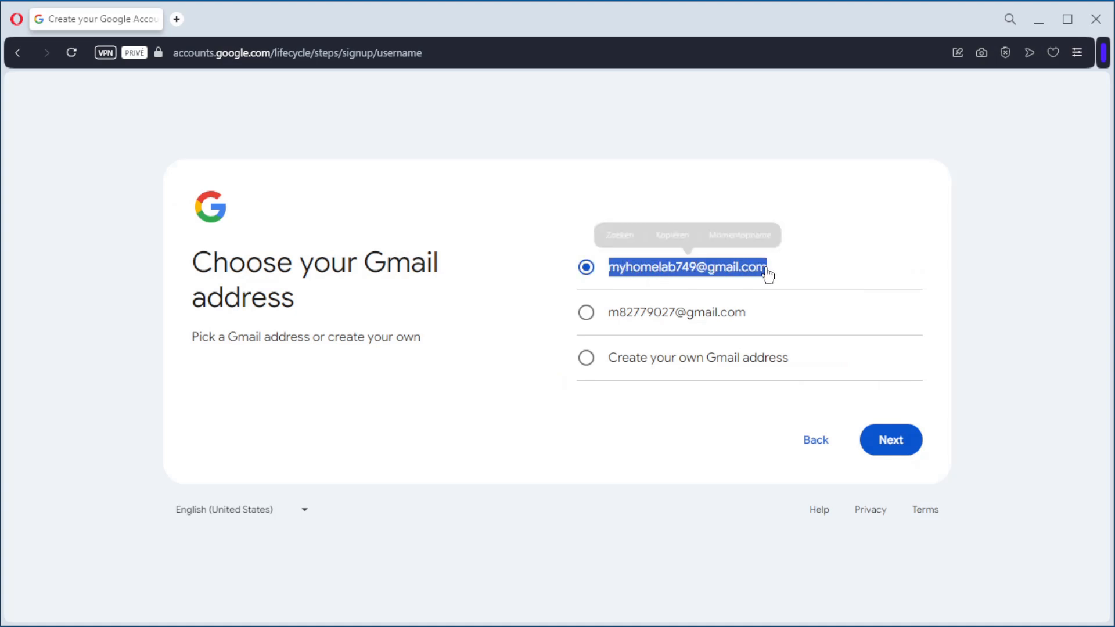
mouse_move(799, 432)
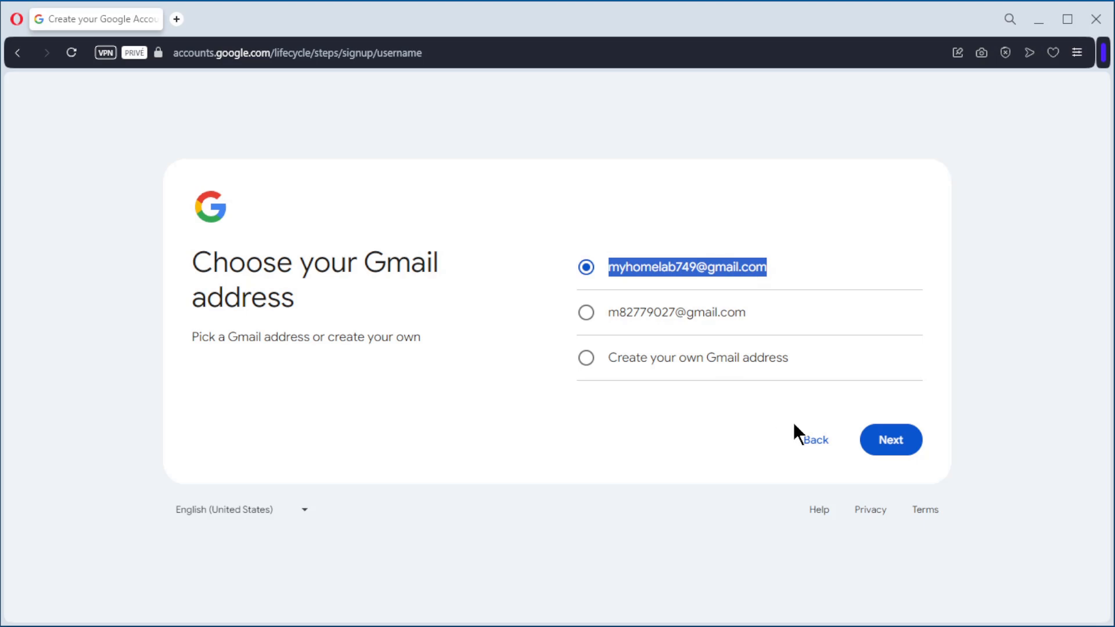
click(889, 440)
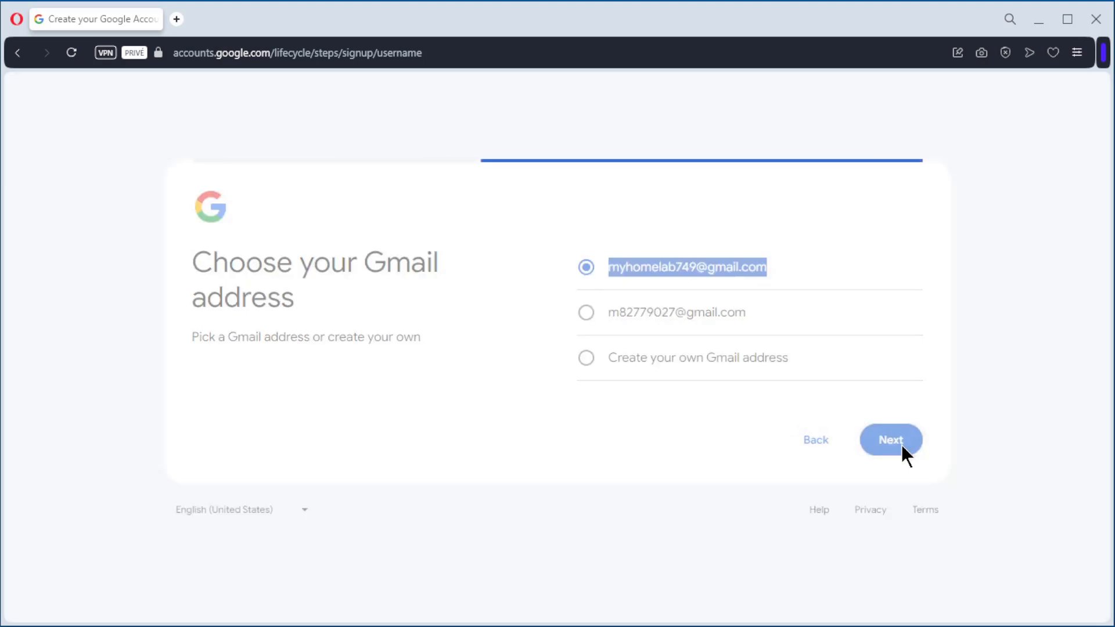
Step: Set the account password, then skip the recovery email and phone number steps
click(890, 439)
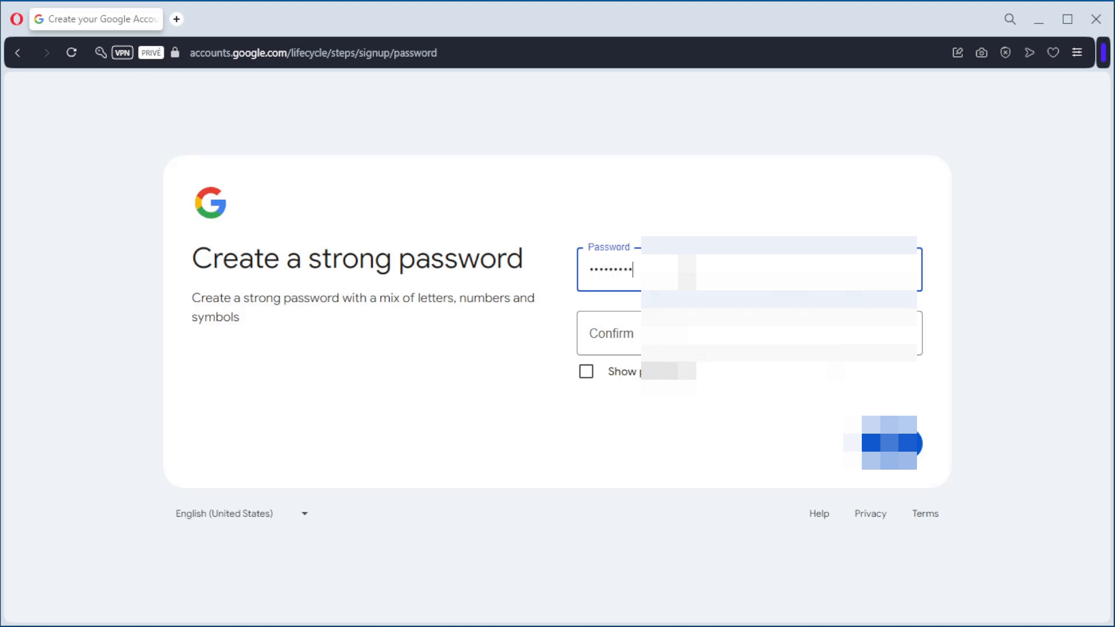
text(•)
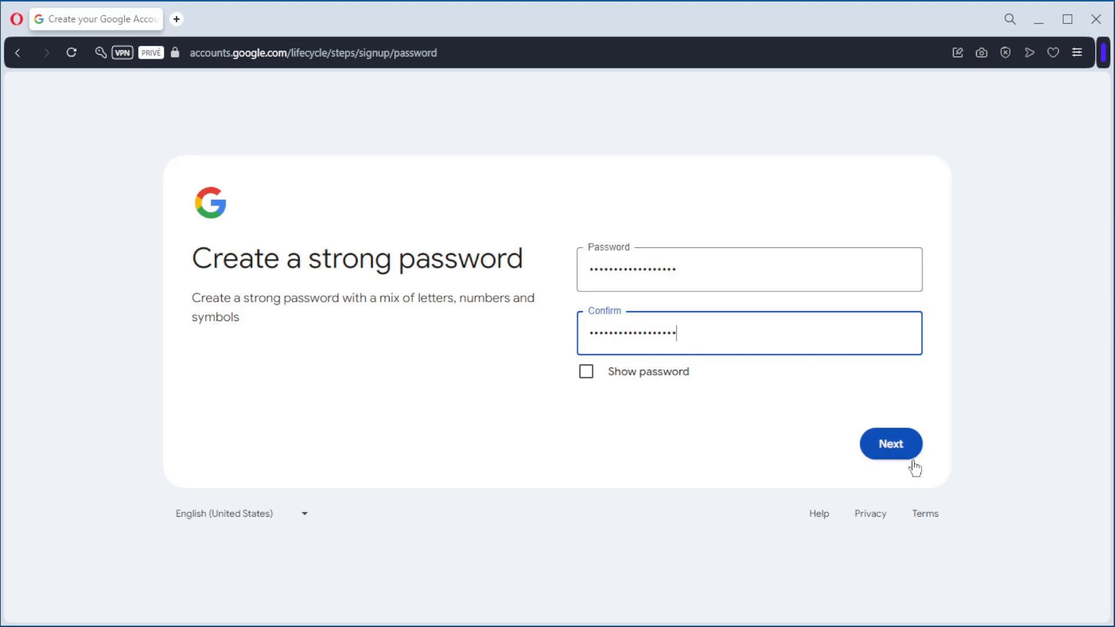
click(890, 444)
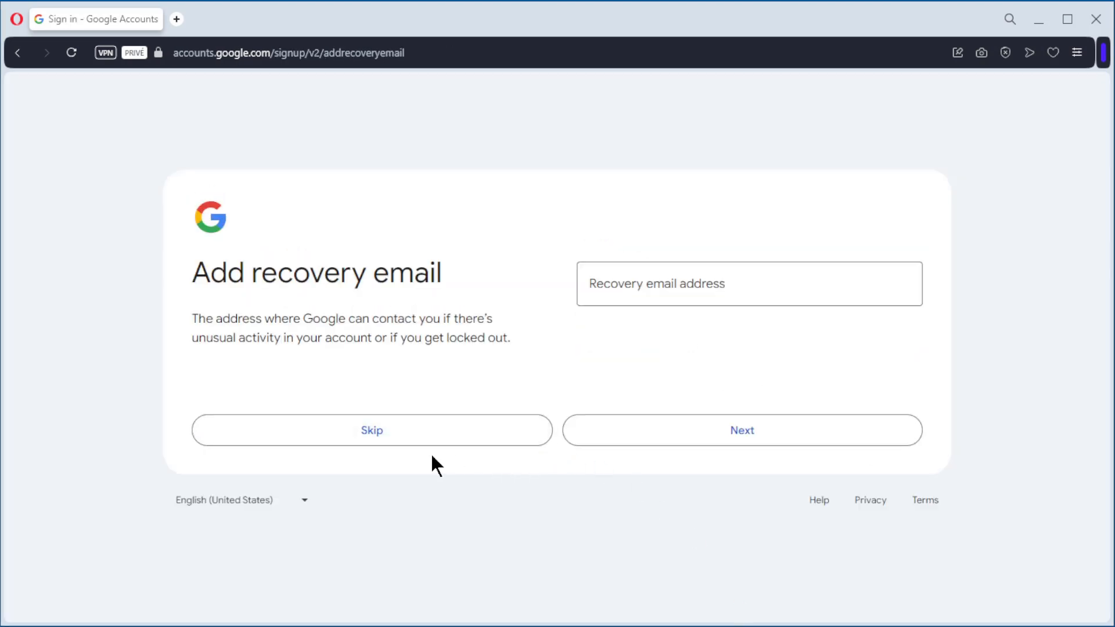
click(371, 430)
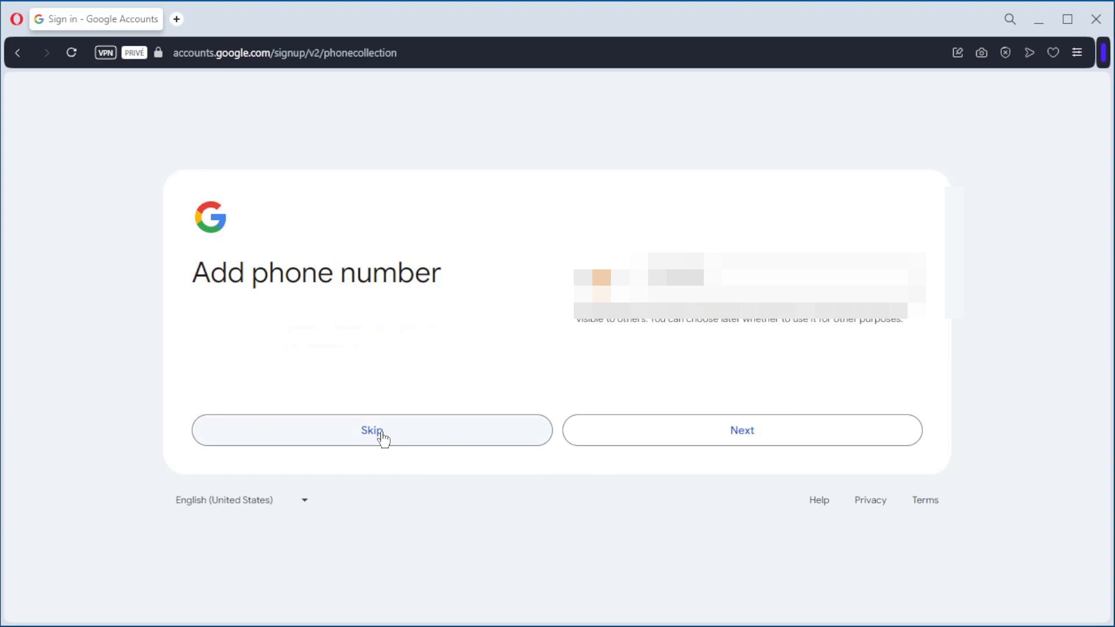
click(371, 430)
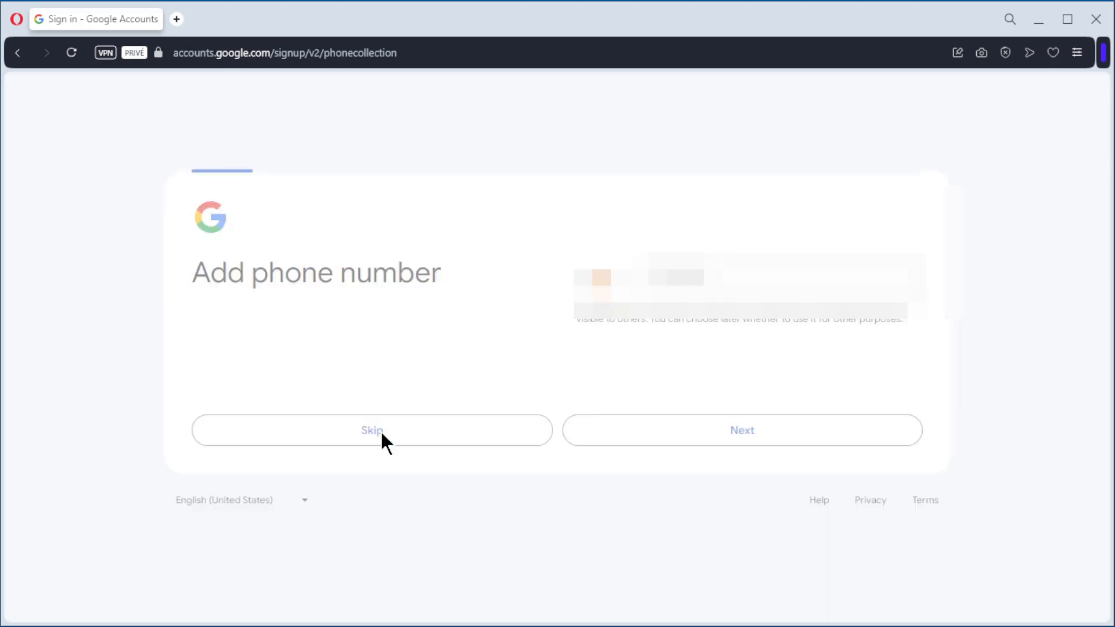
click(371, 430)
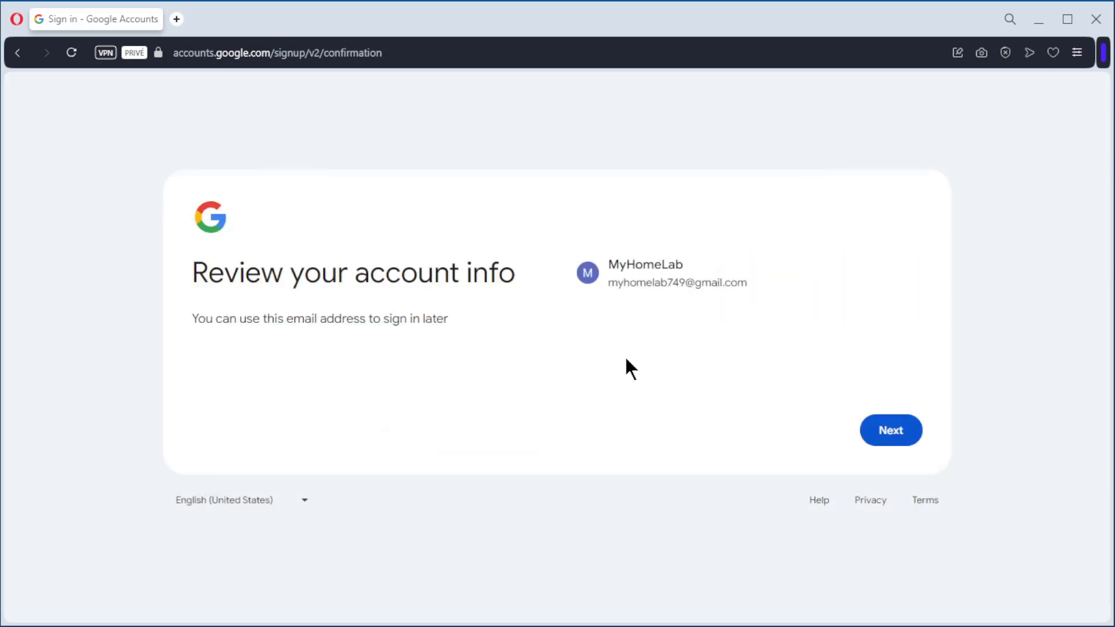
mouse_move(688, 357)
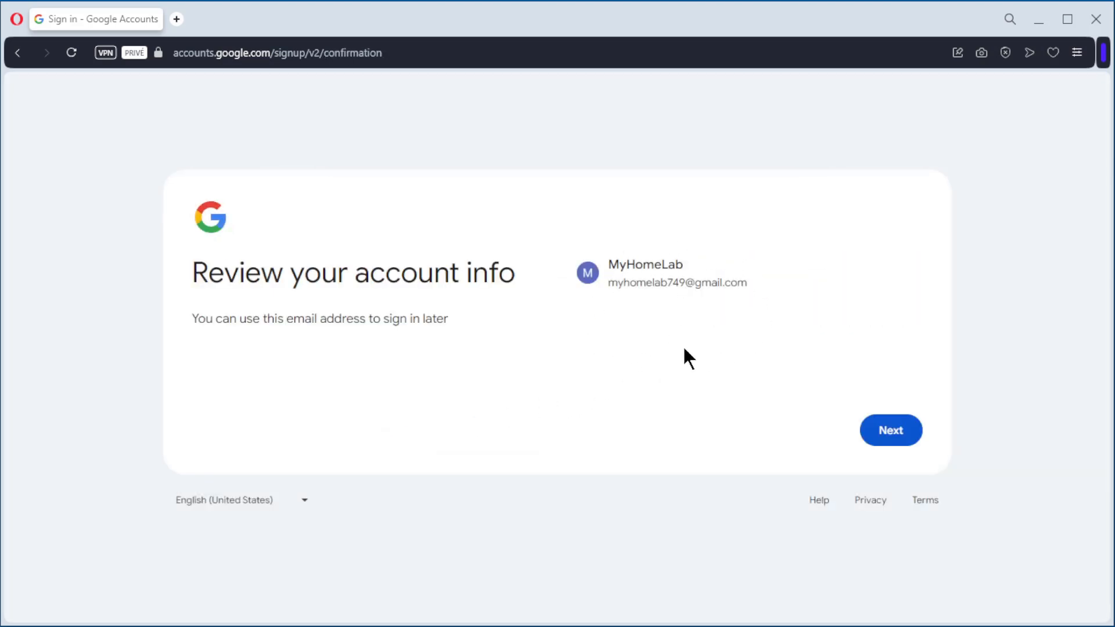
Step: Confirm the account details, accept all Express settings, and scroll through the Terms of Service
click(890, 430)
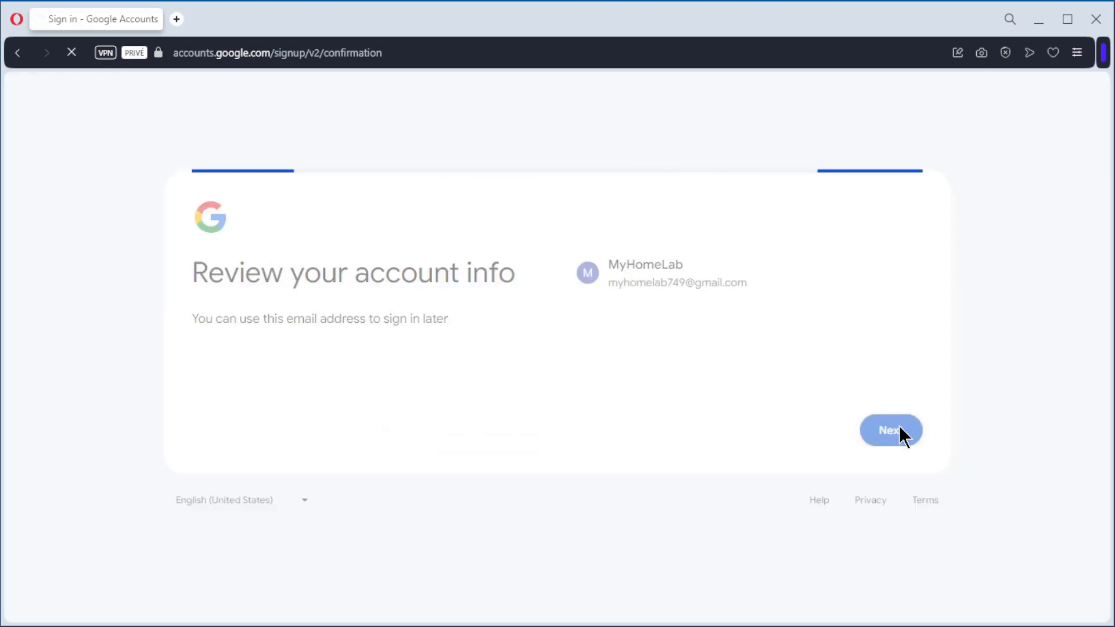
click(890, 430)
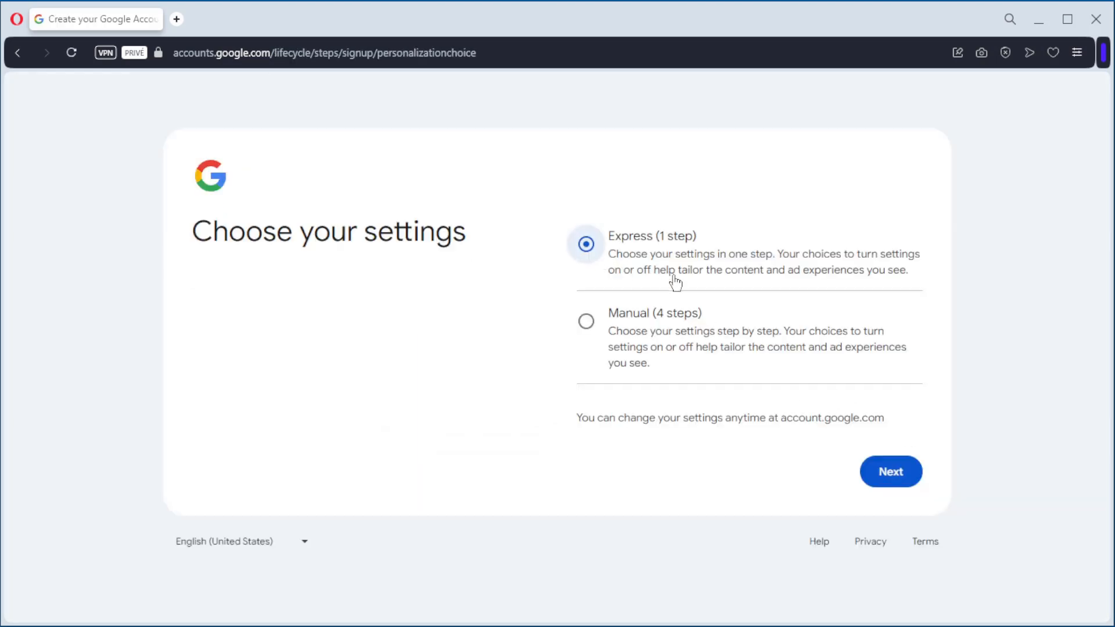
click(890, 471)
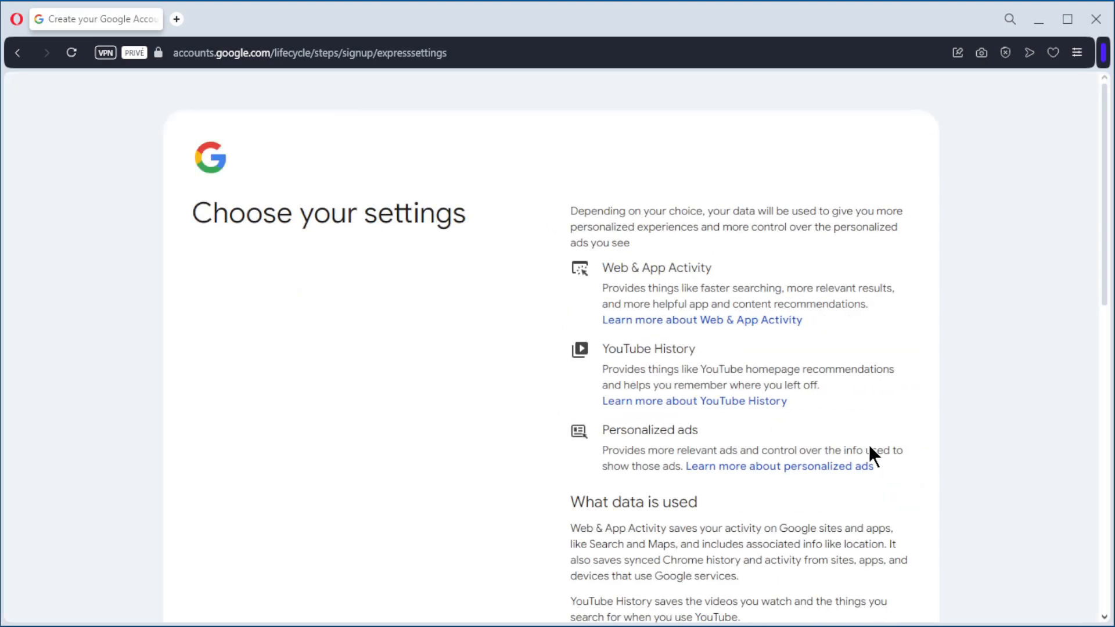
scroll(down, 3)
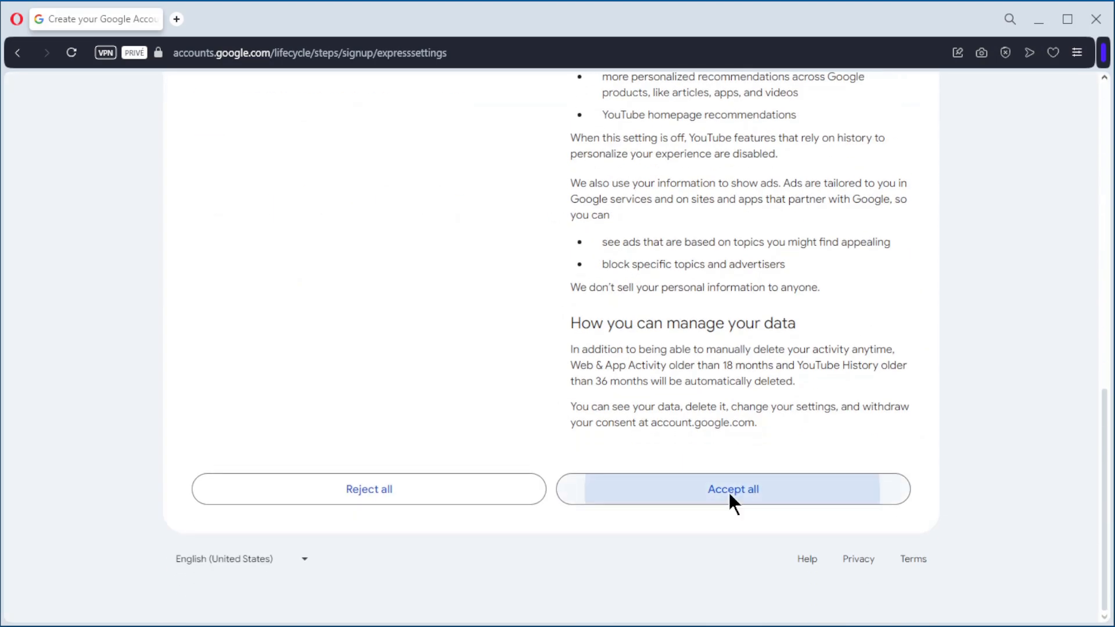
click(732, 488)
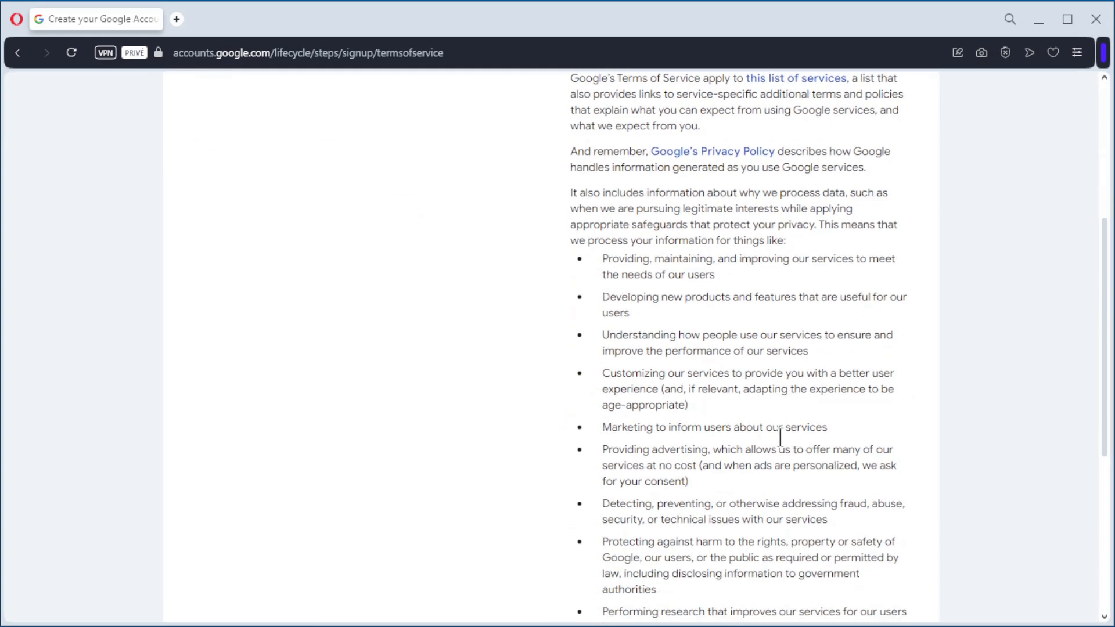
scroll(down, 3)
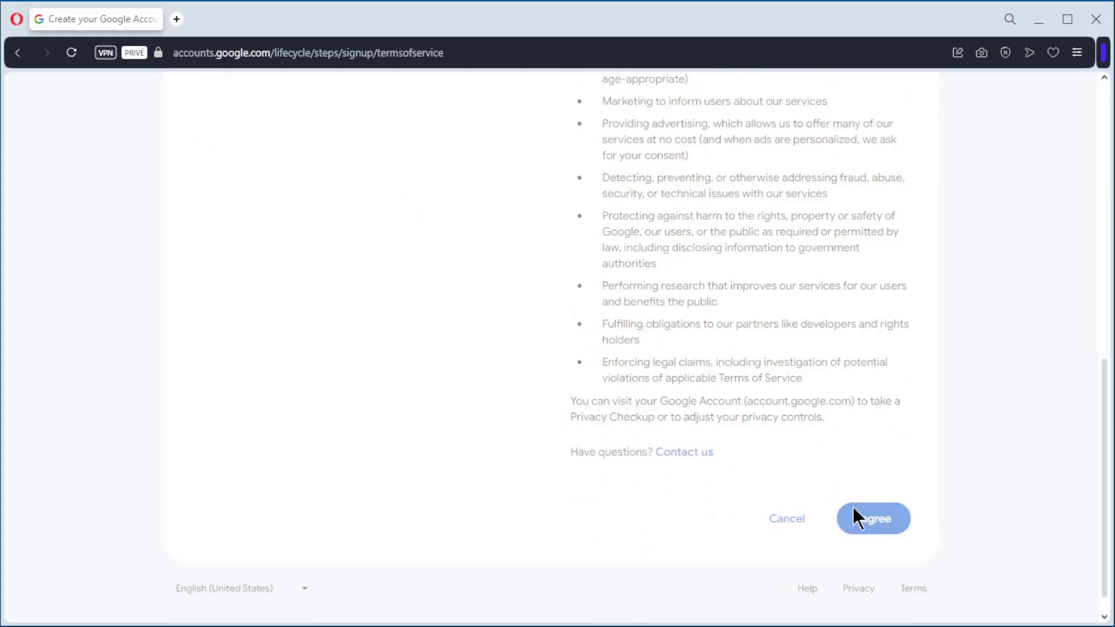
Step: Agree to the Terms of Service and go to Gmail from the Google home page
click(872, 519)
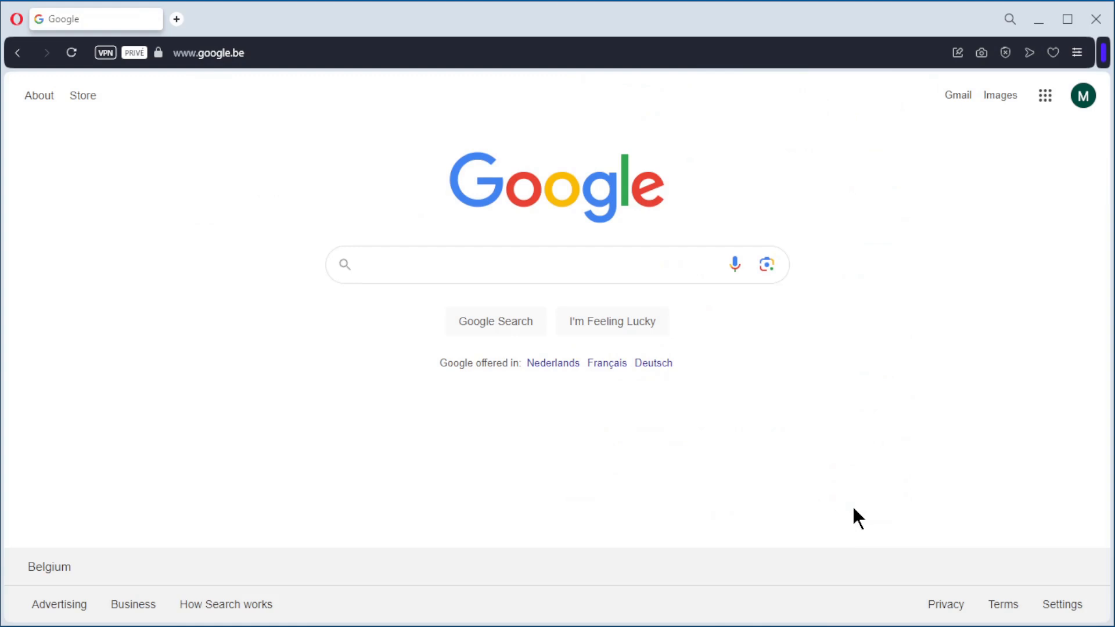
mouse_move(1016, 139)
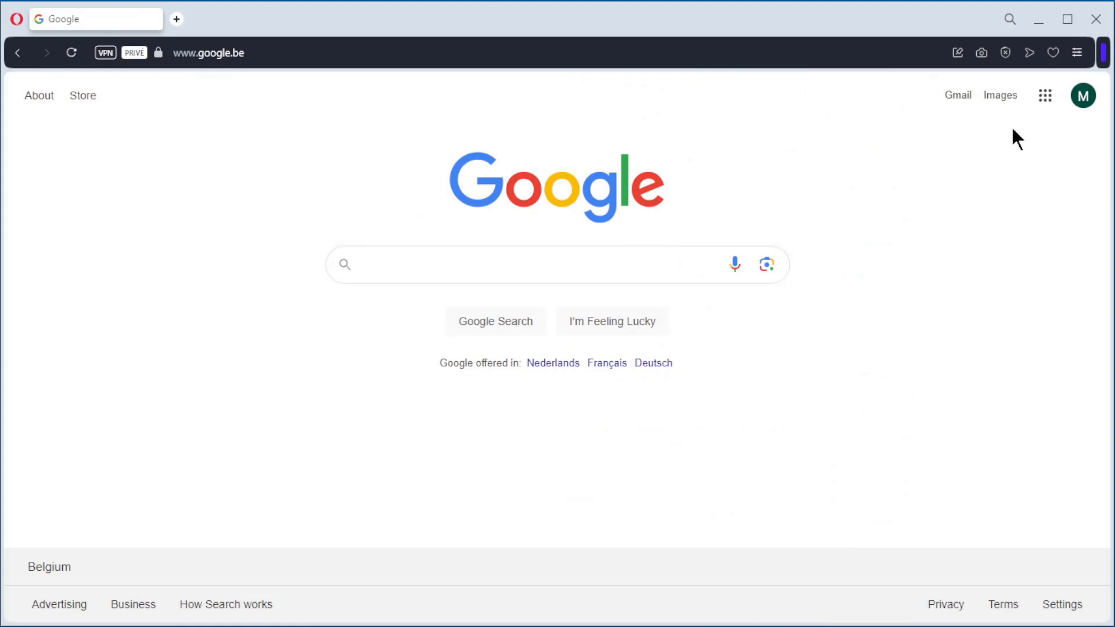
click(957, 94)
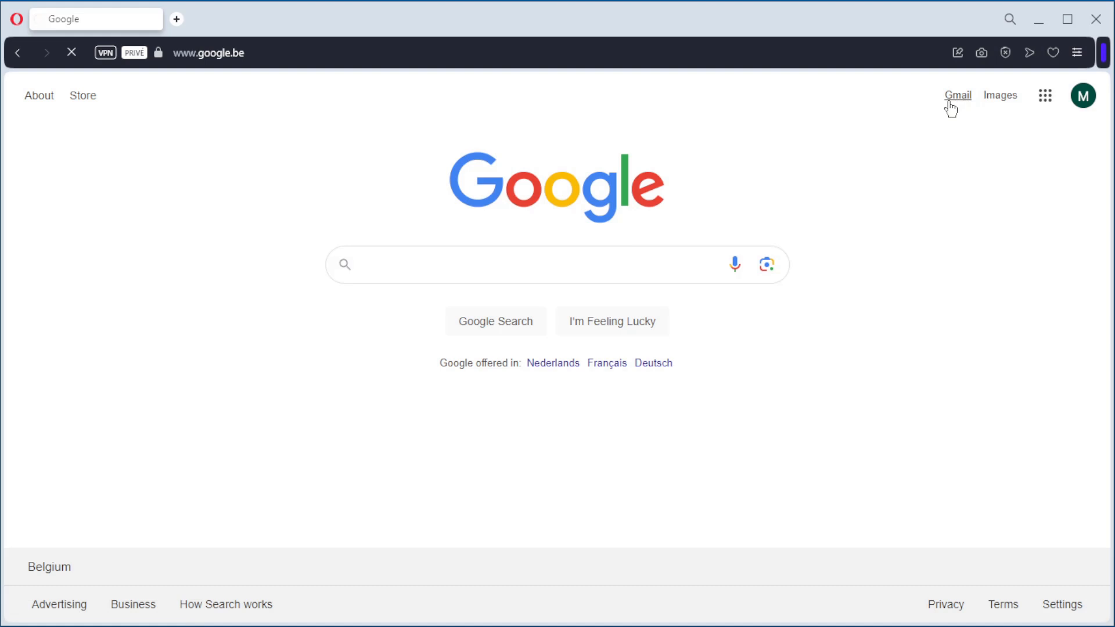
mouse_move(959, 105)
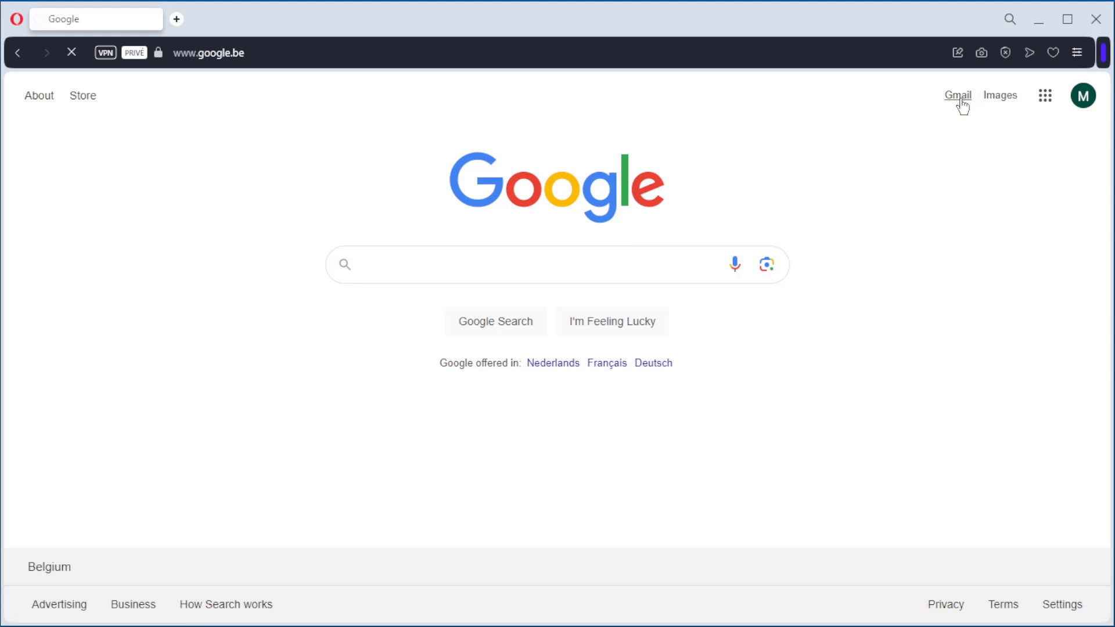
click(956, 95)
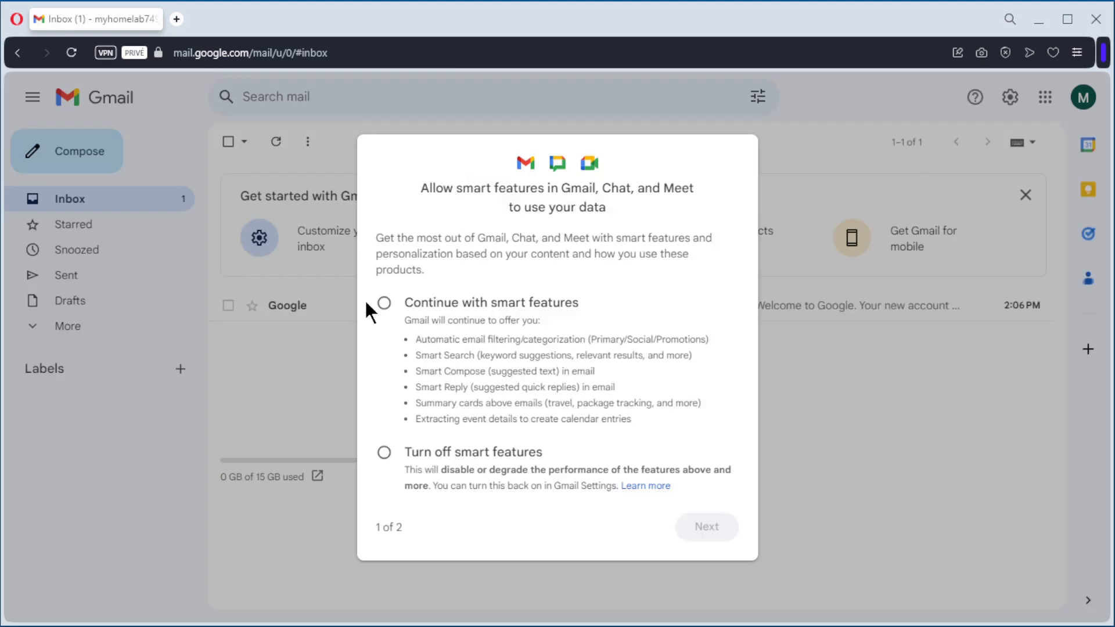
Step: Keep Gmail smart features and personalization on, save, and reload the inbox
click(383, 302)
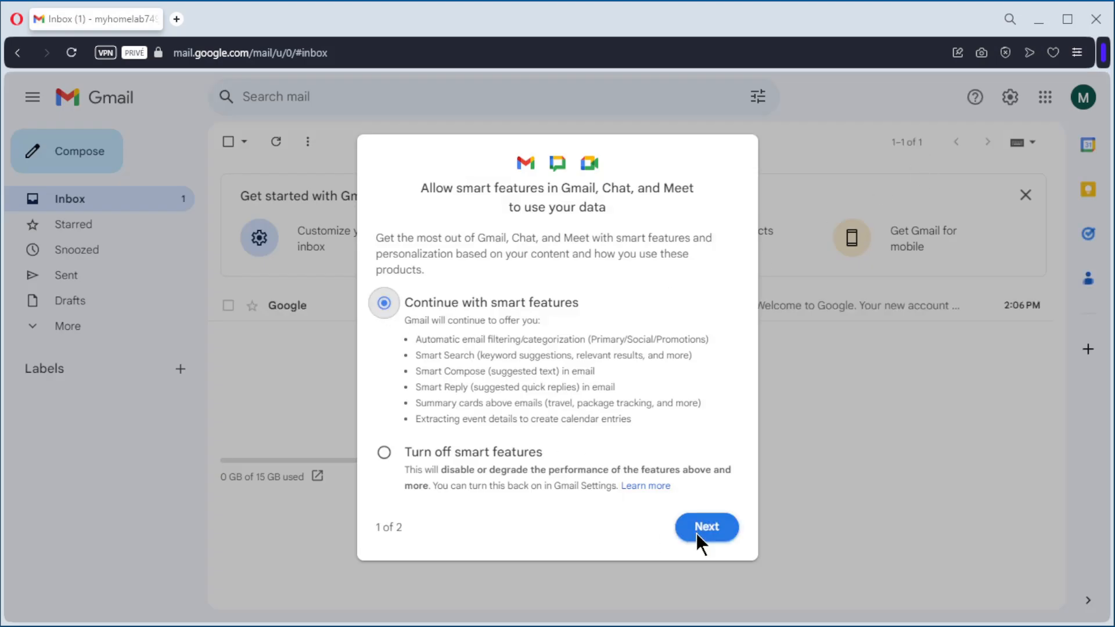
click(706, 527)
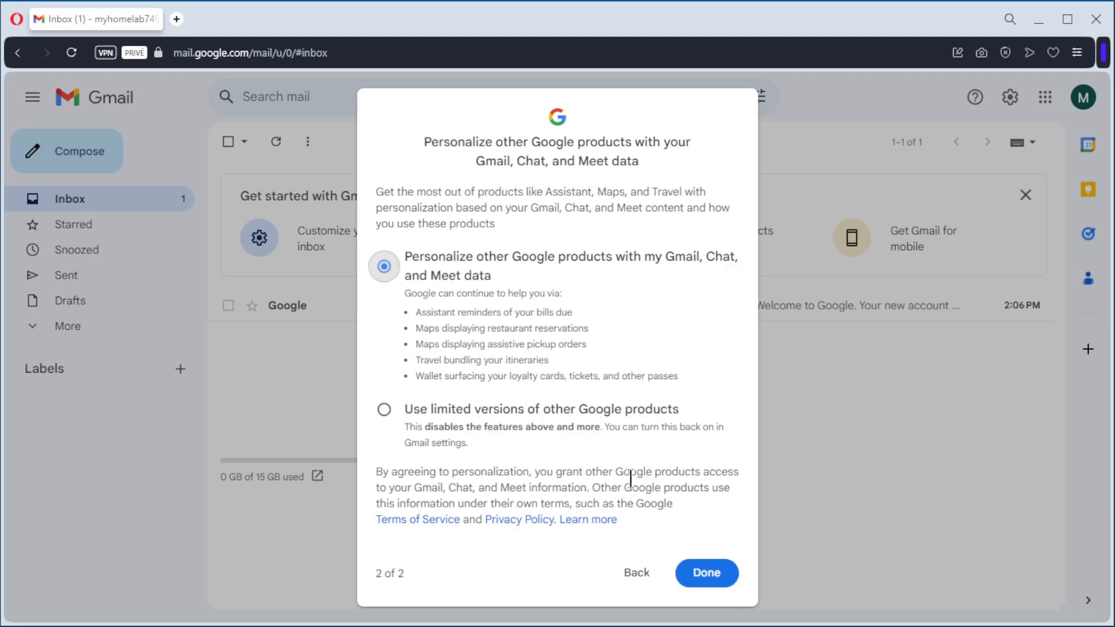
click(705, 573)
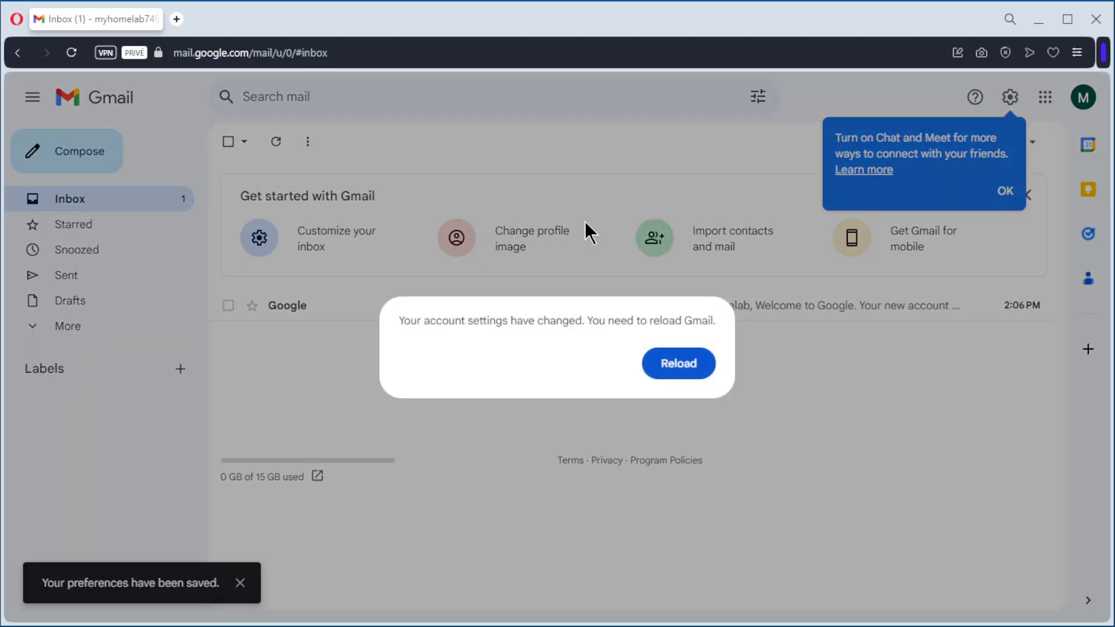
click(676, 363)
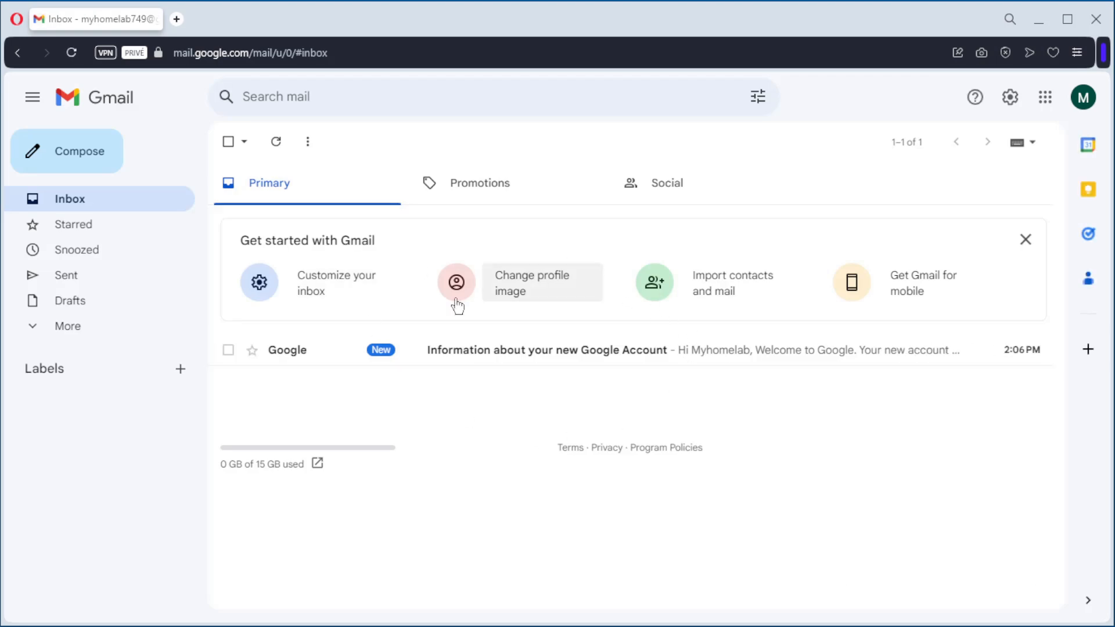
Step: Read Google's new-account welcome email, then open myaccount.google.com in a new tab
click(545, 349)
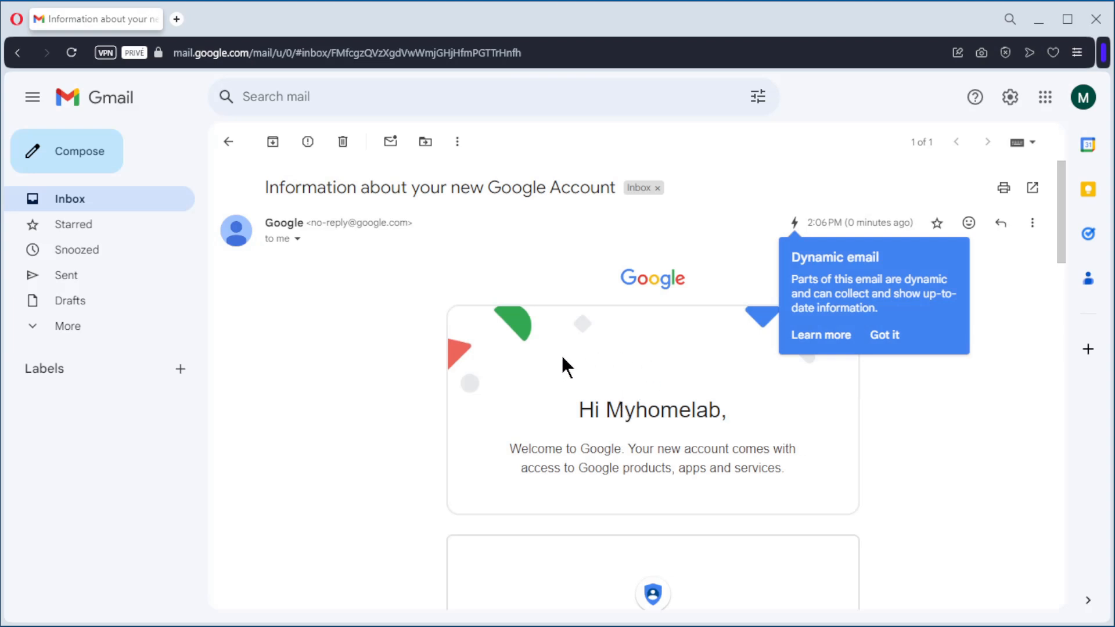
mouse_move(902, 367)
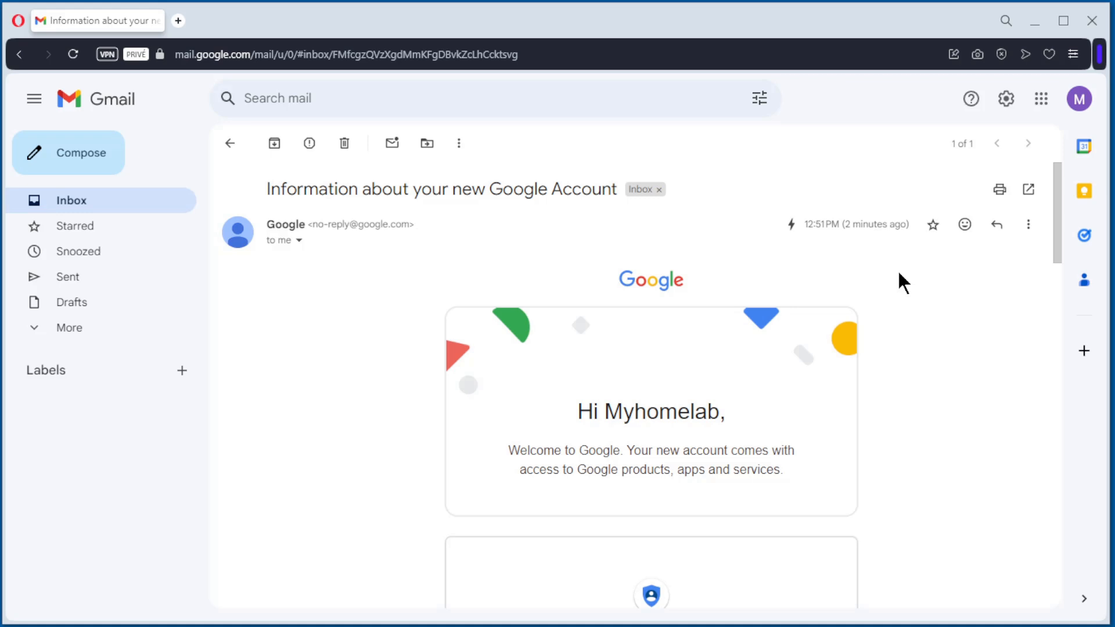
click(1078, 98)
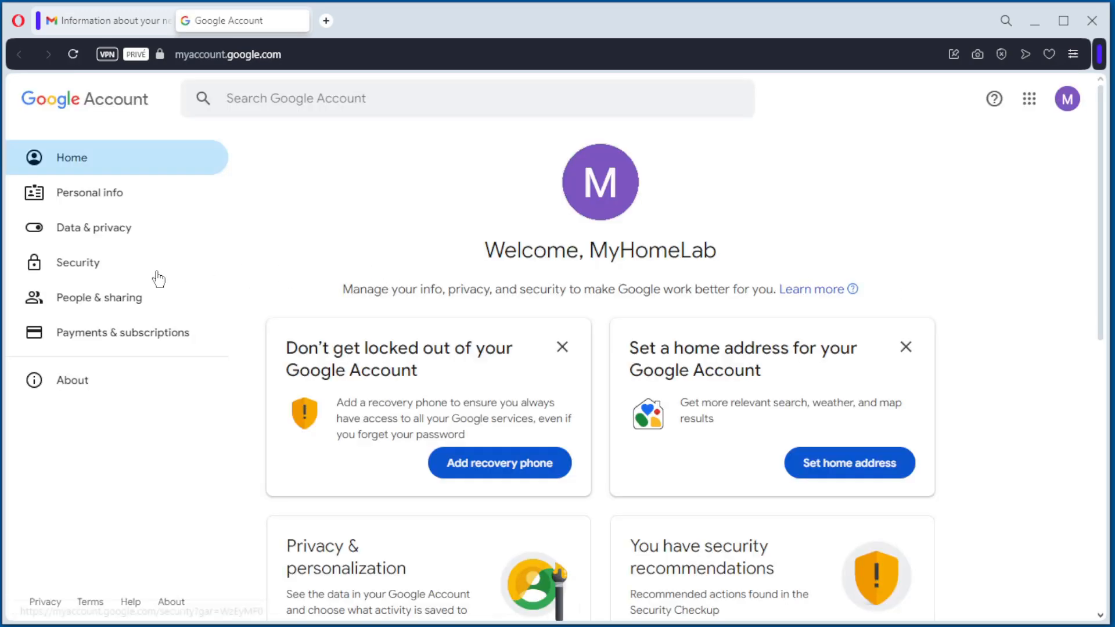
Step: Go to Security and open the 2-Step Verification setup to add a phone
click(77, 262)
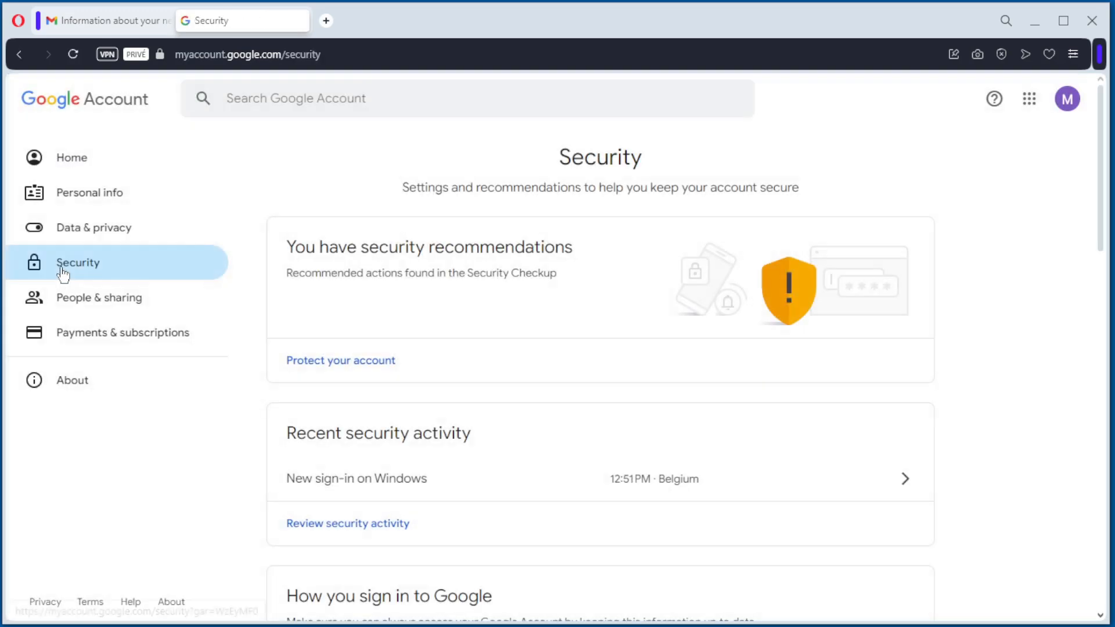
scroll(down, 3)
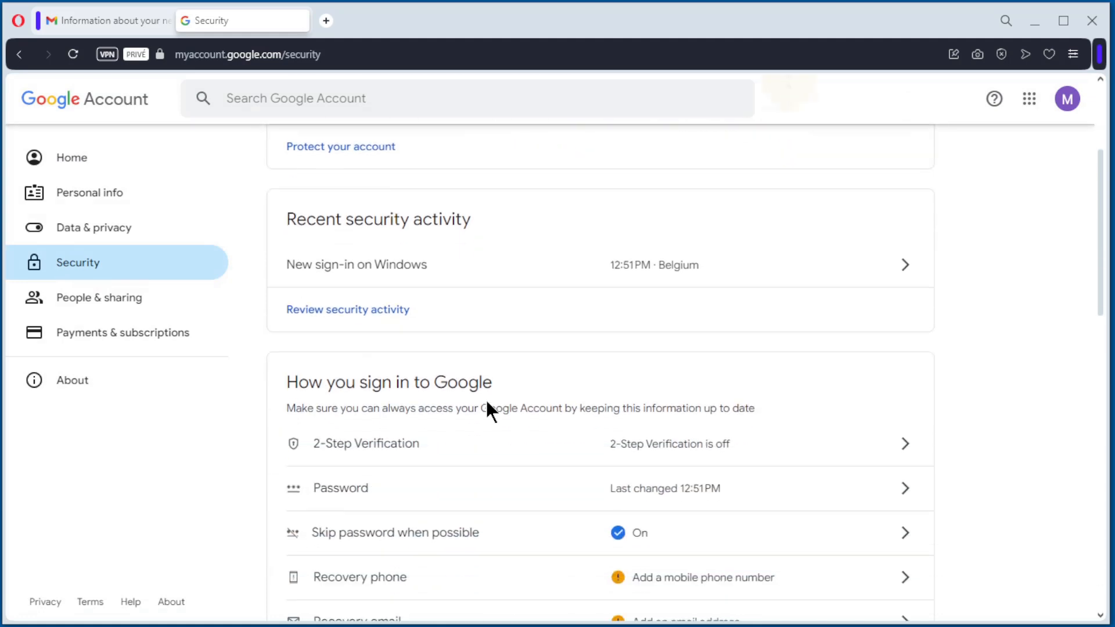
scroll(down, 3)
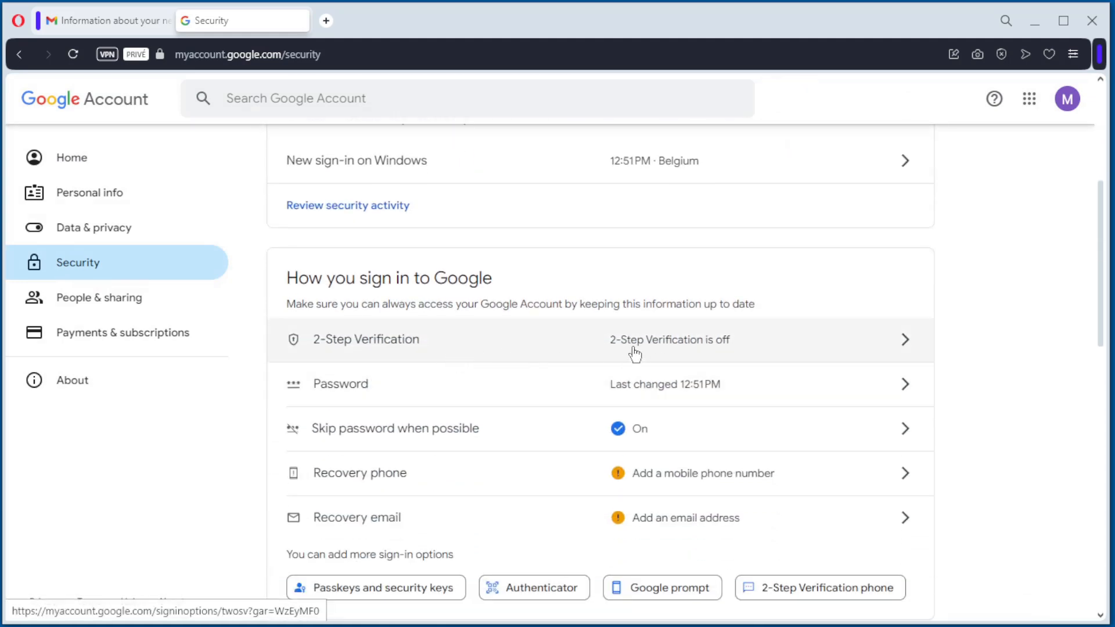
mouse_move(700, 355)
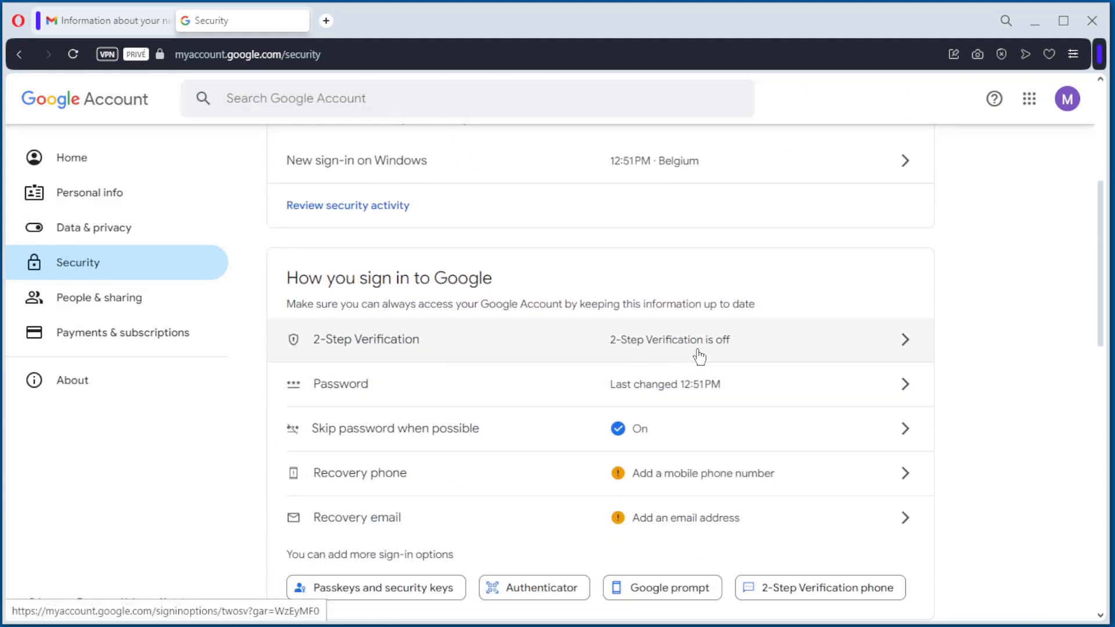
mouse_move(921, 357)
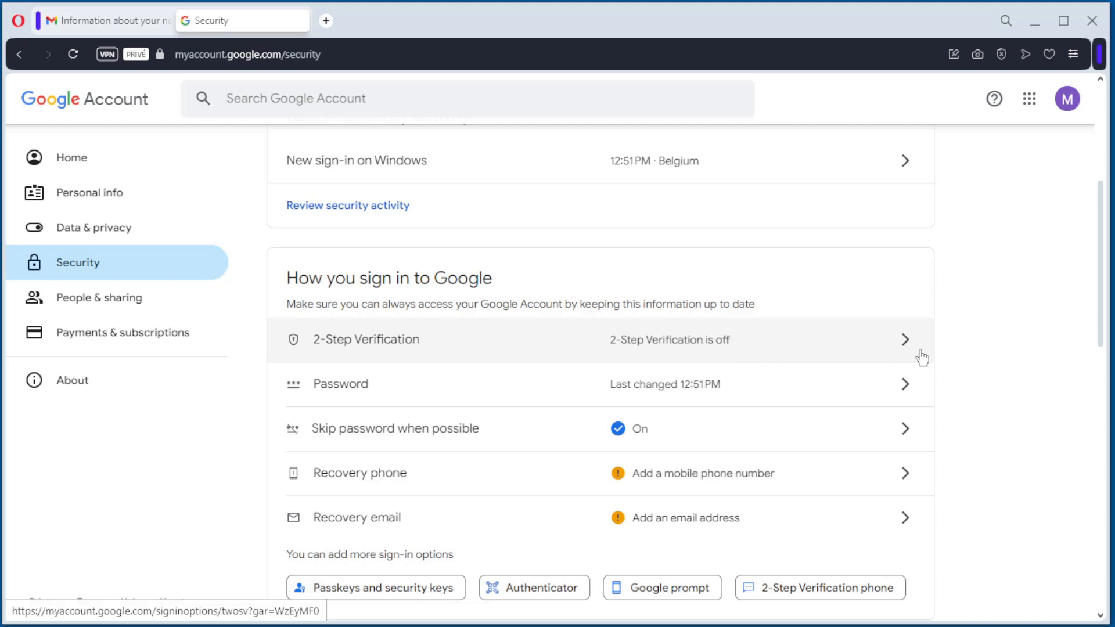
click(597, 339)
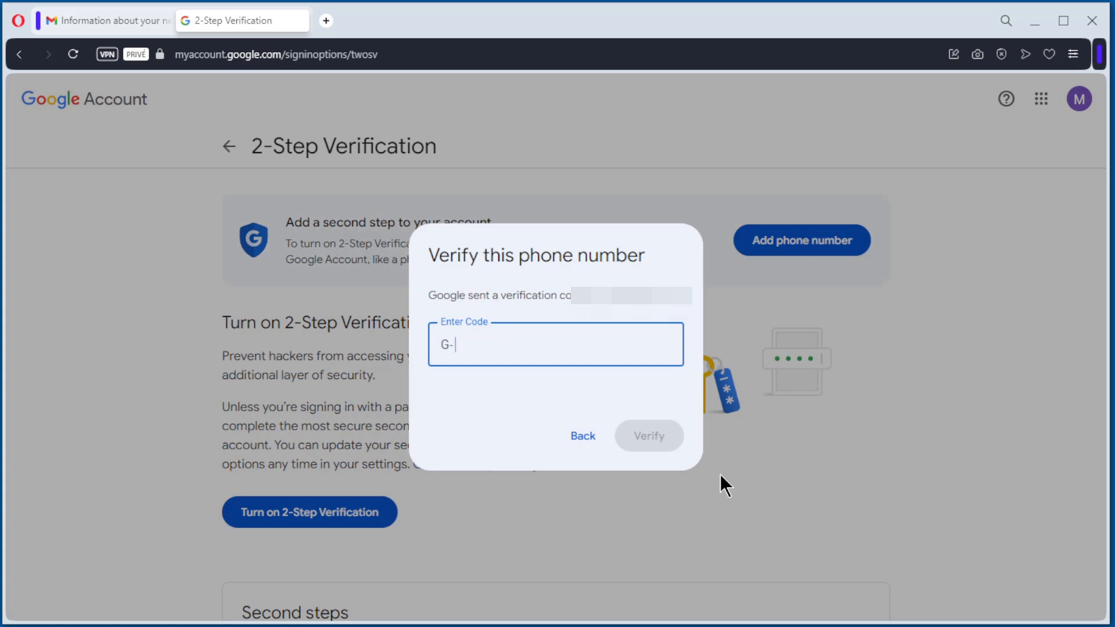
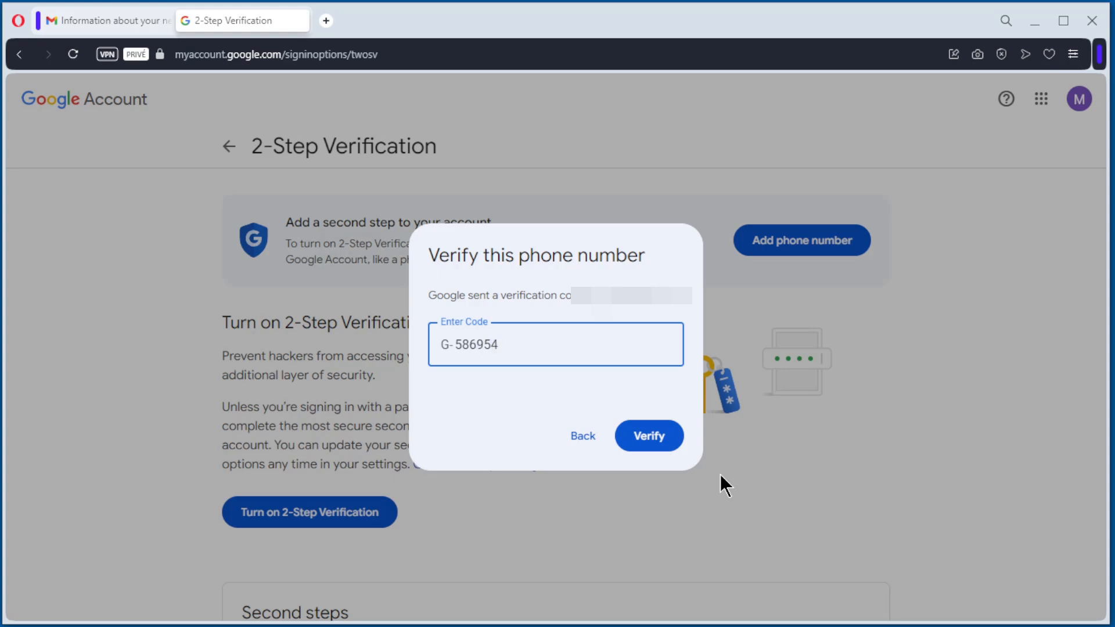
click(648, 436)
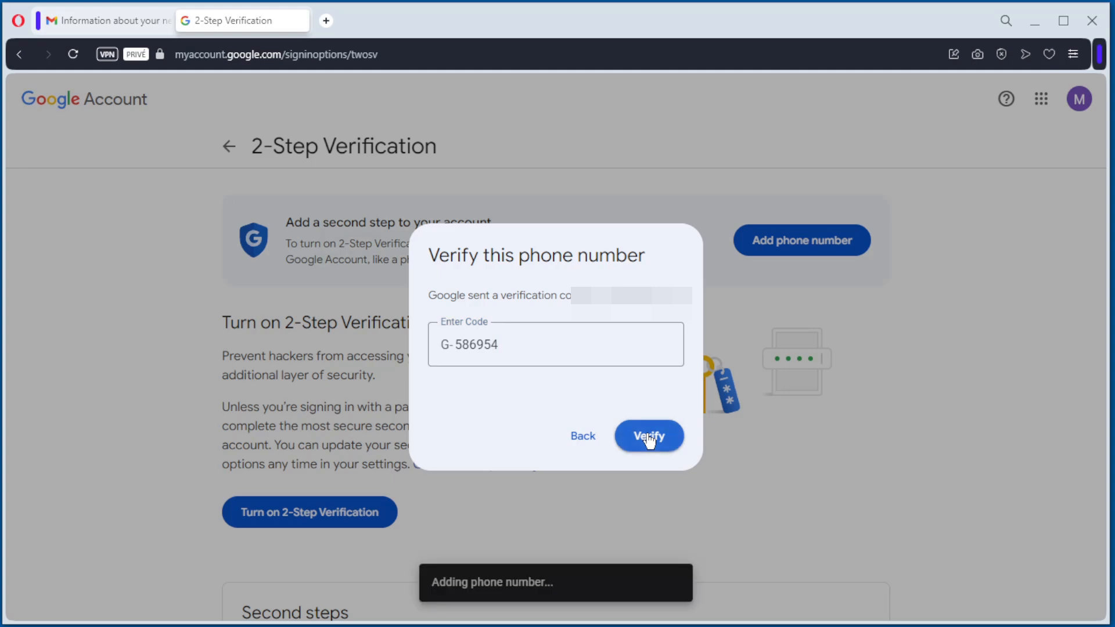
click(648, 436)
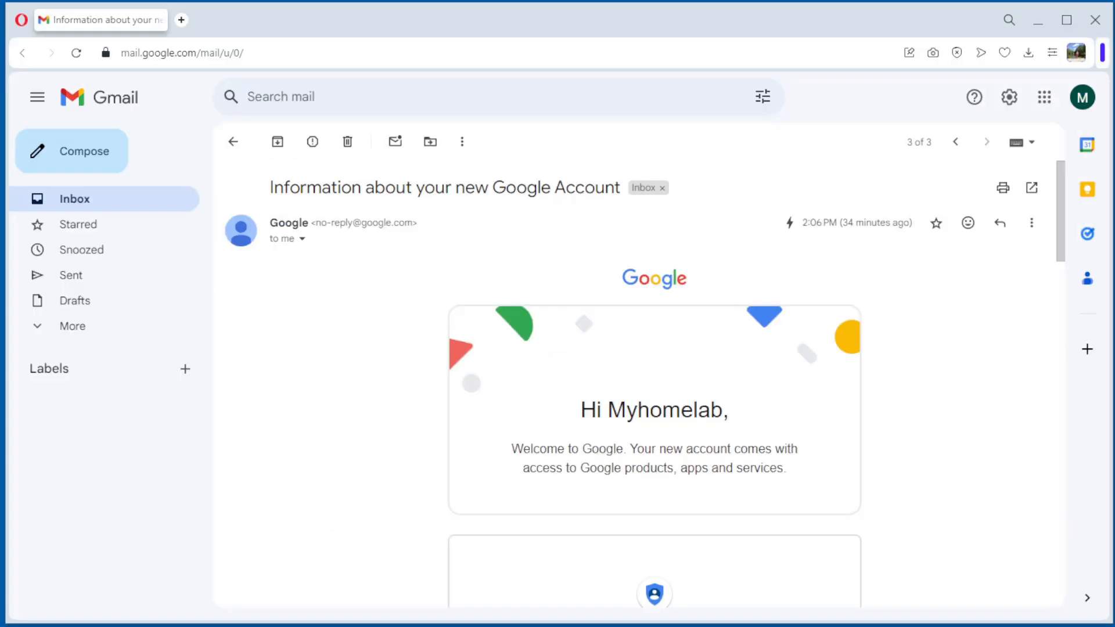
Step: Navigate via the avatar to Manage your Google Account > Security > App passwords
click(1081, 98)
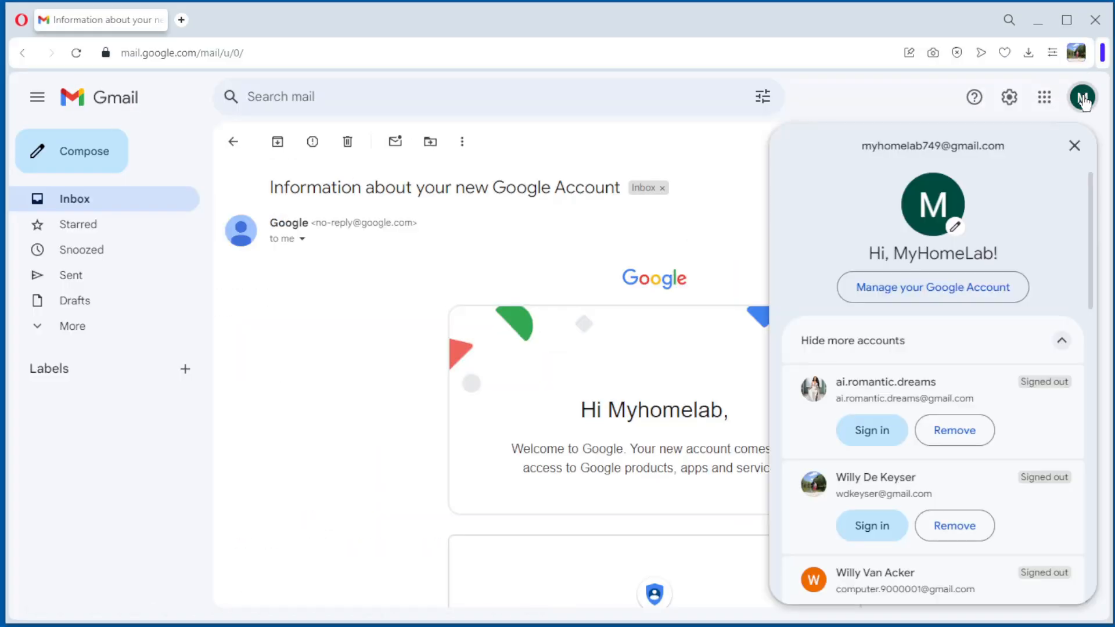
mouse_move(932, 287)
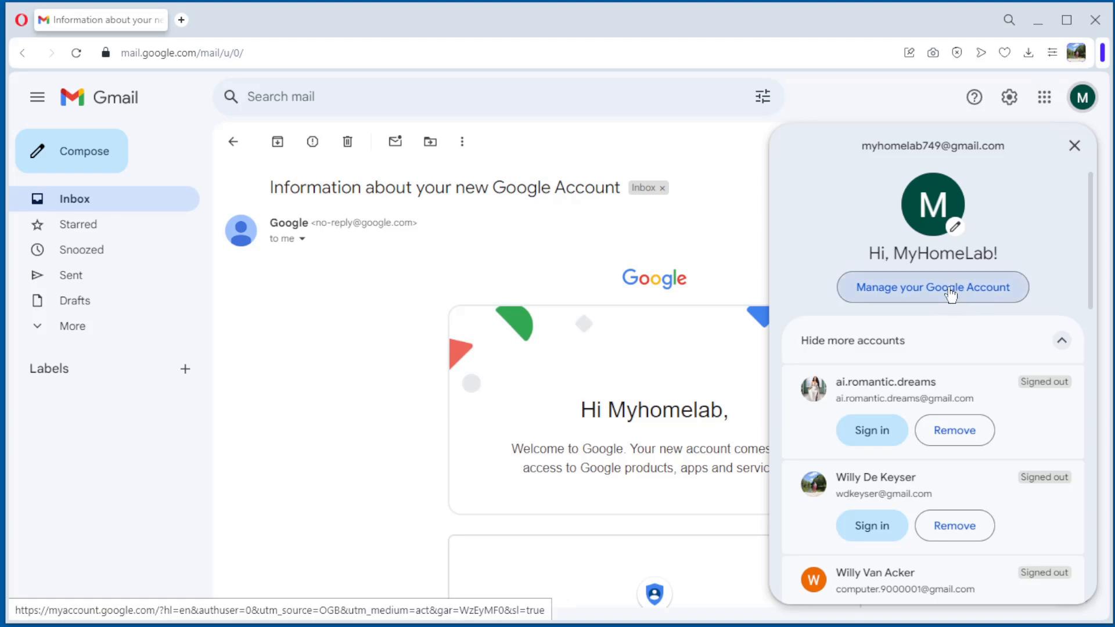
click(931, 287)
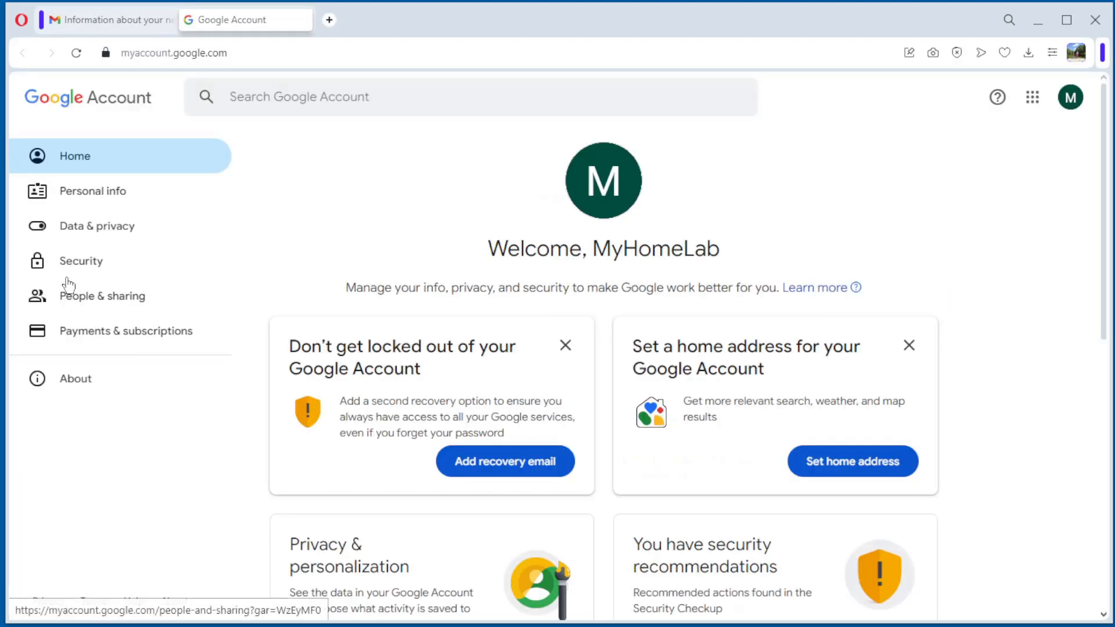
click(81, 260)
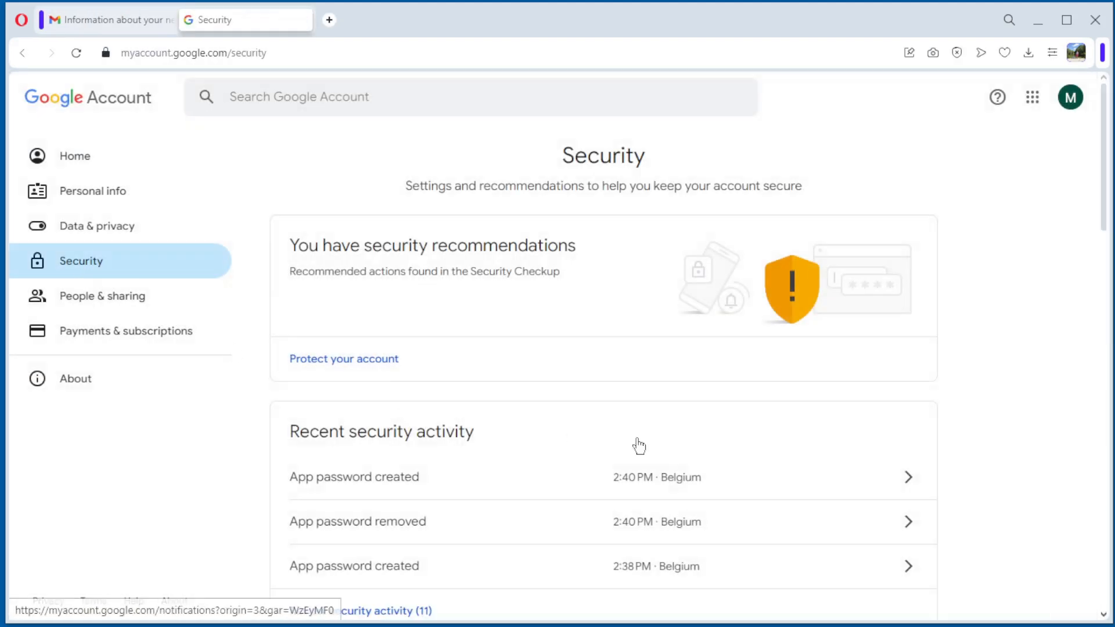
scroll(down, 3)
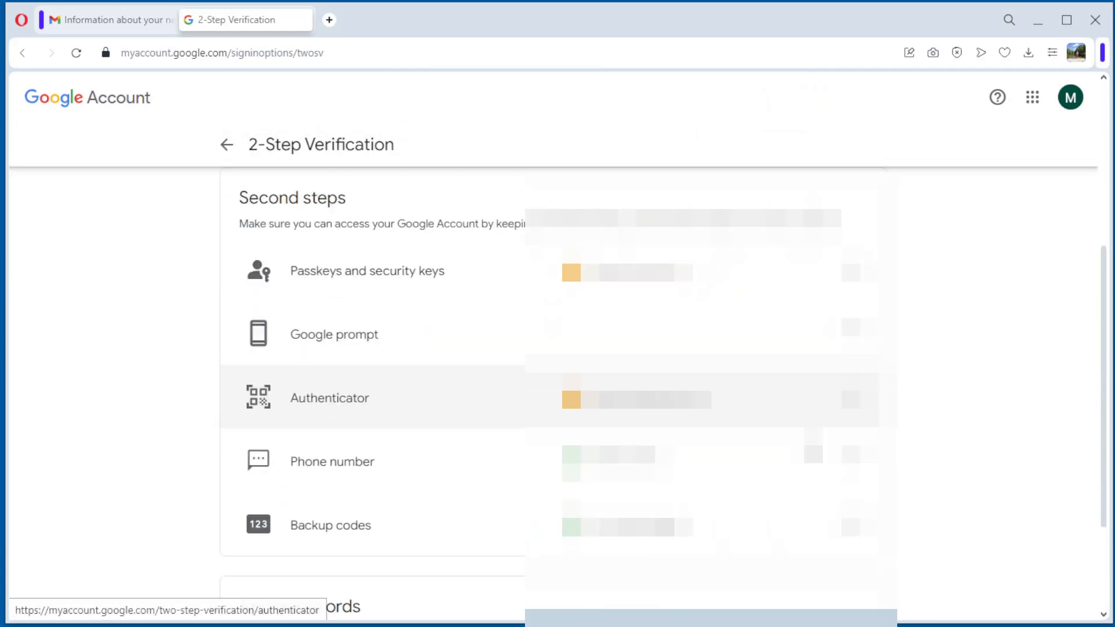
scroll(down, 3)
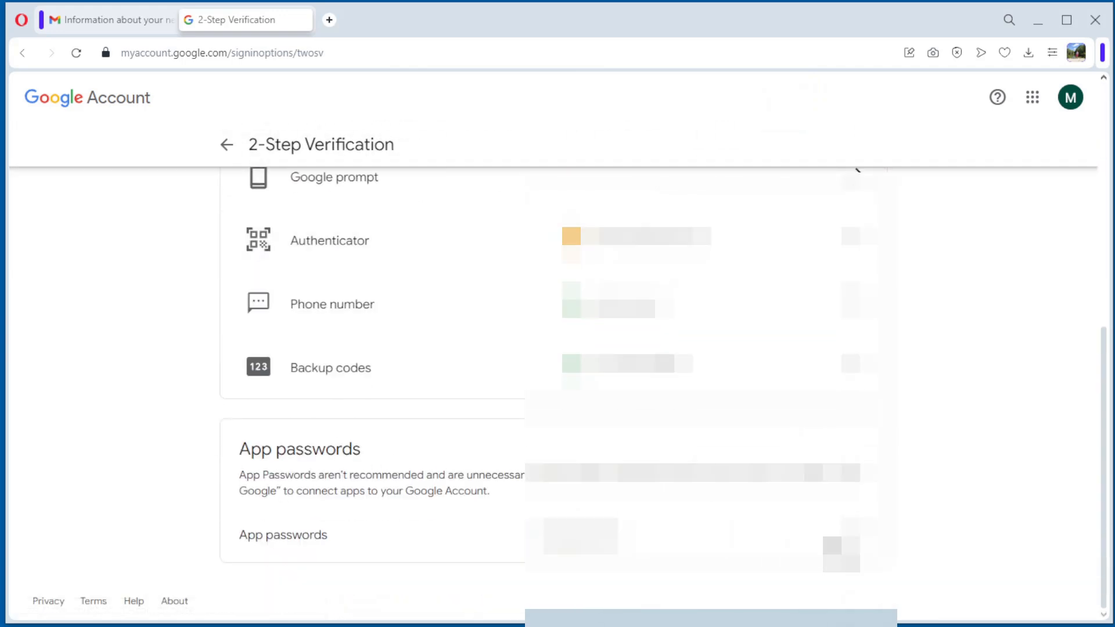
click(282, 535)
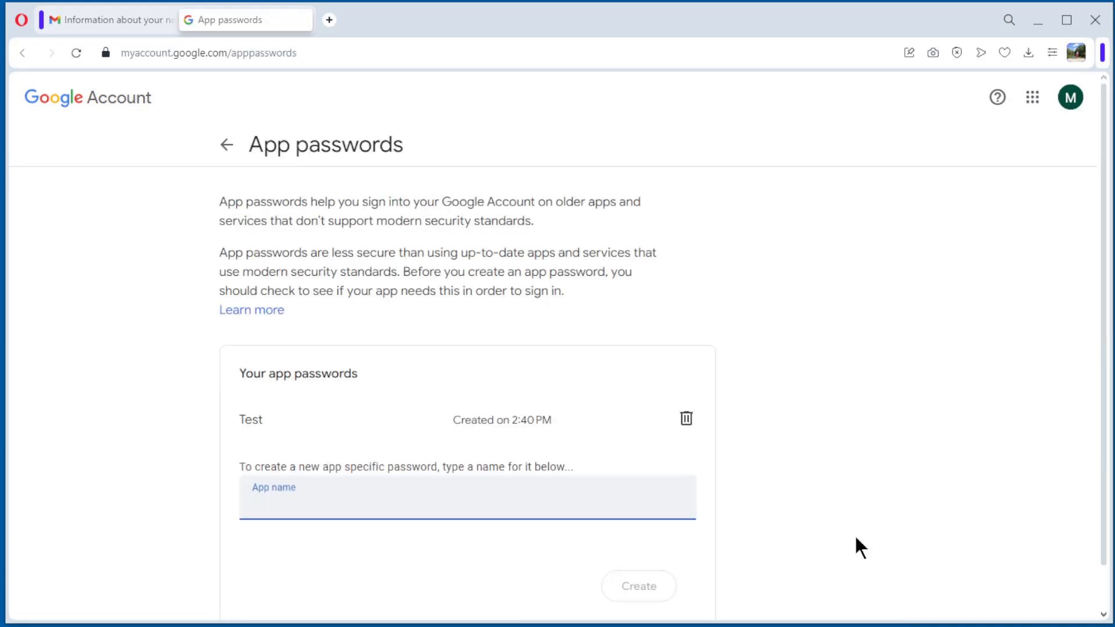
Step: Create a Google app password named 'MyHomeLab' to generate its password
click(361, 507)
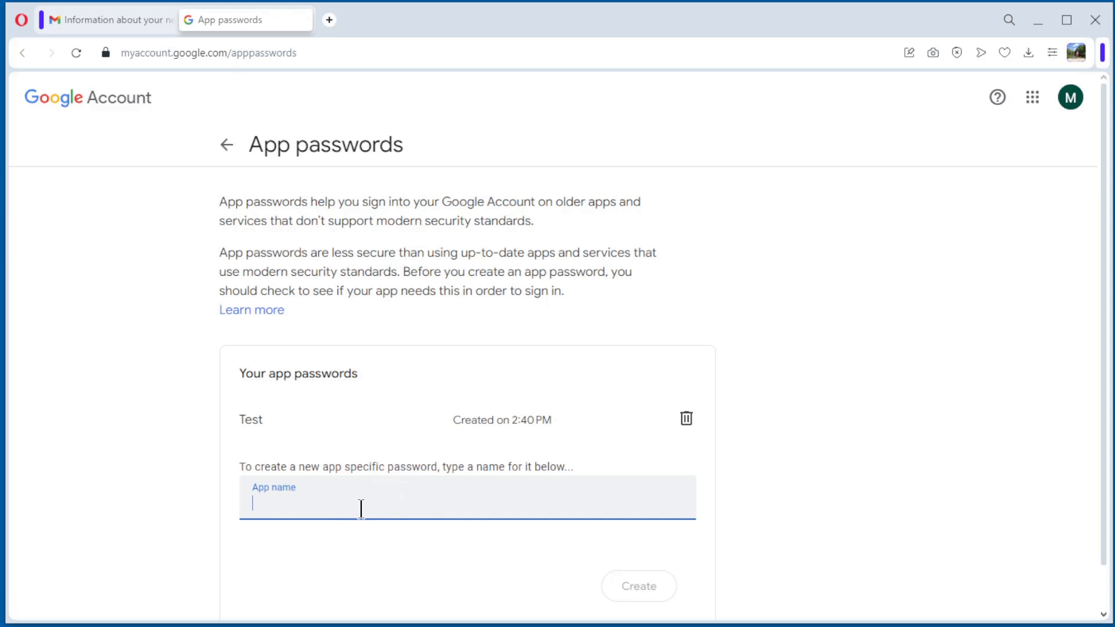
text(MyH)
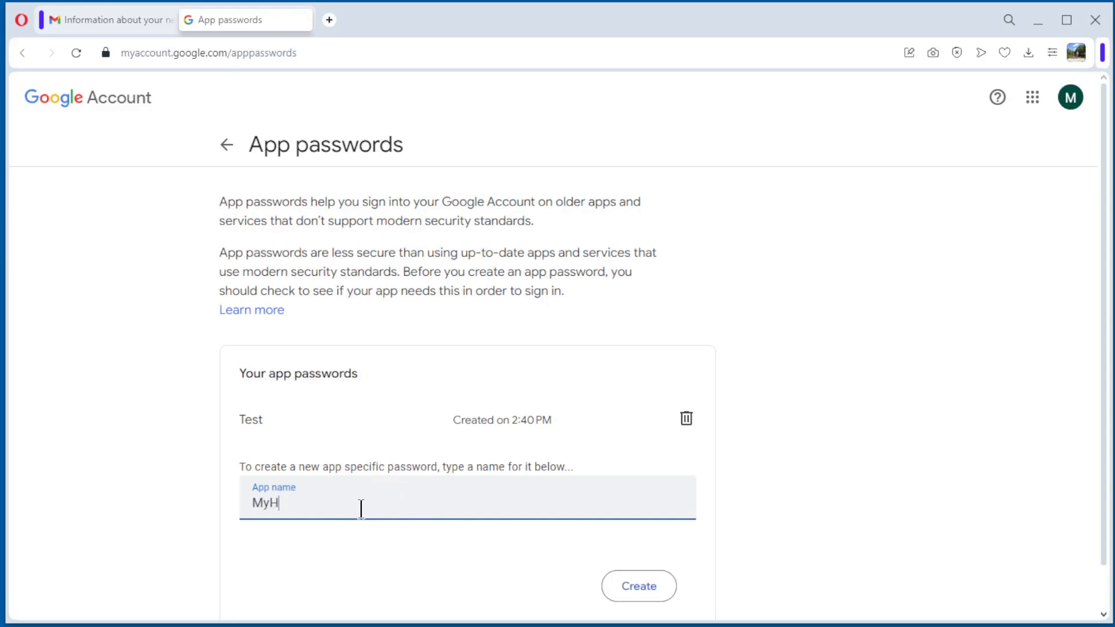
text(ome)
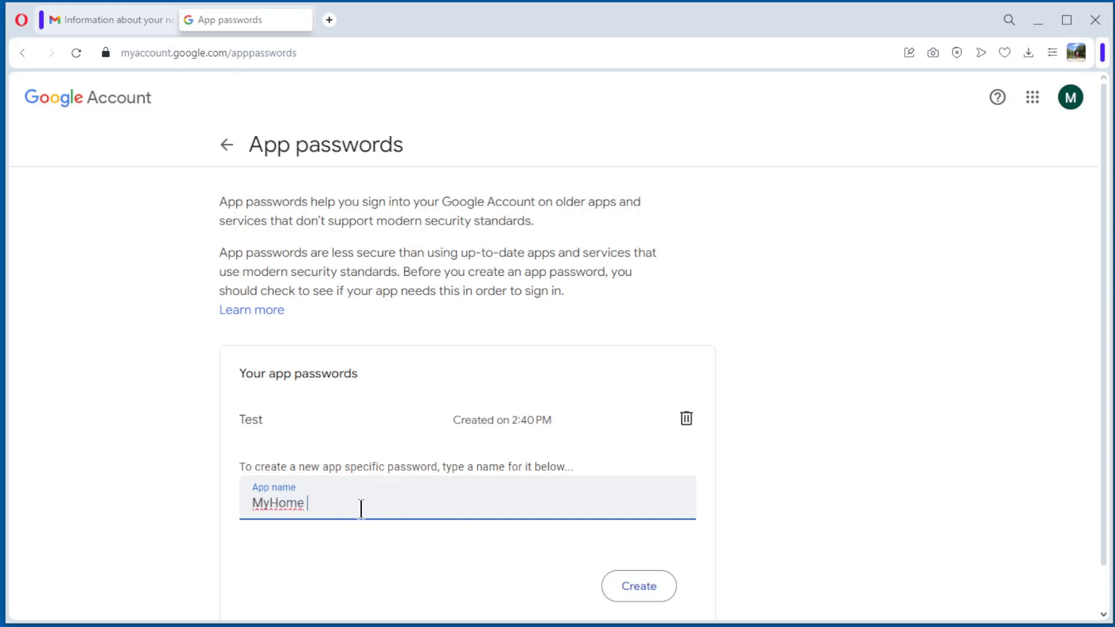
text(La)
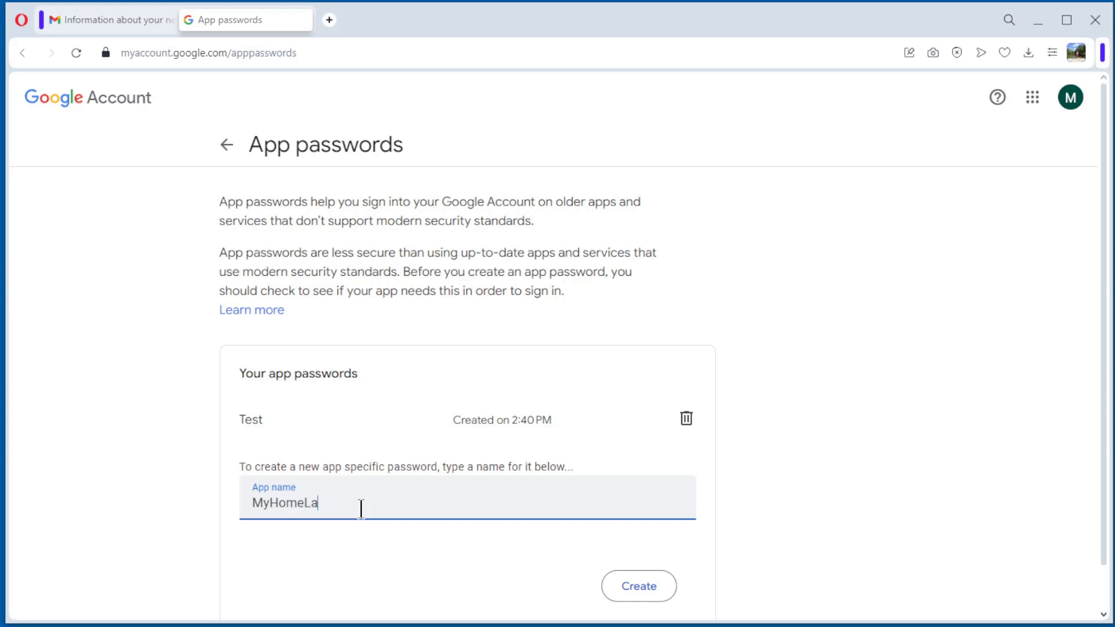
text(b)
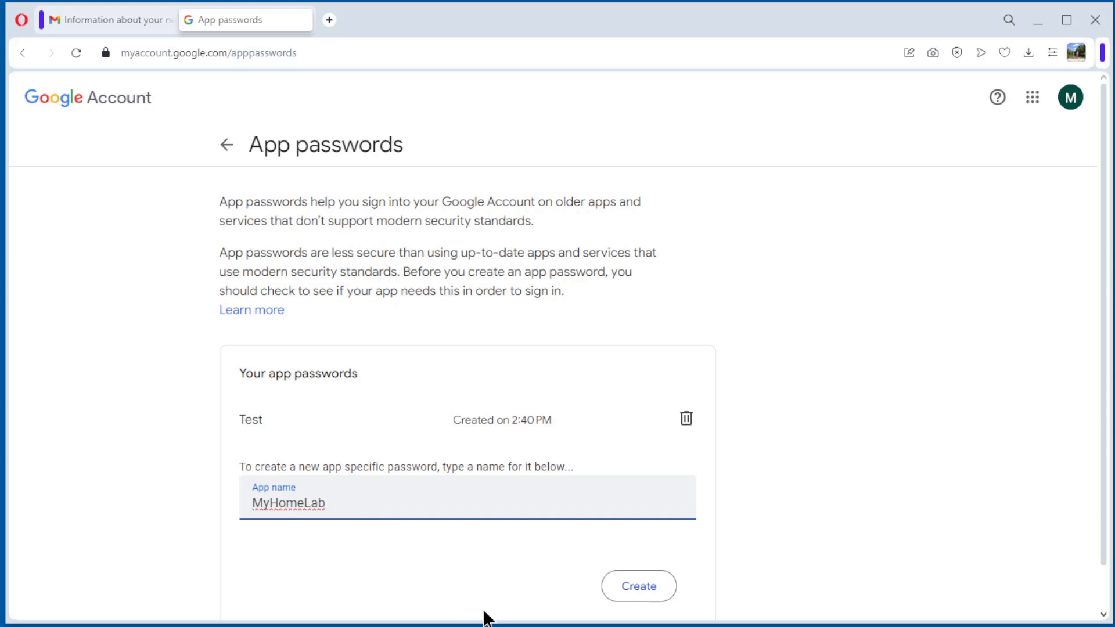
click(637, 586)
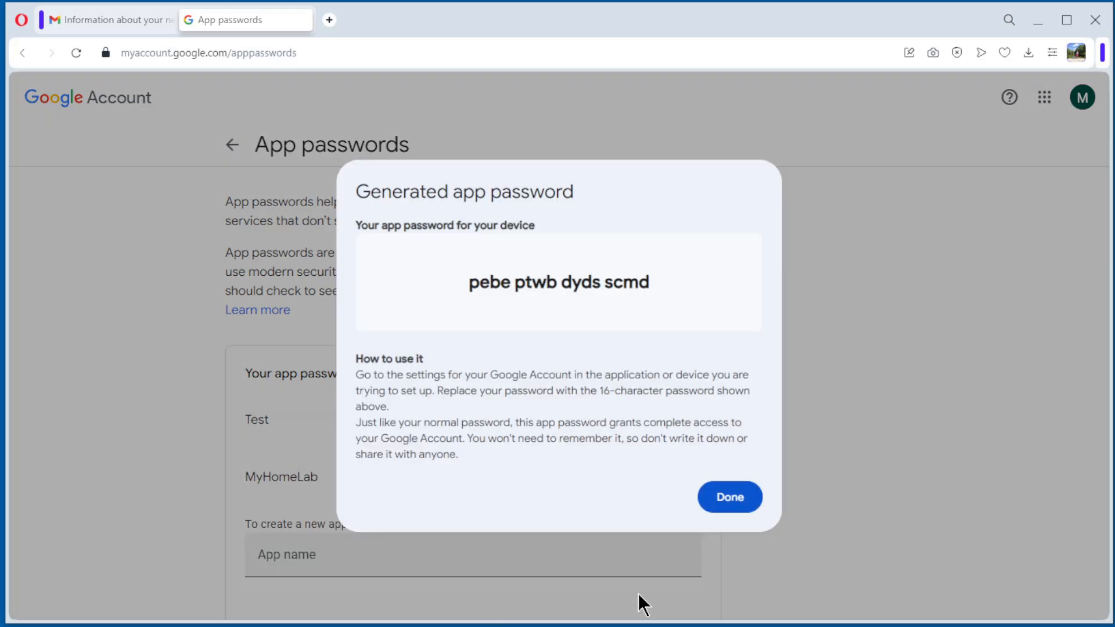
mouse_move(472, 294)
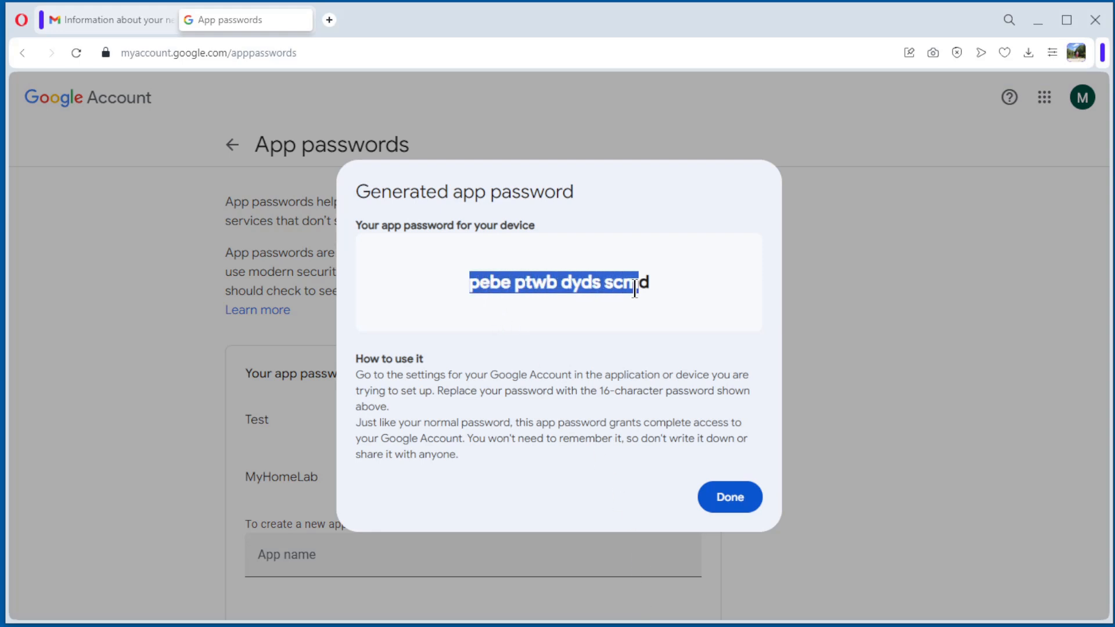
Step: Copy the generated MyHomeLab app password and close its dialog
right_click(558, 283)
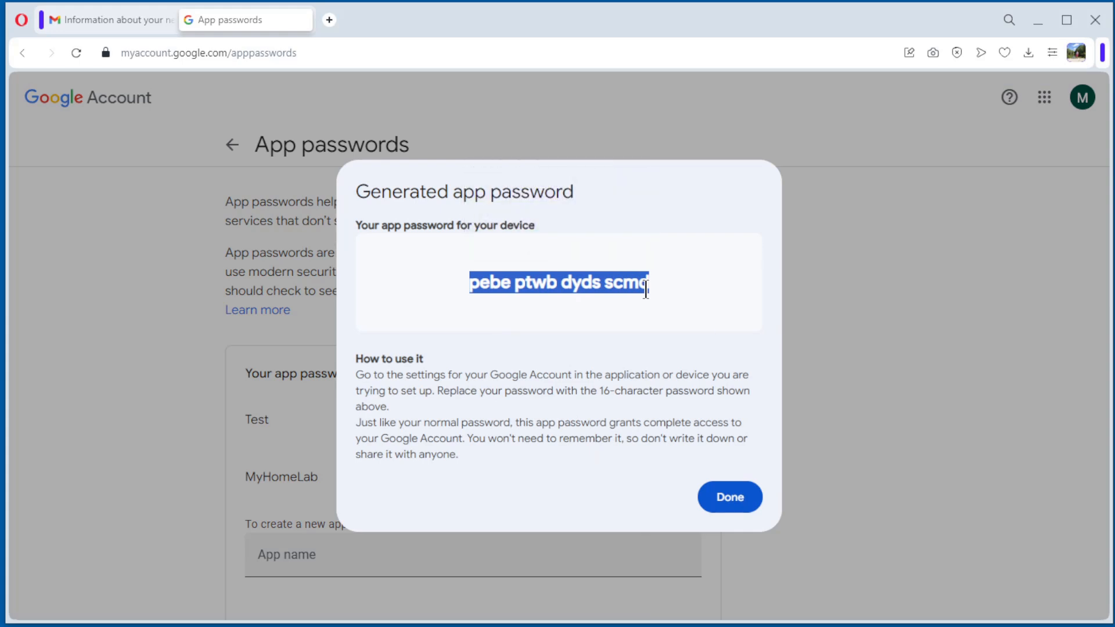
click(728, 497)
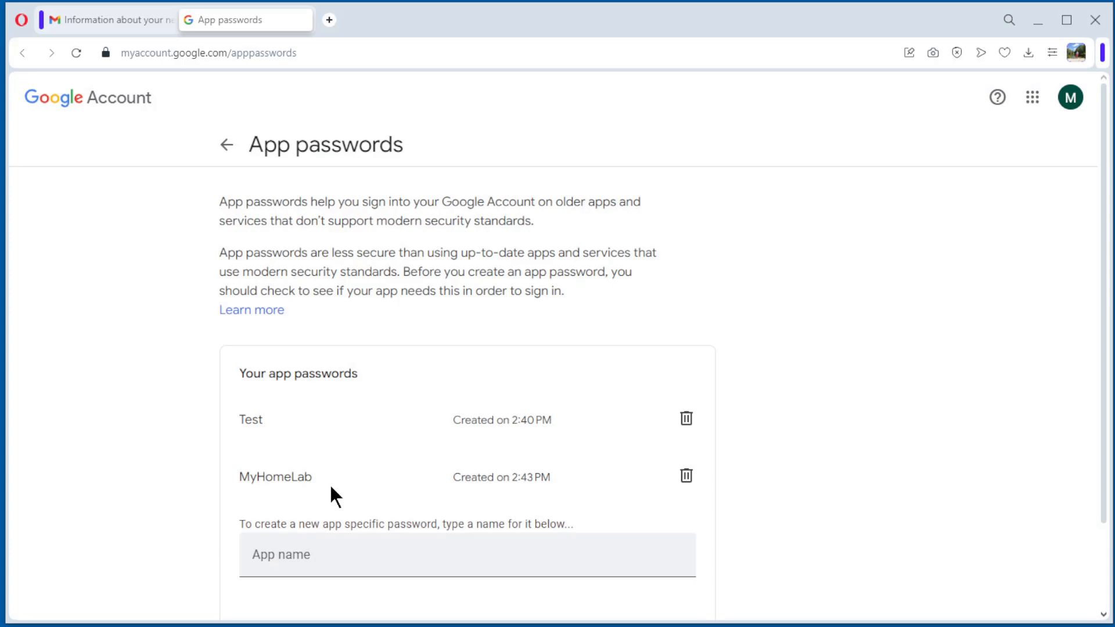
Step: Log back in to openmediavault as admin and go to System > Notification
click(234, 19)
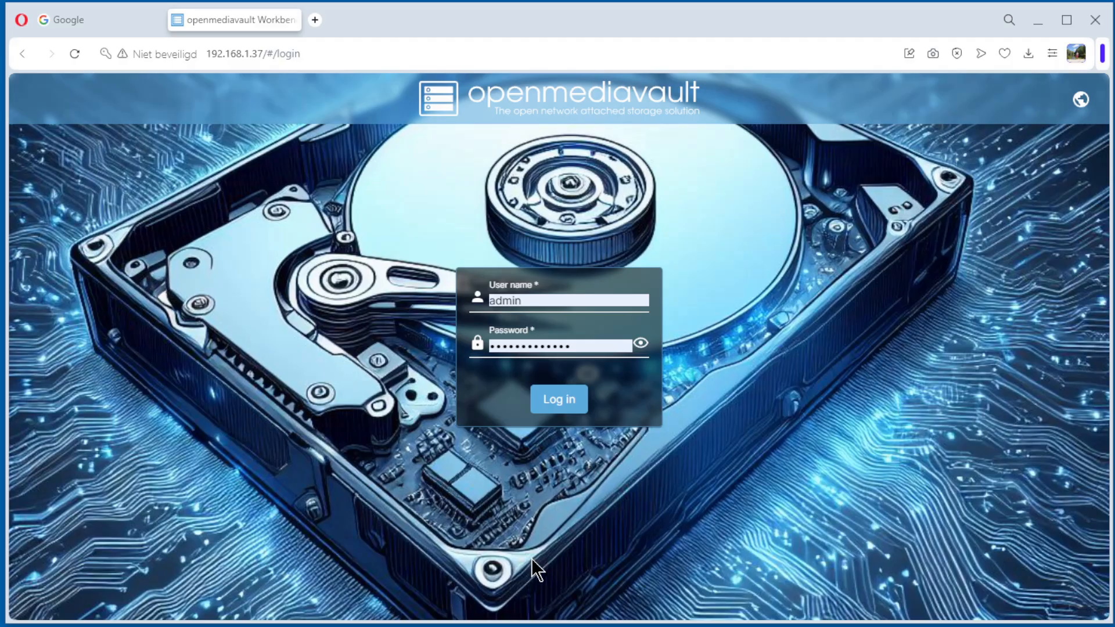
mouse_move(628, 414)
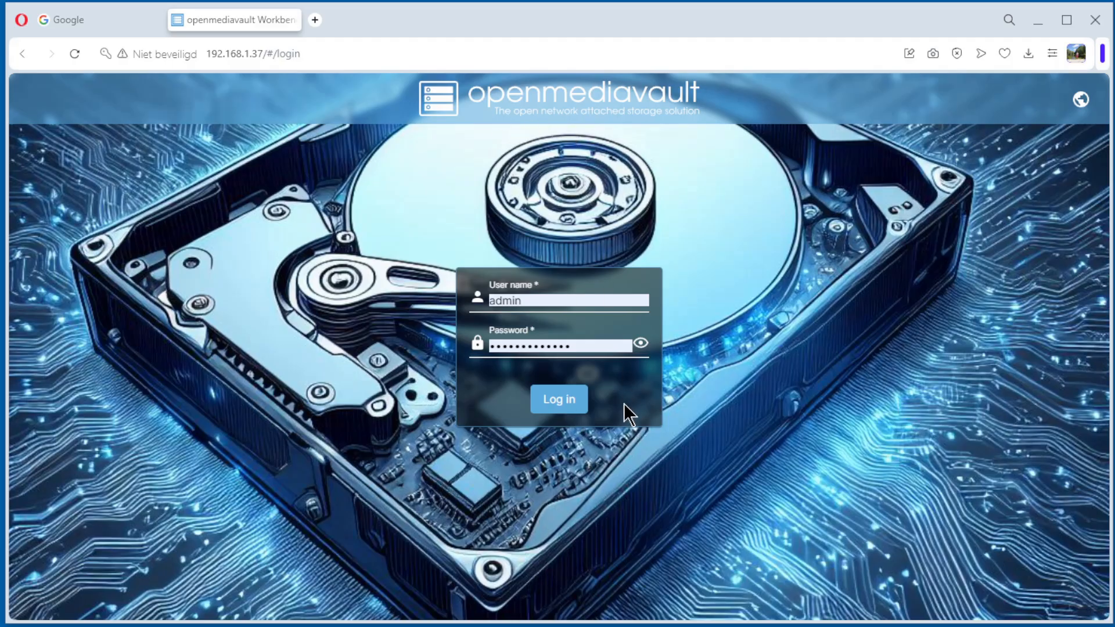
click(557, 399)
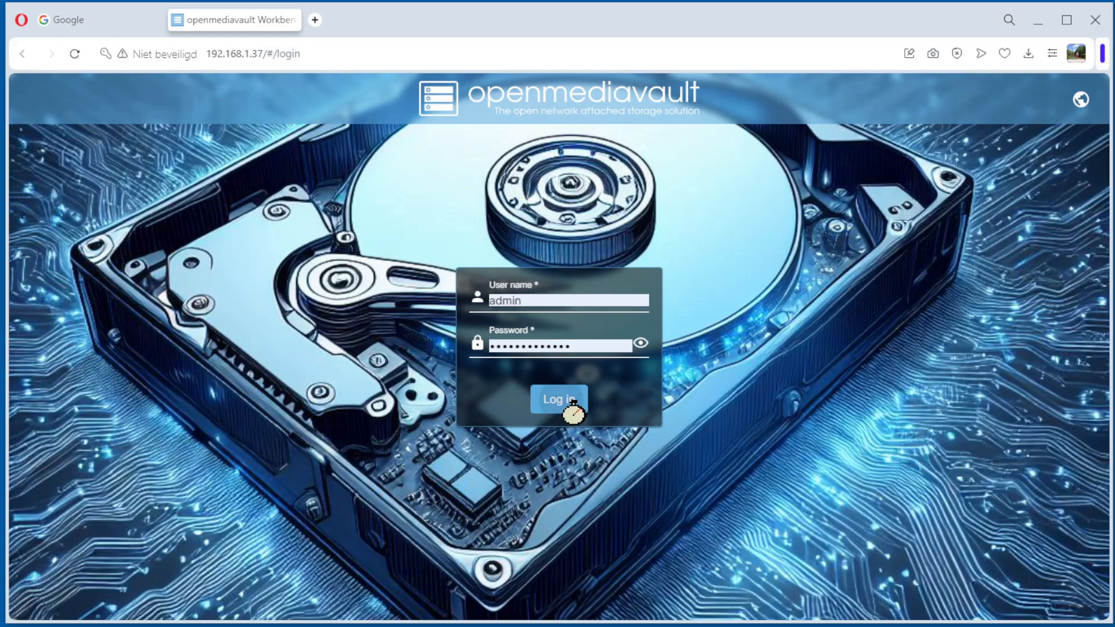
click(558, 399)
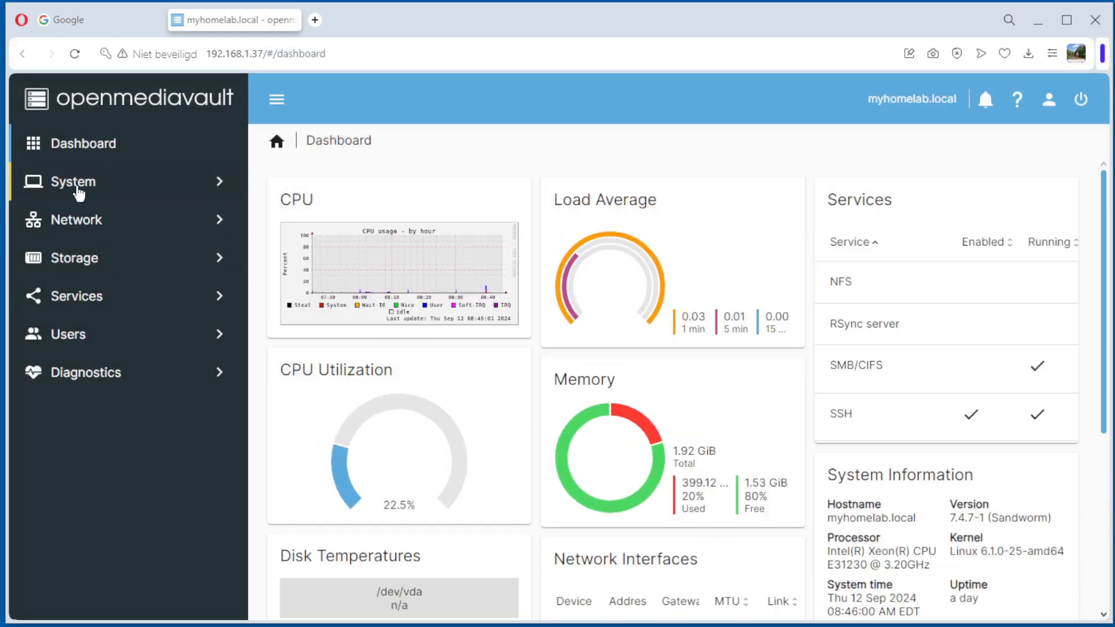
click(71, 181)
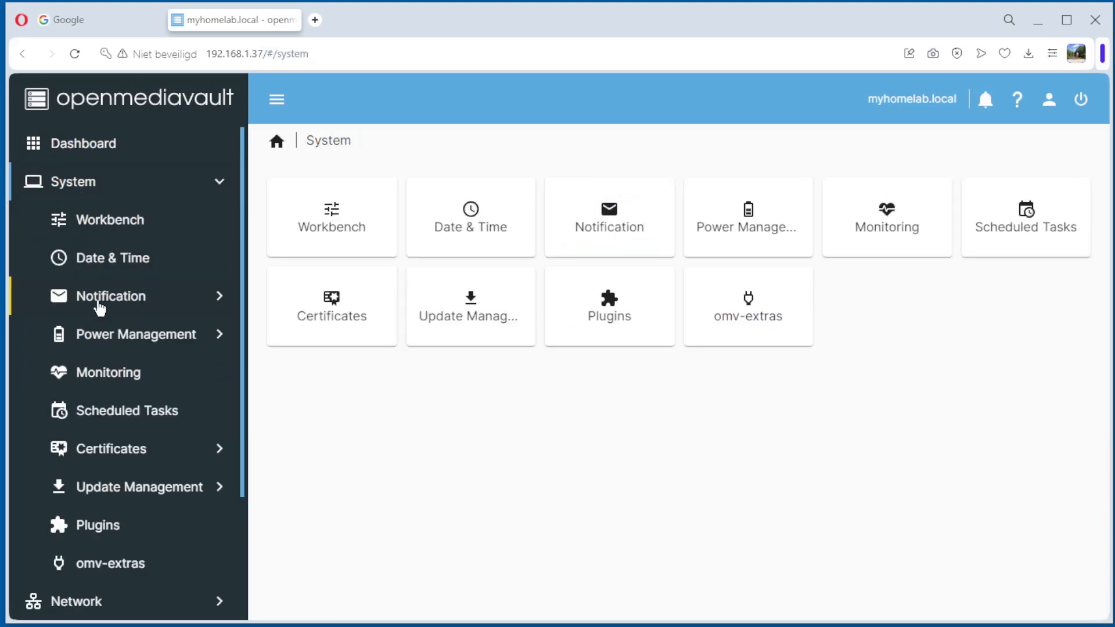
click(110, 296)
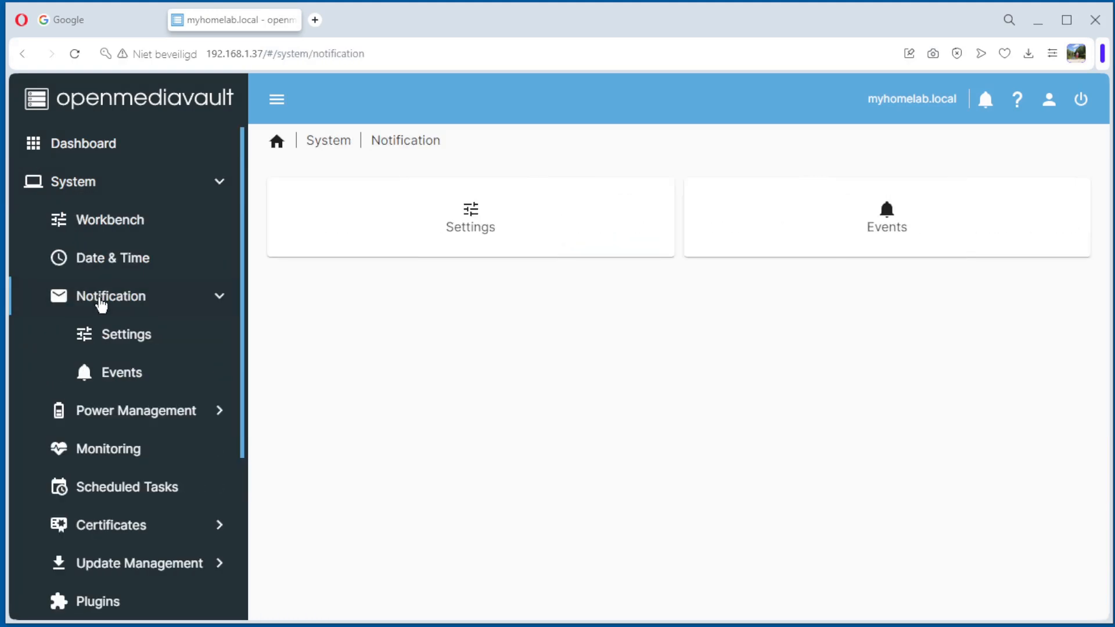
Step: Enable email notifications with SMTP server smtp.gmail.com
click(470, 217)
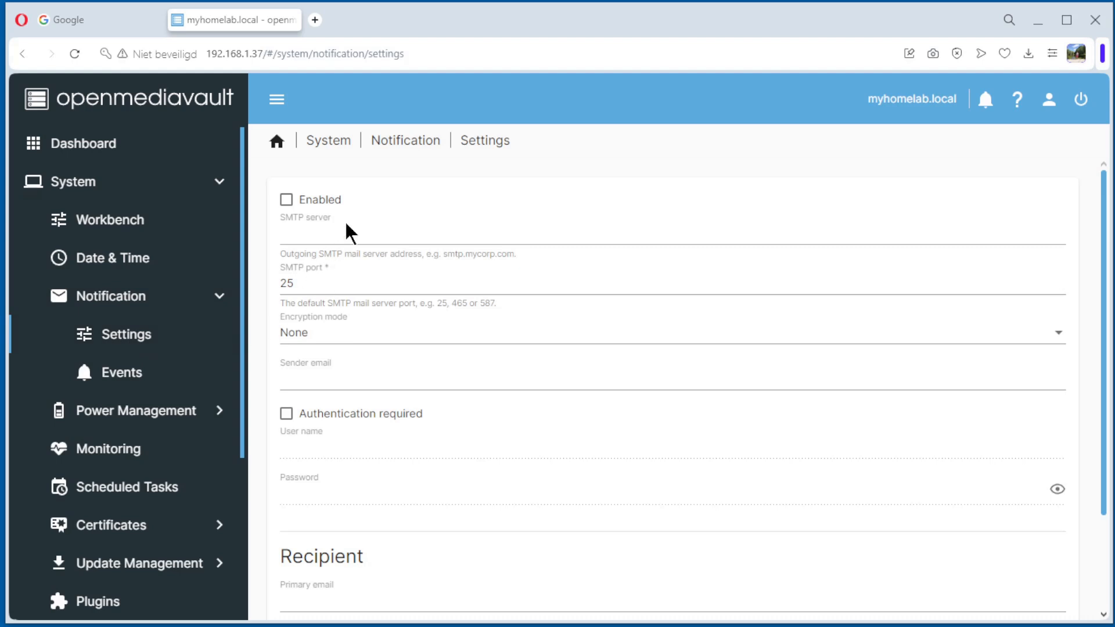
click(287, 200)
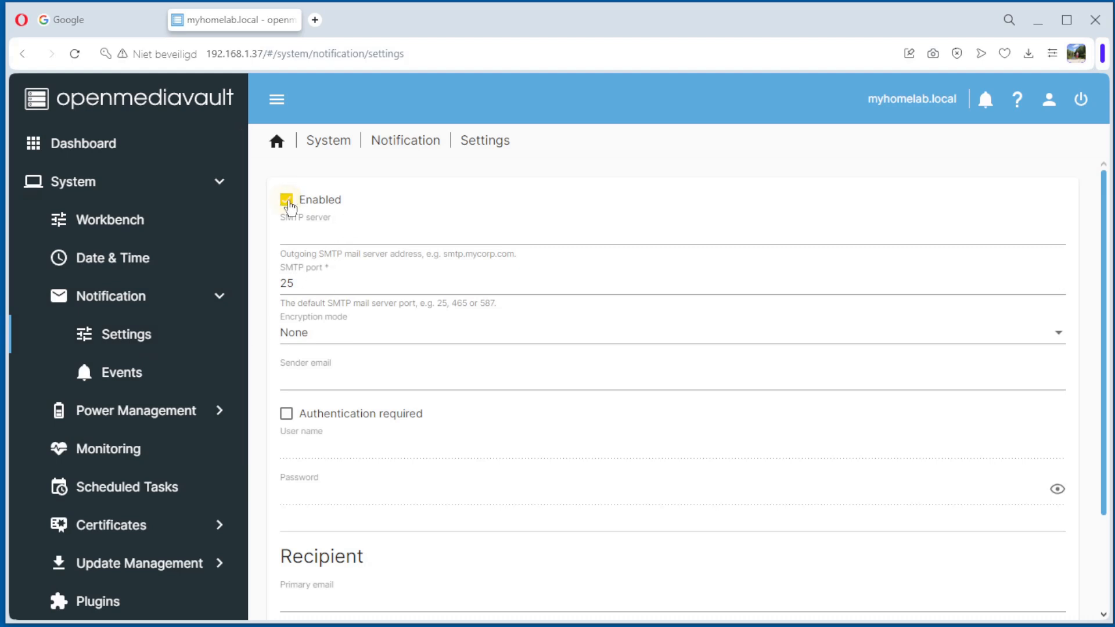
click(286, 200)
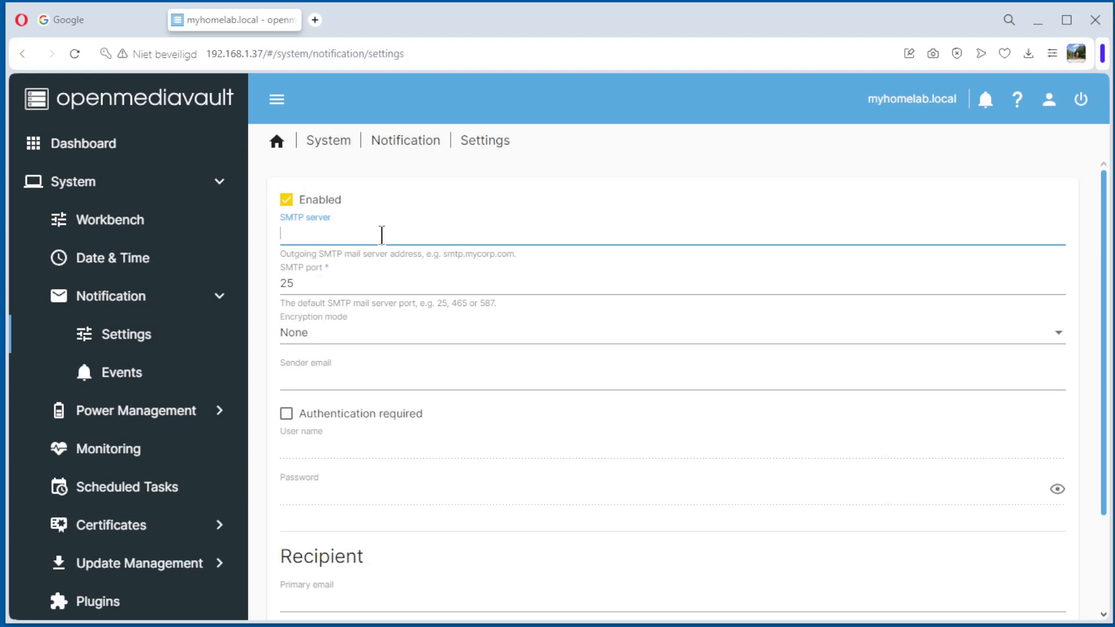
text(smtp.g)
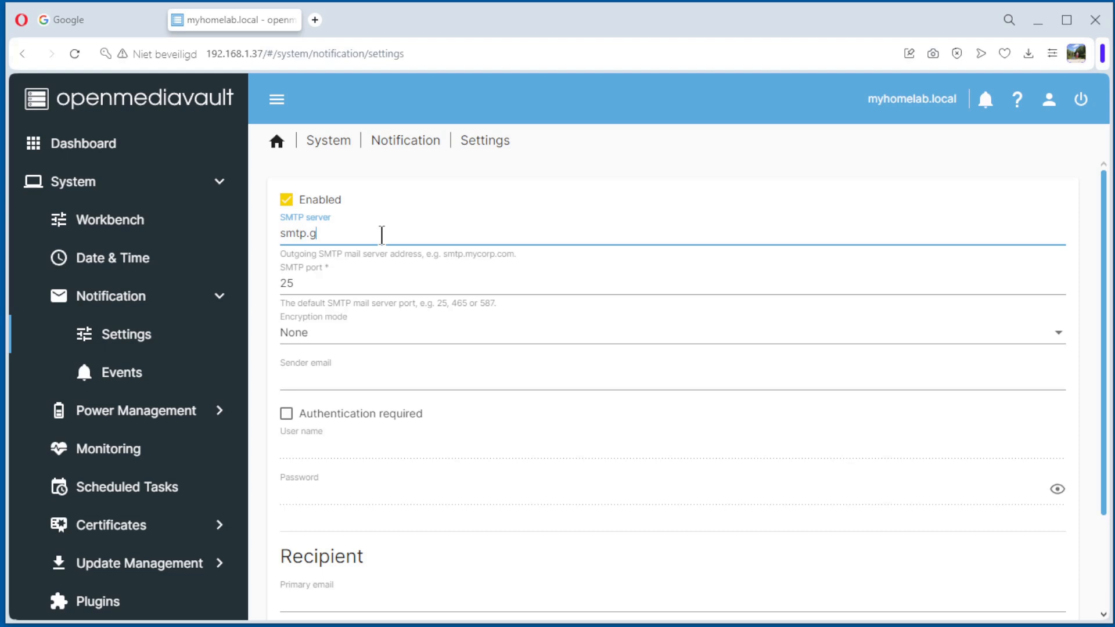
text(mail.c)
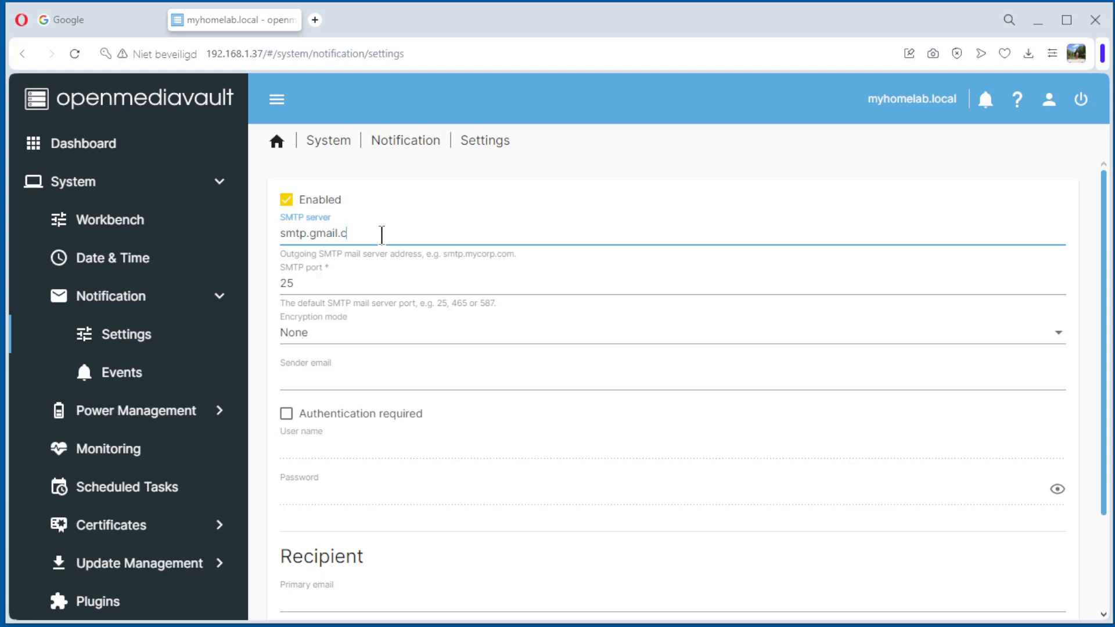
text(om)
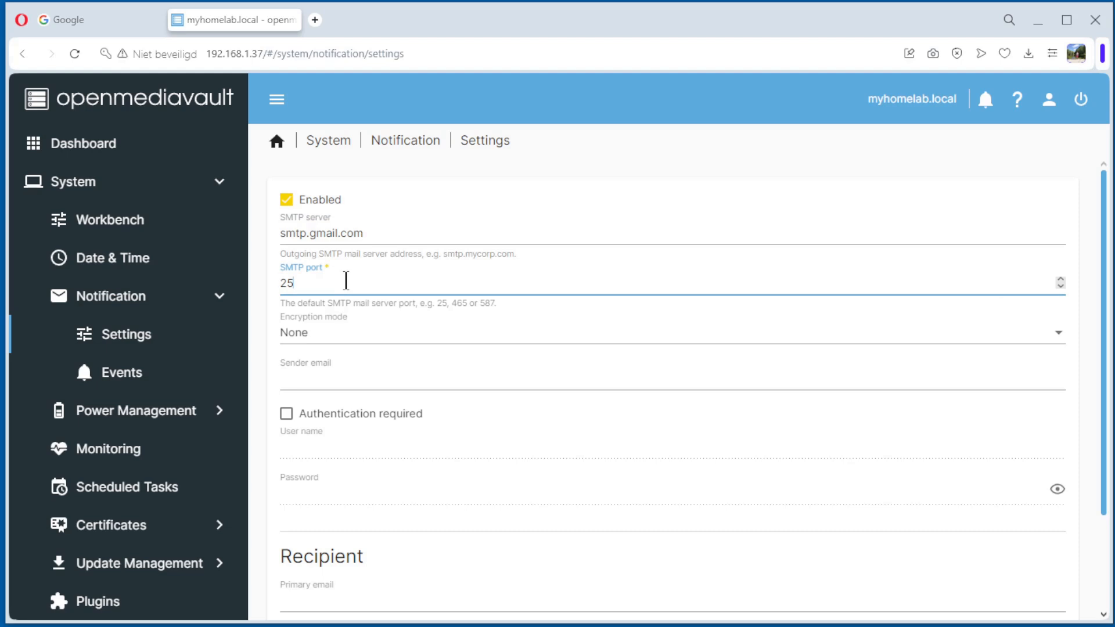
Step: Set the SMTP port to 465 and the encryption mode to SSL/TLS
text(46)
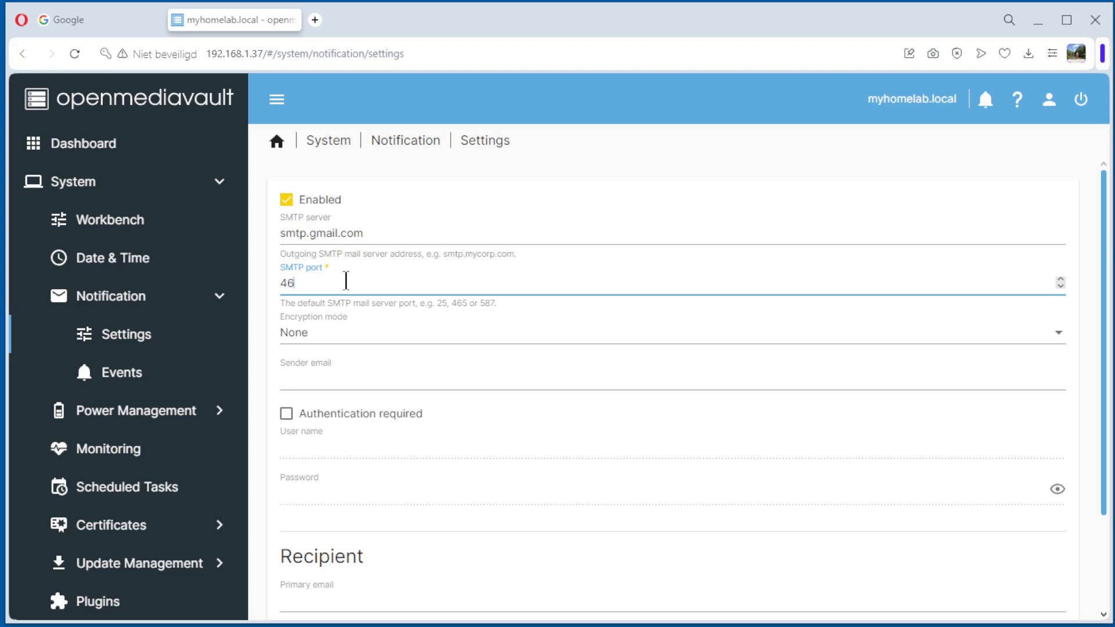
text(5)
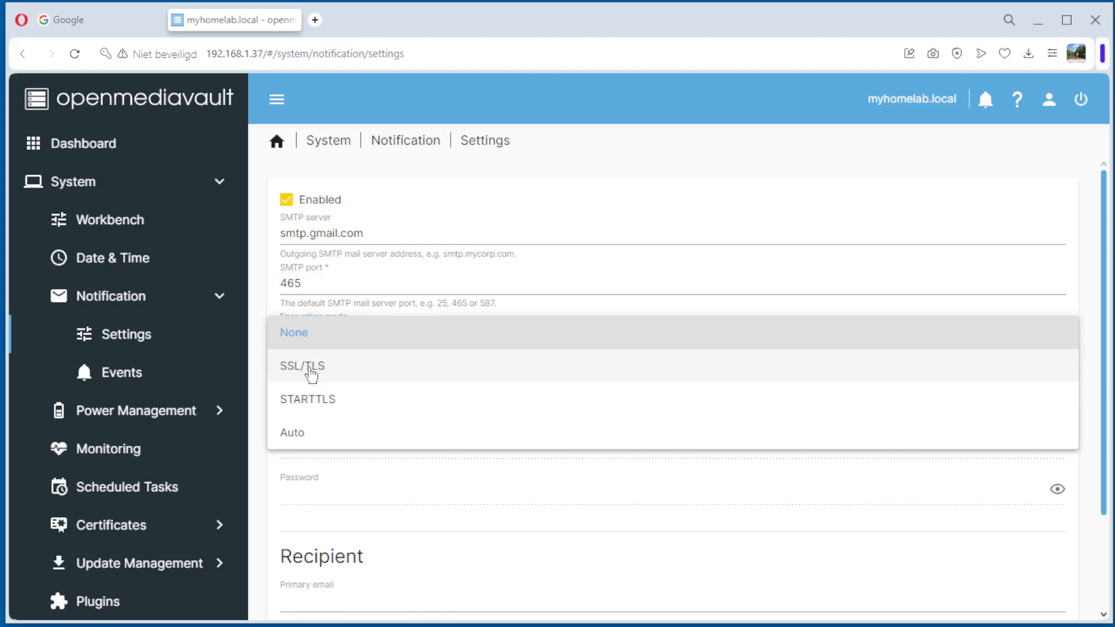
click(302, 366)
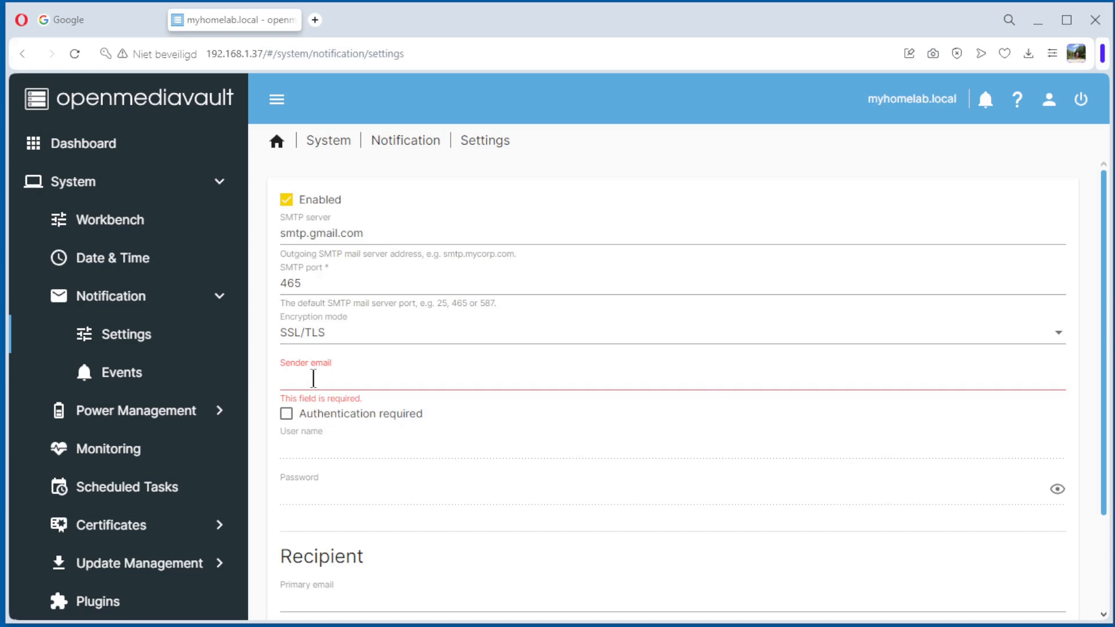
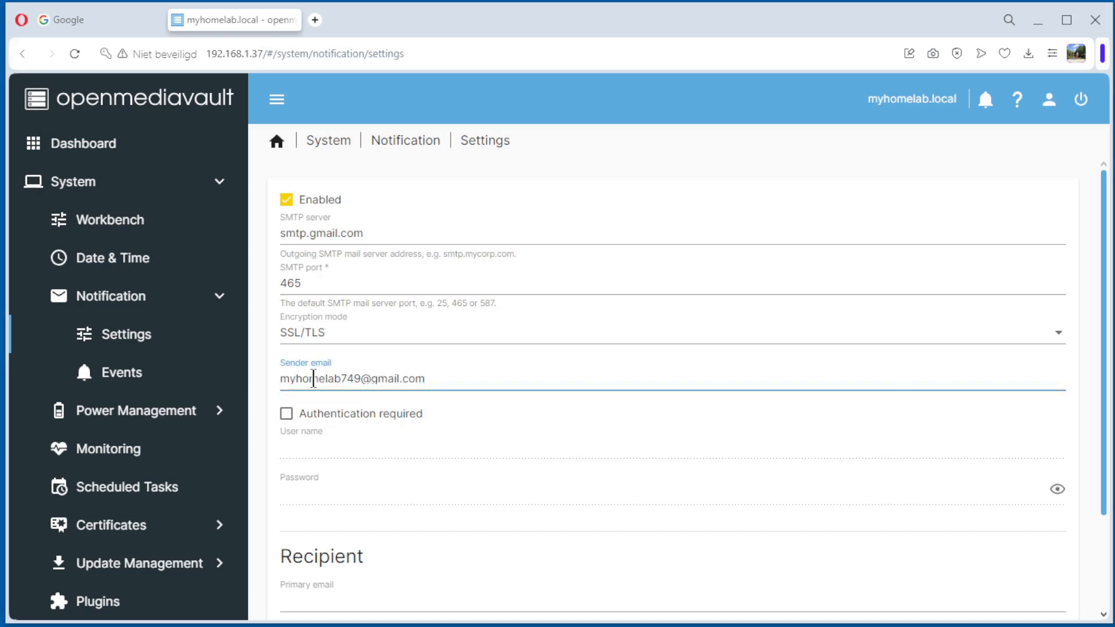
click(286, 413)
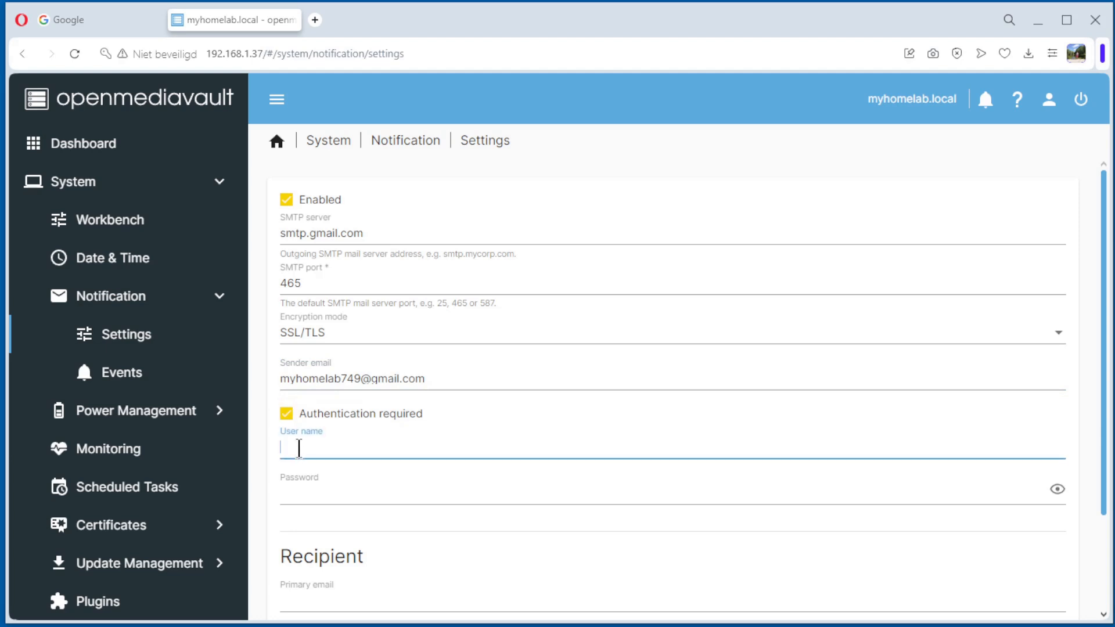
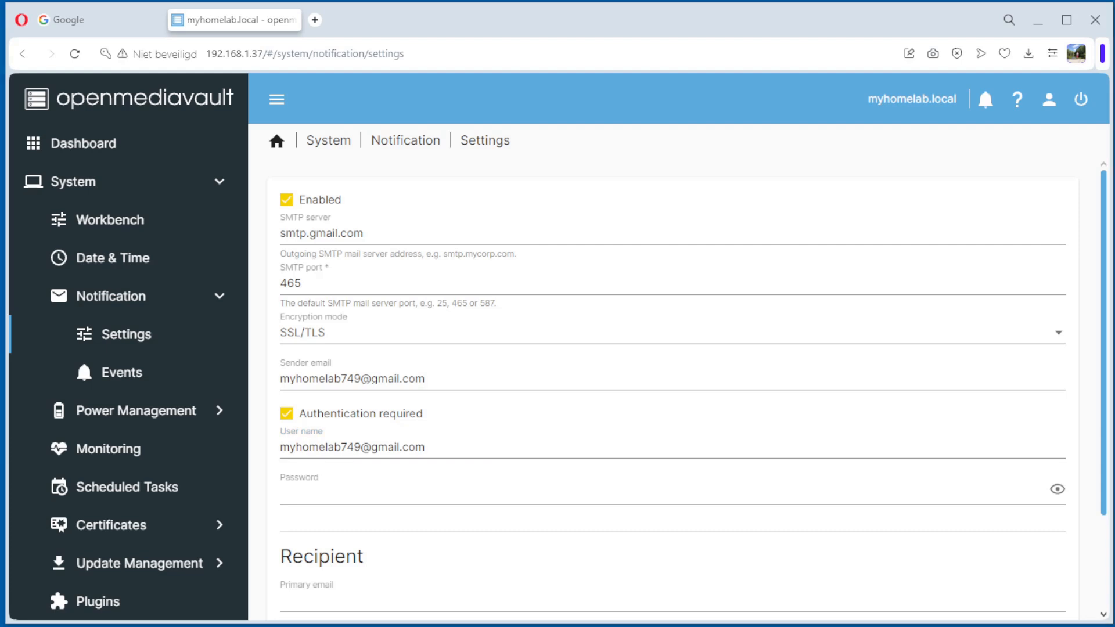
Step: Paste the Gmail app password and remove its spaces
click(640, 493)
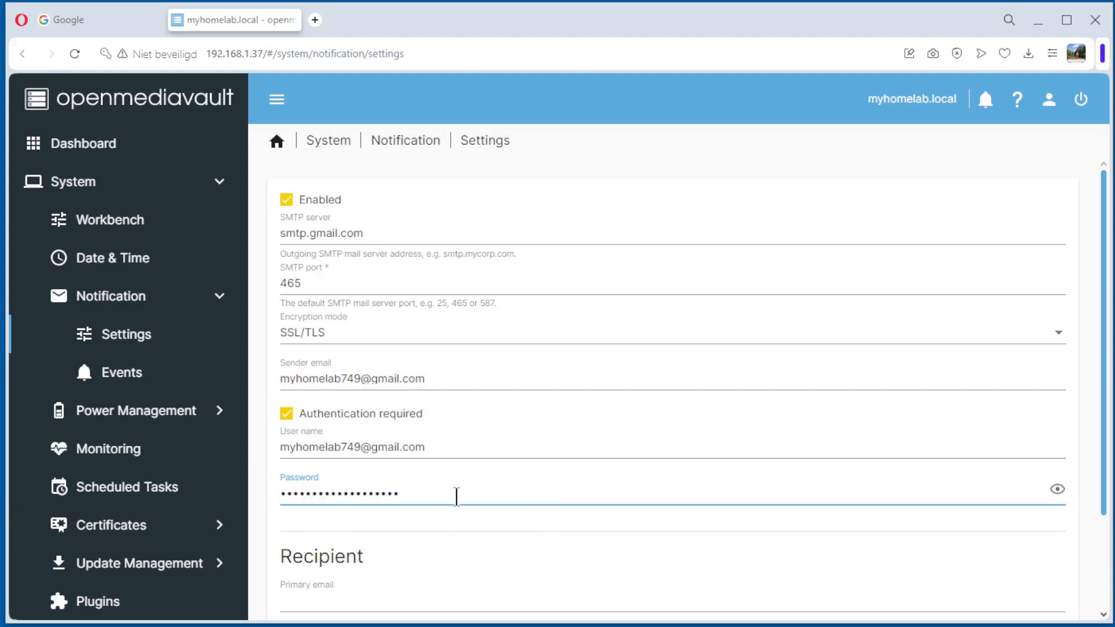
mouse_move(1057, 489)
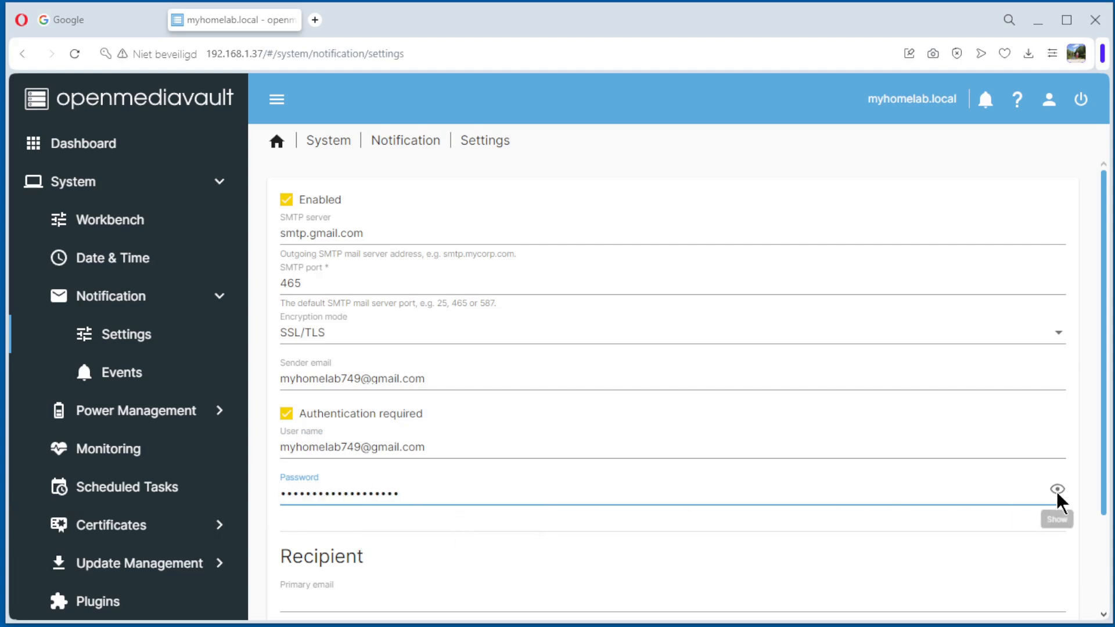
click(1057, 488)
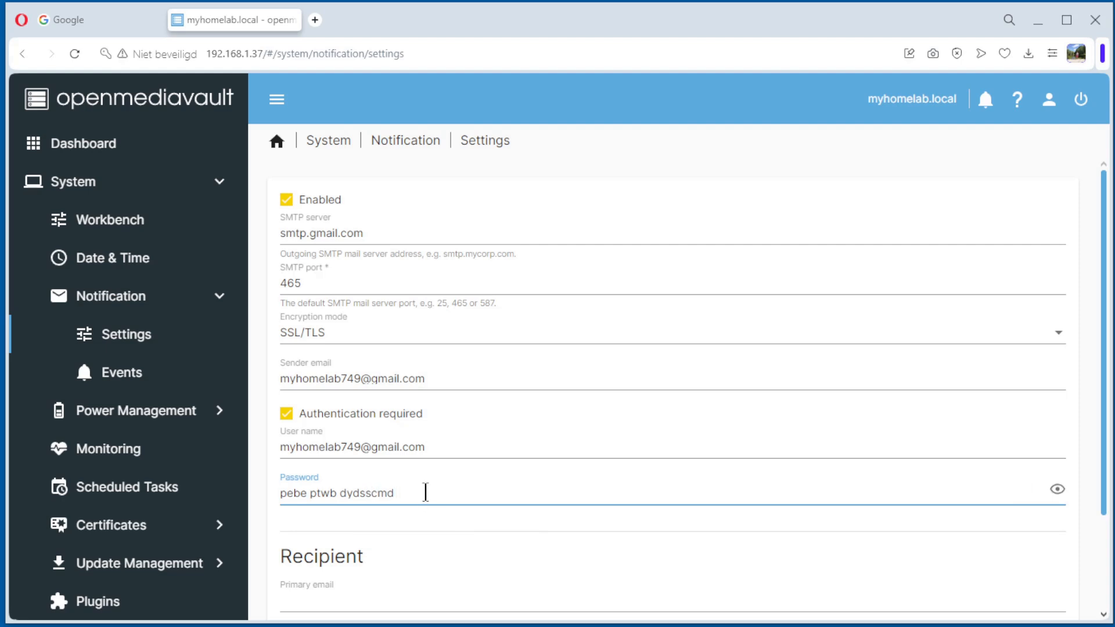
key(Backspace)
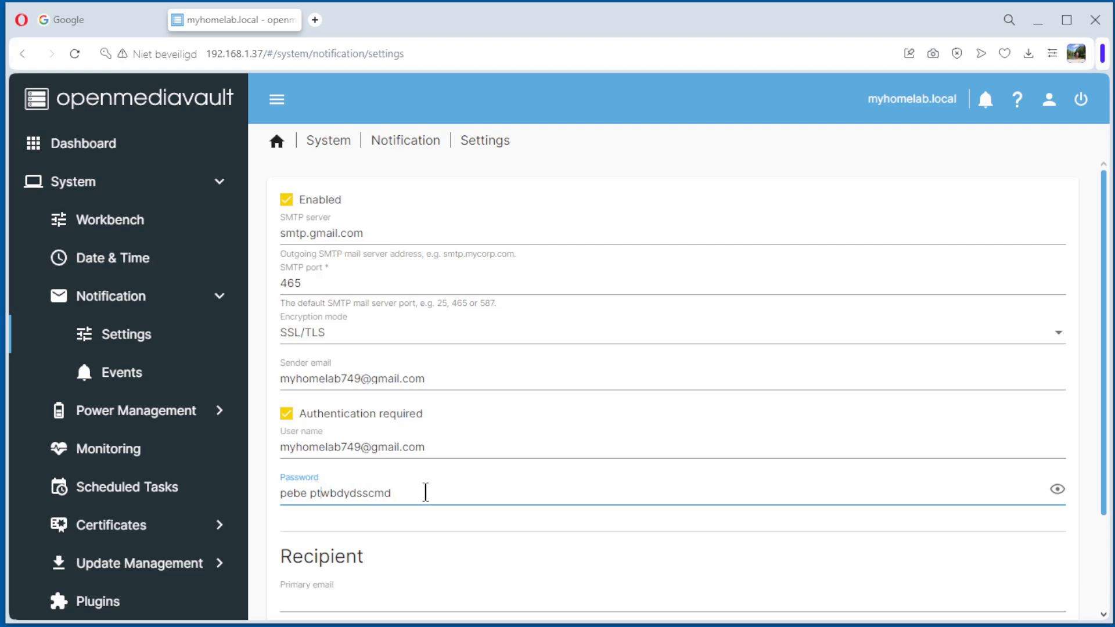
key(Backspace)
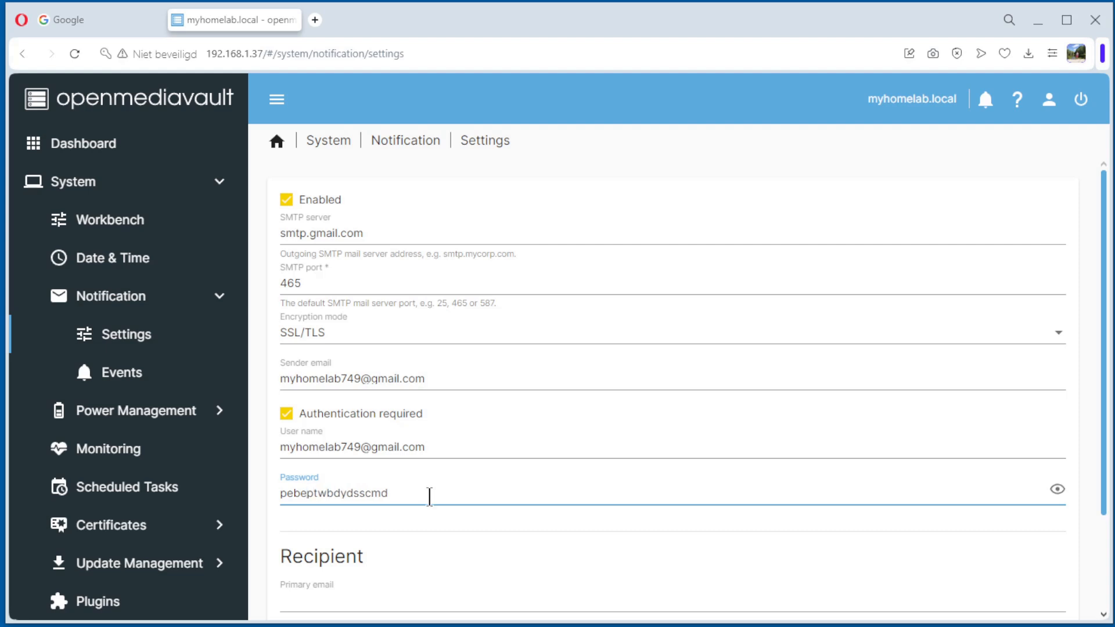
scroll(down, 3)
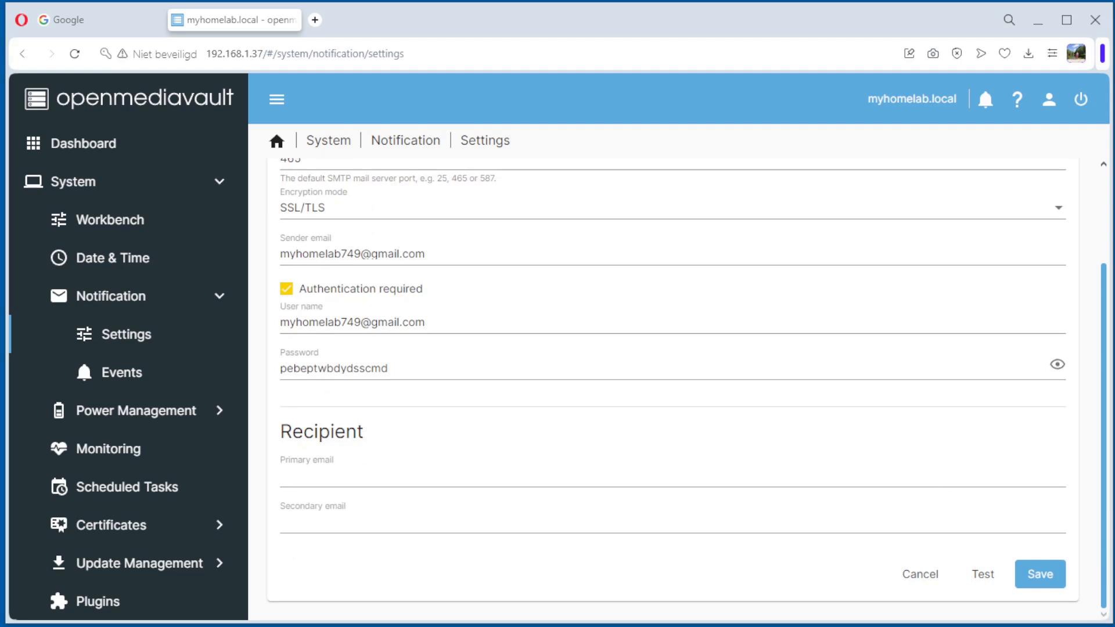
mouse_move(316, 475)
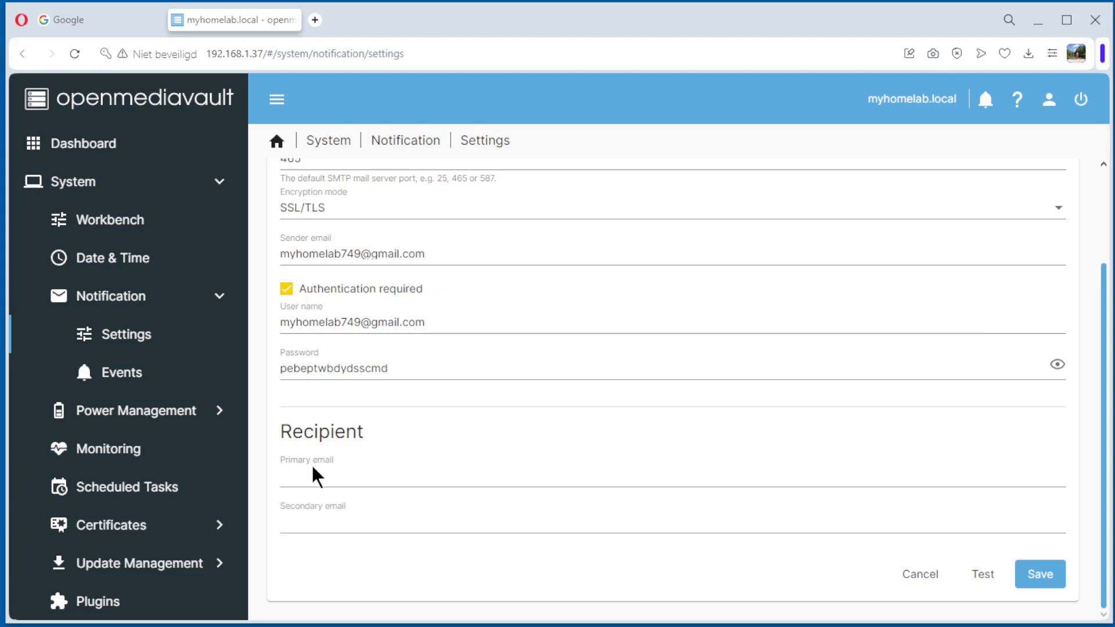
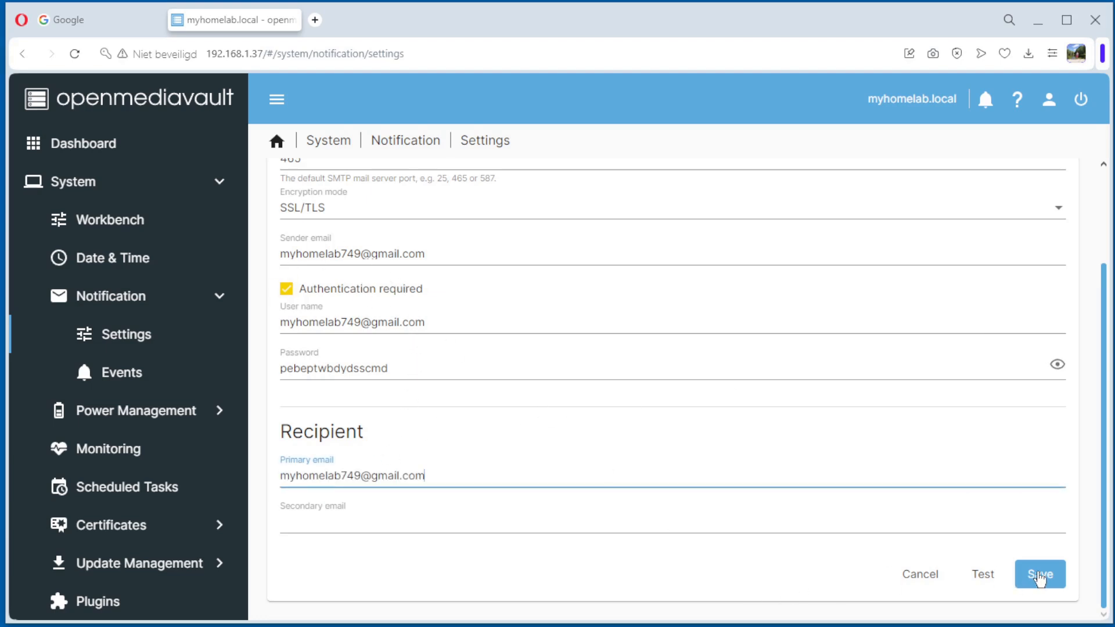
click(1038, 574)
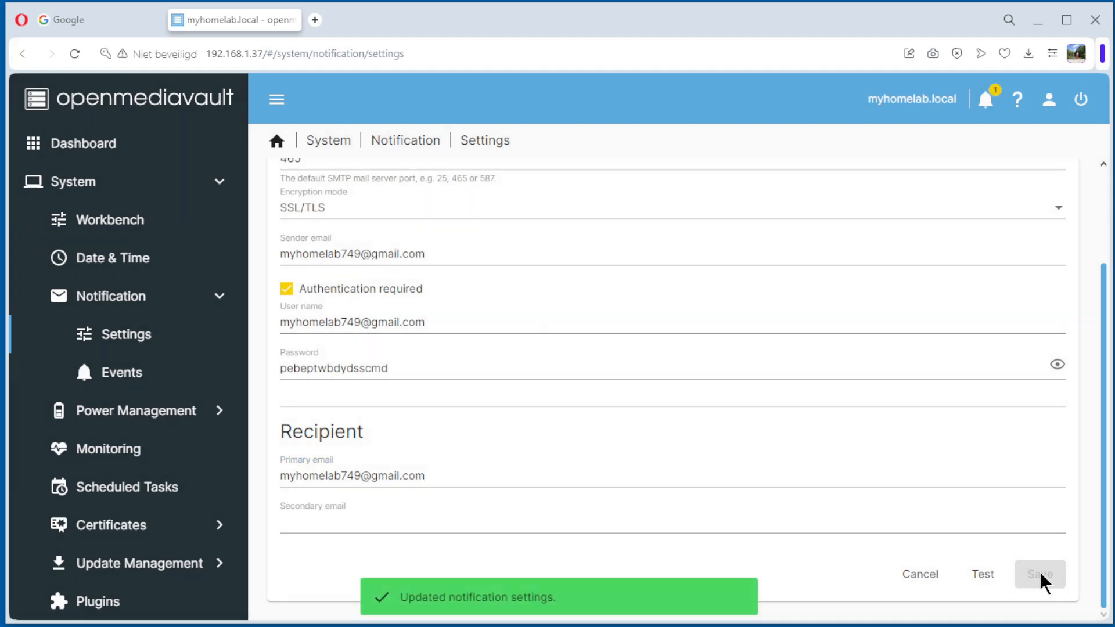
click(1039, 573)
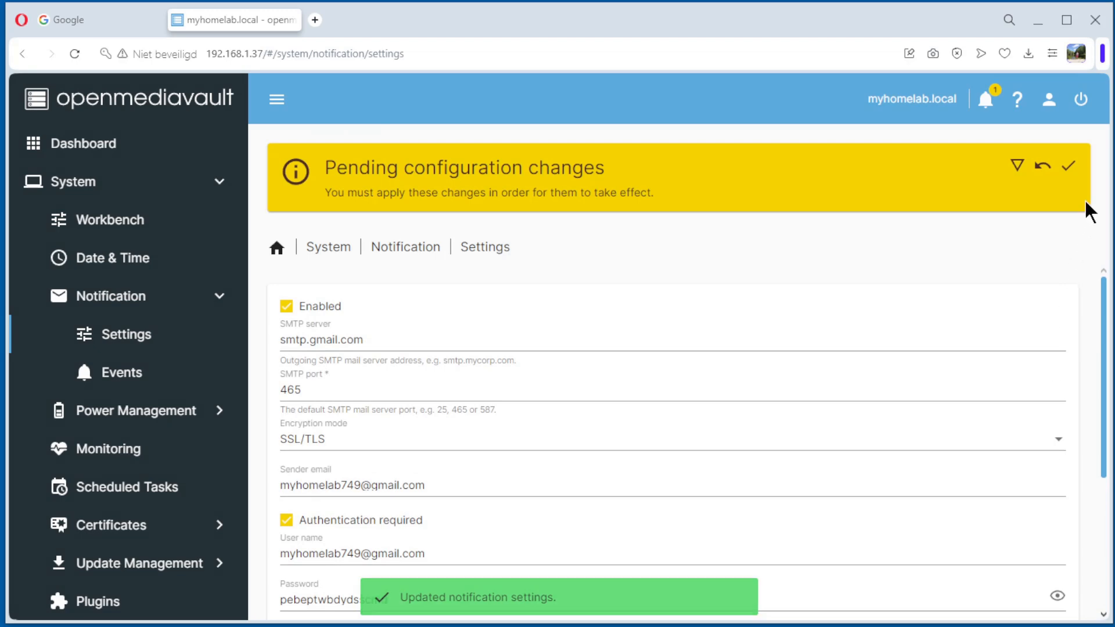
click(1069, 165)
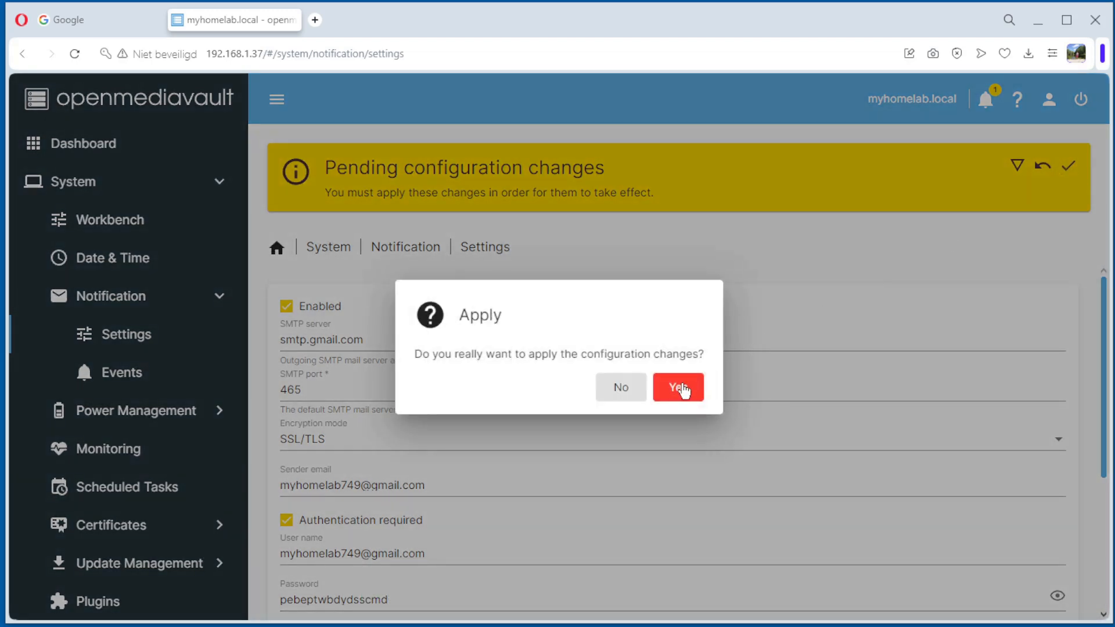
click(677, 386)
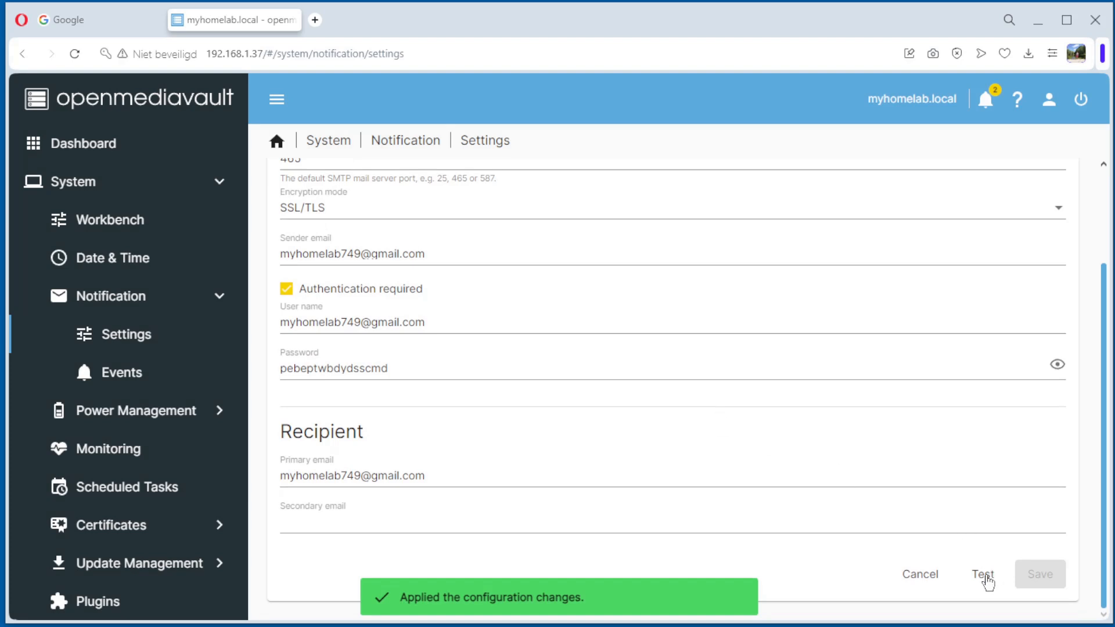
Step: Send a test notification email and move to the Google browser tab
click(982, 573)
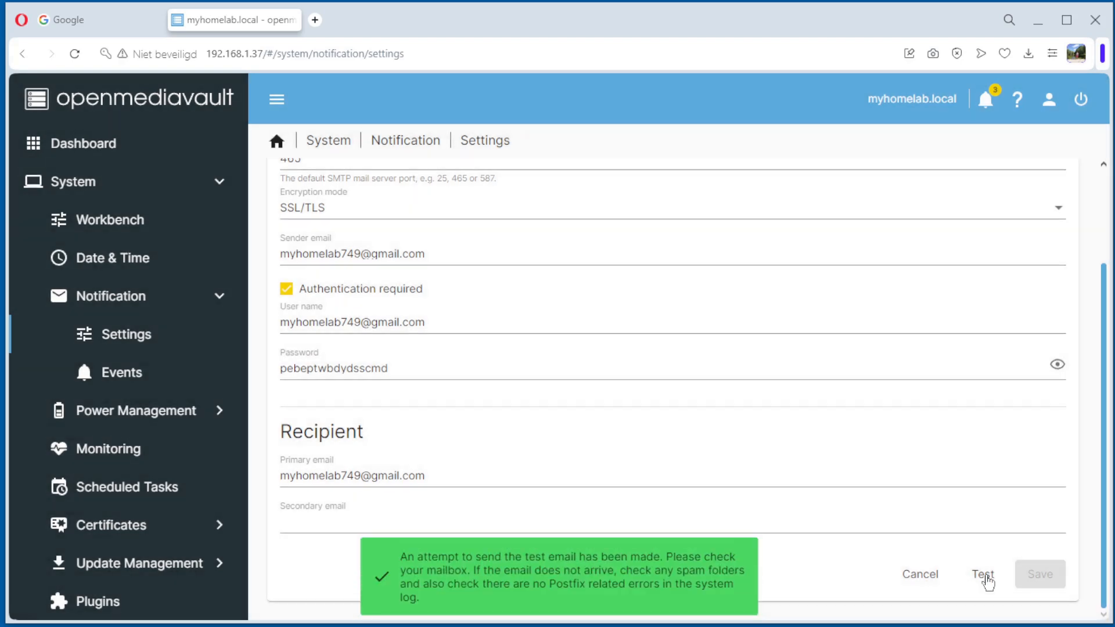
mouse_move(558, 584)
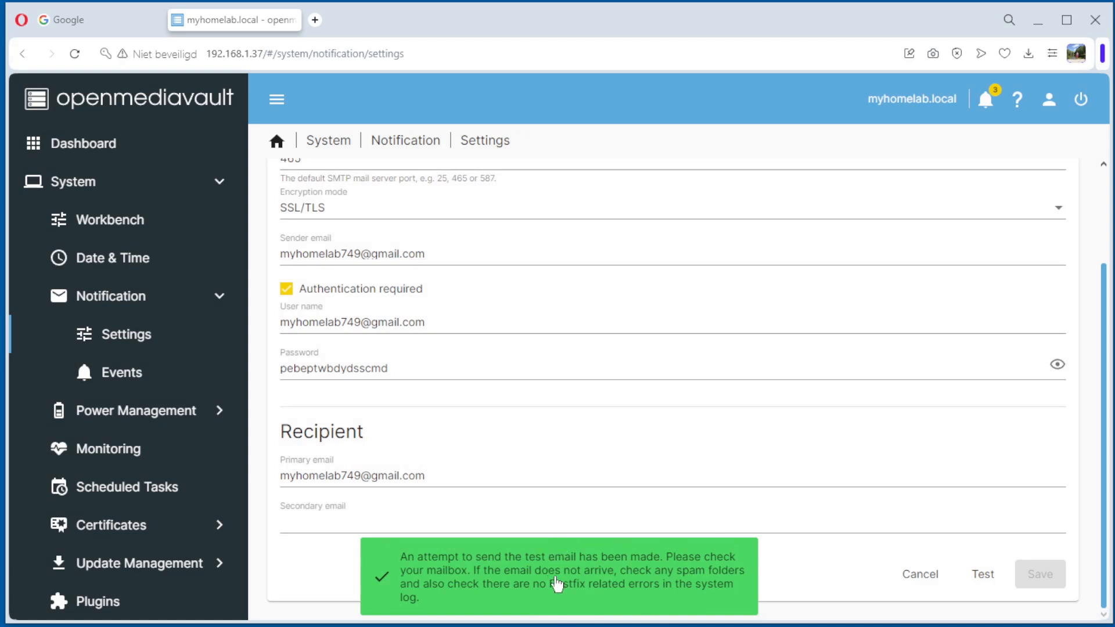
mouse_move(569, 572)
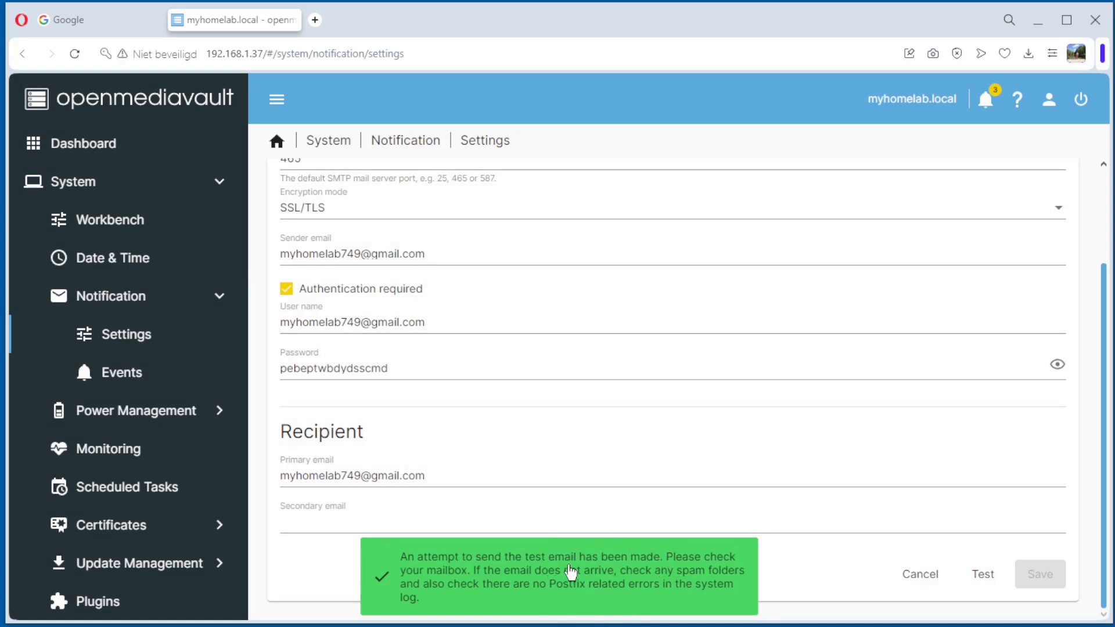
mouse_move(137, 105)
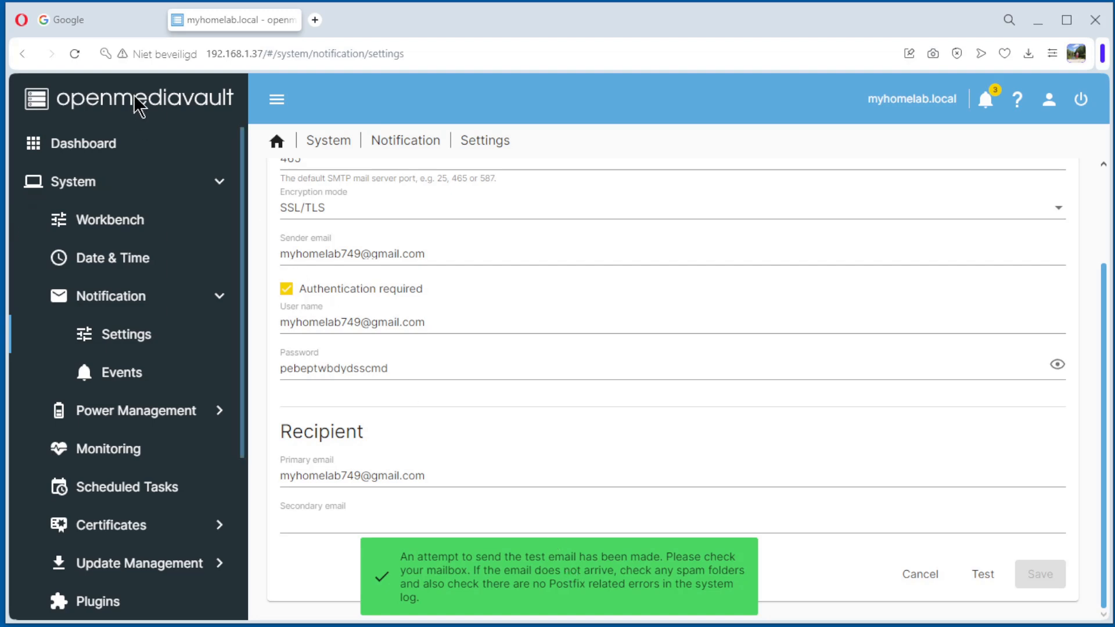
click(99, 19)
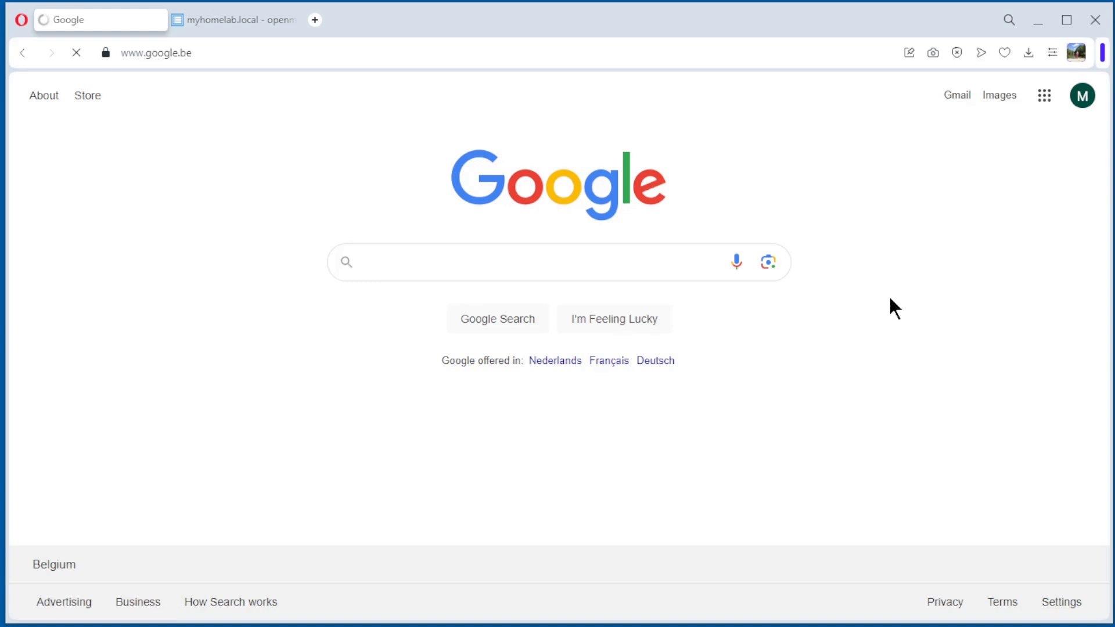
Step: Open Gmail, view the openmediavault test email and cron report, and return to Inbox
click(956, 95)
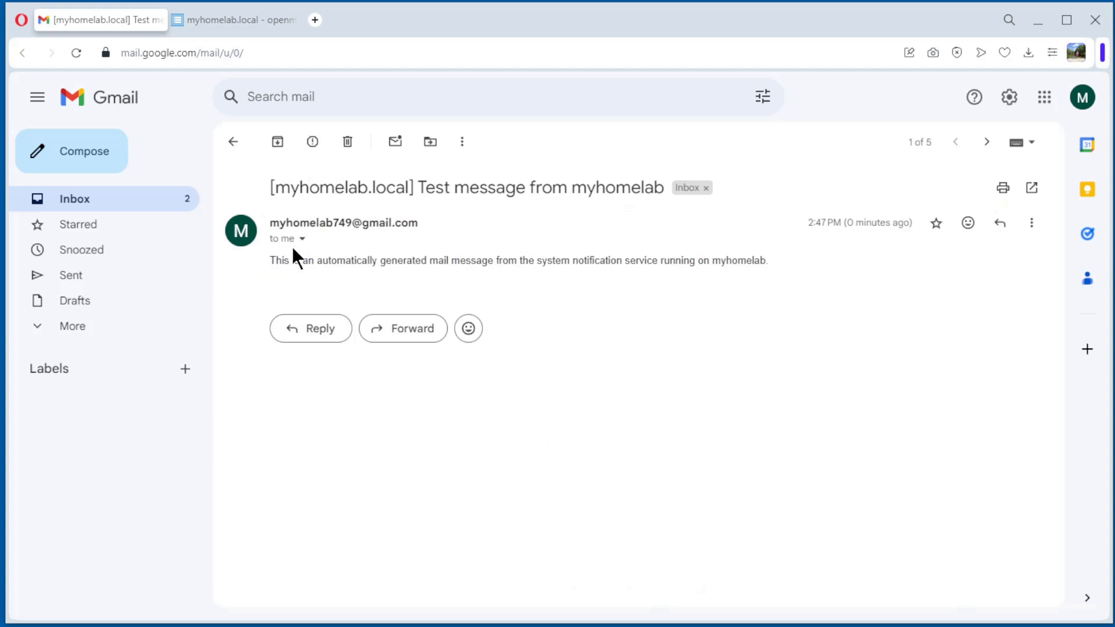
mouse_move(402, 256)
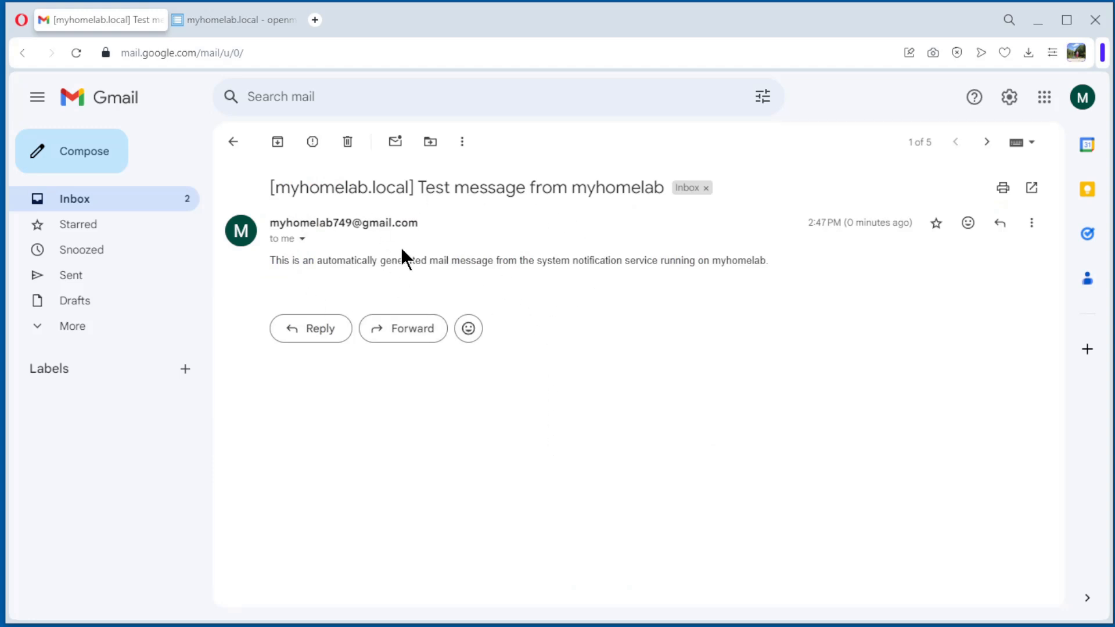
click(233, 141)
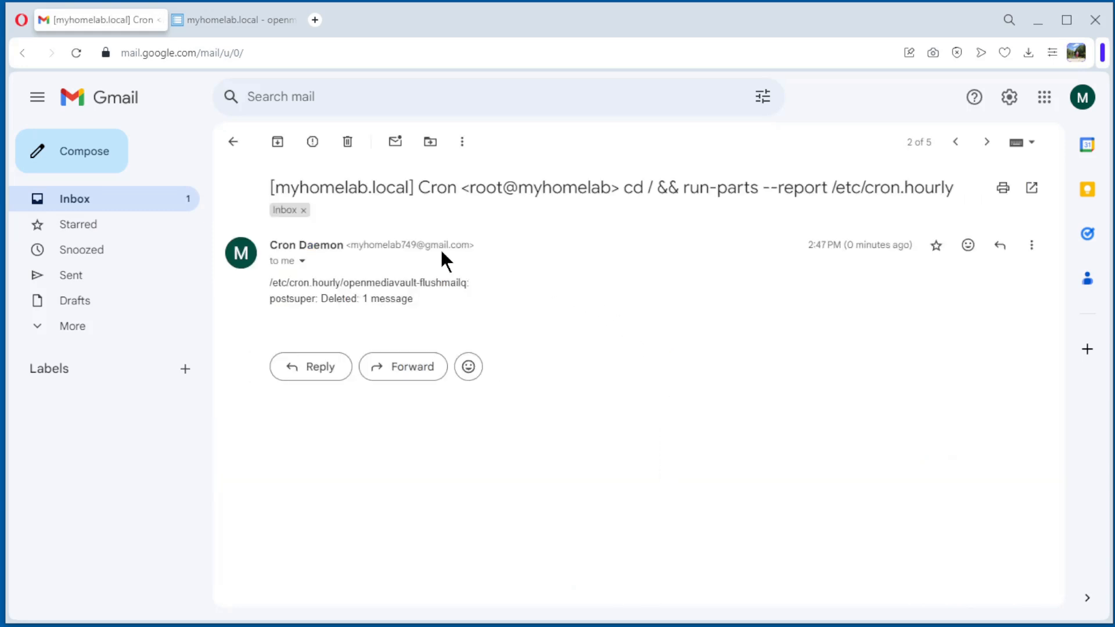
mouse_move(469, 274)
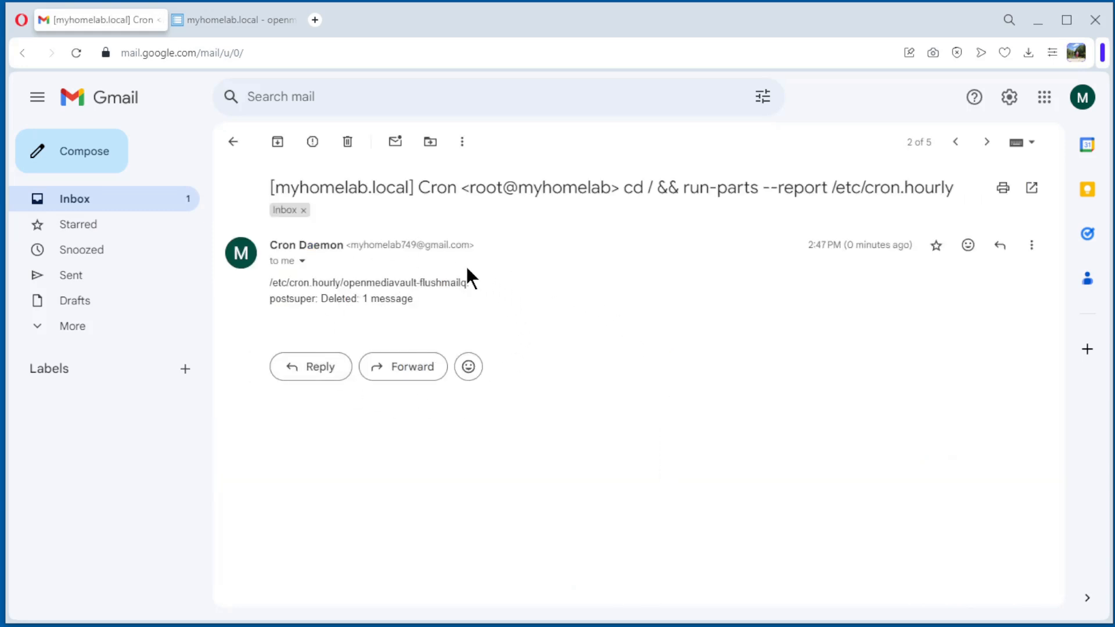
mouse_move(456, 332)
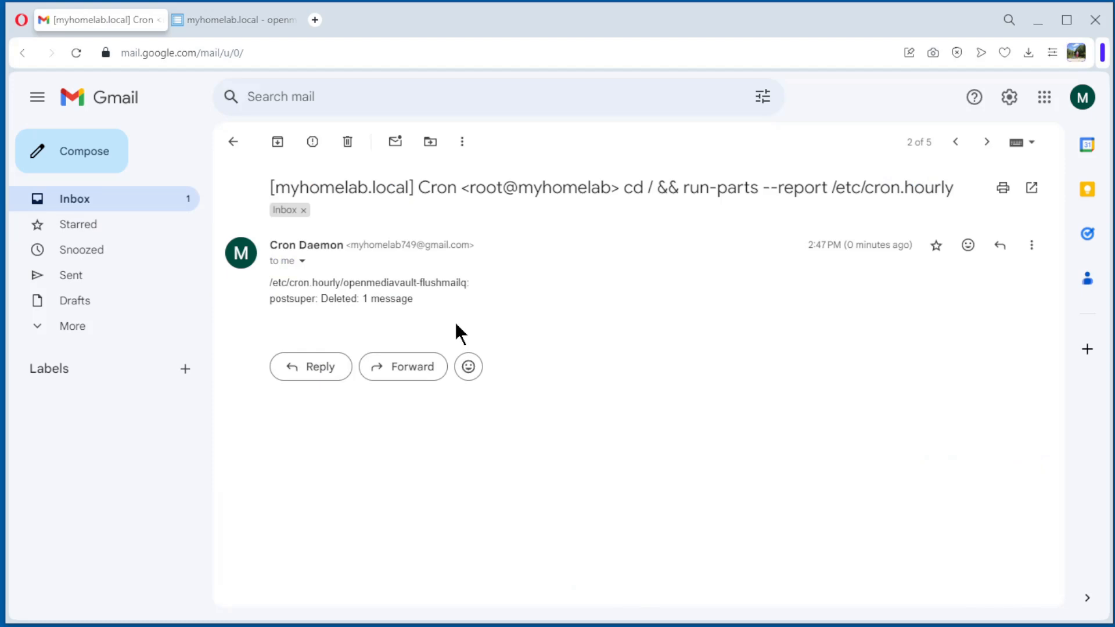
click(233, 142)
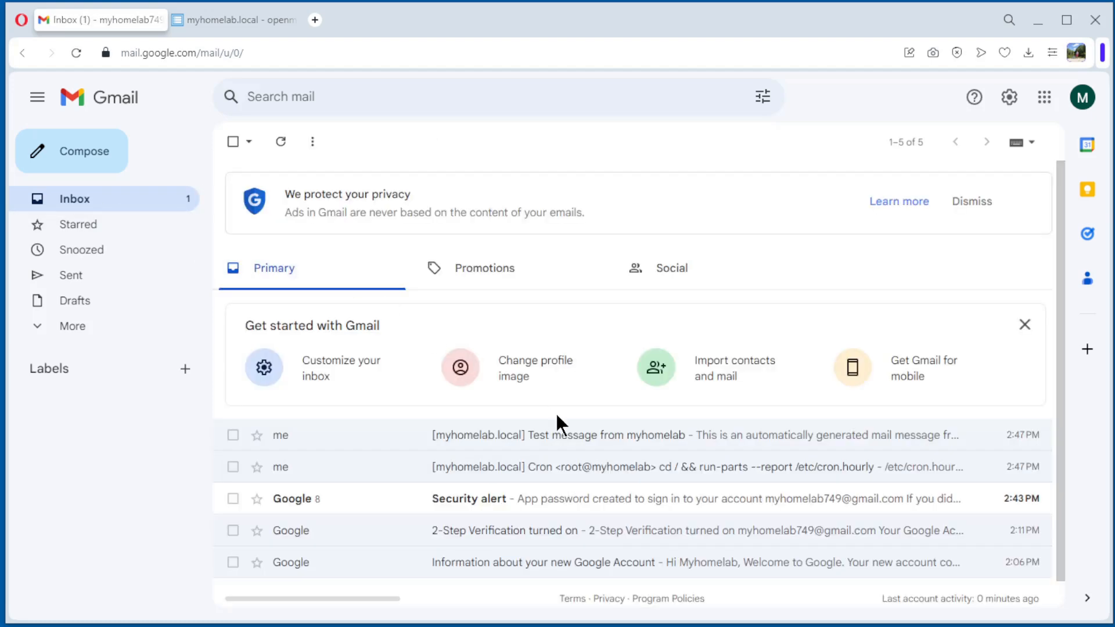